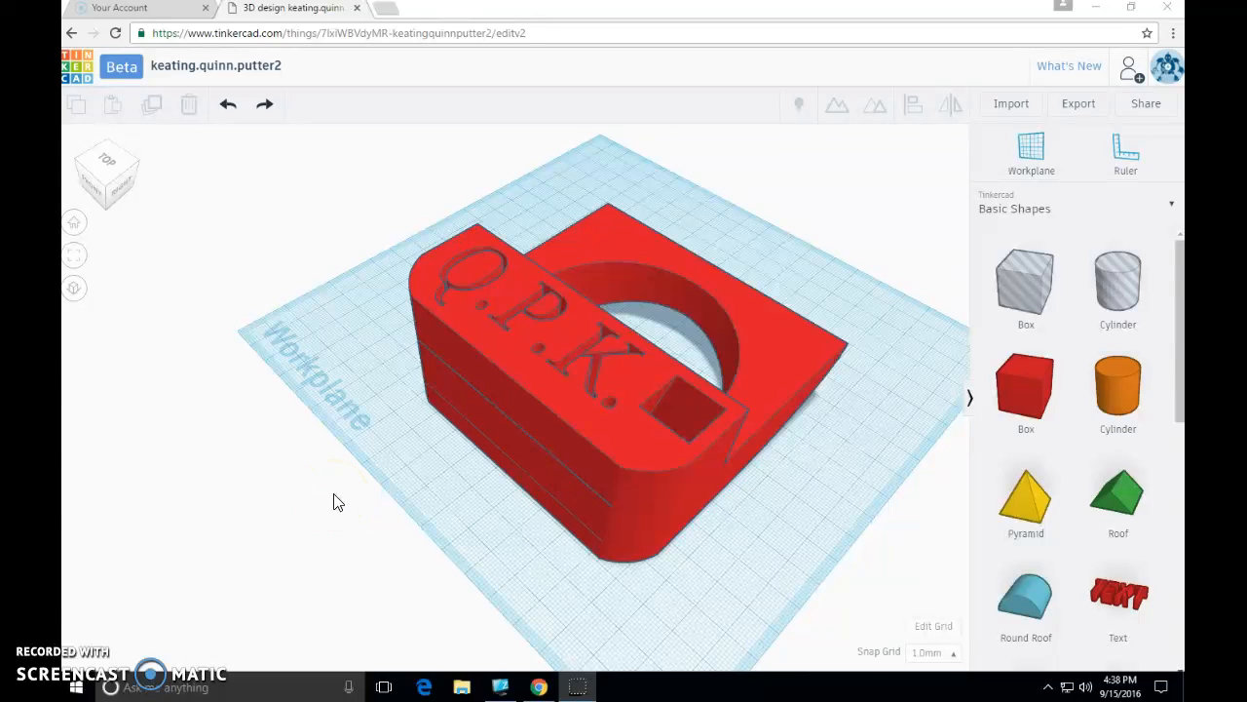
mouse_move(334, 499)
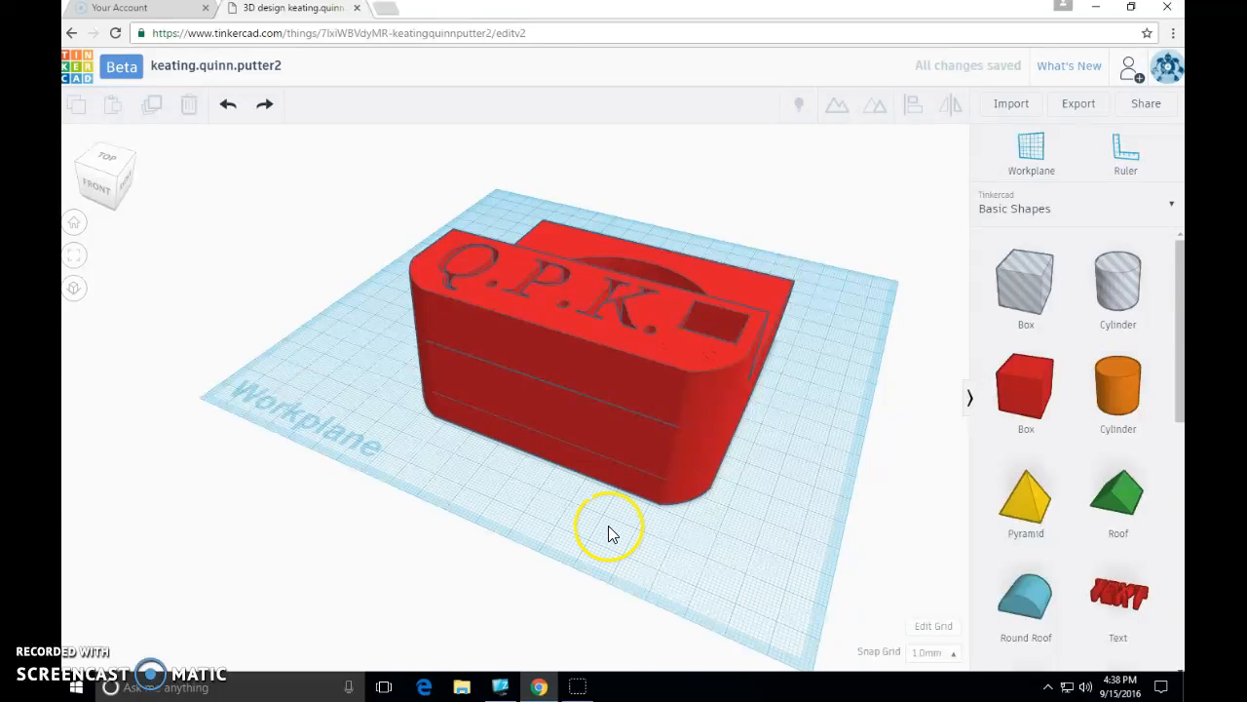
mouse_move(612, 533)
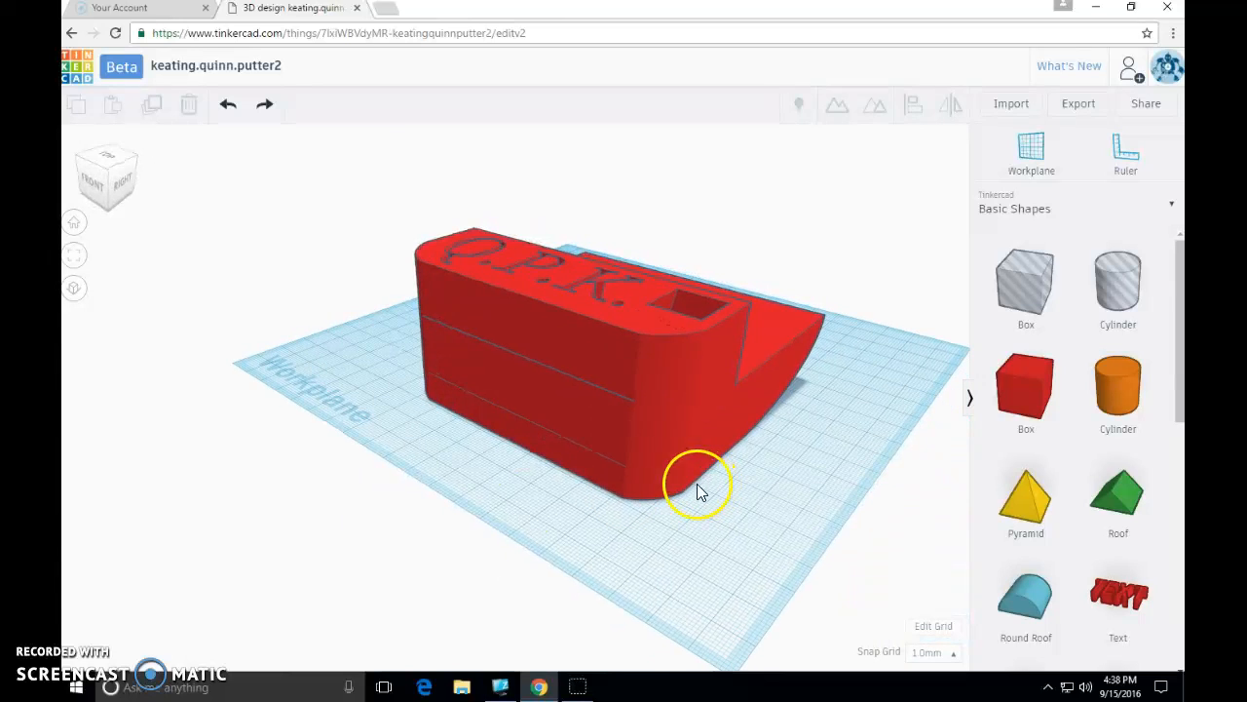
mouse_move(458, 458)
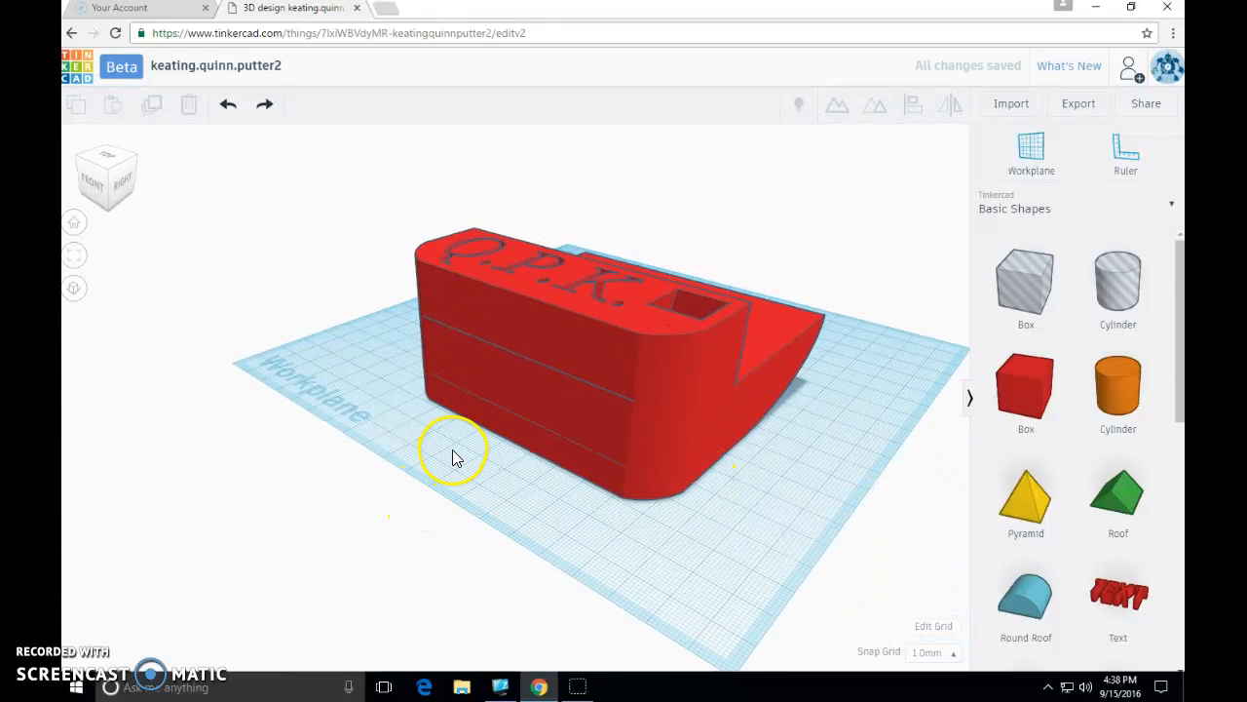
mouse_move(458, 458)
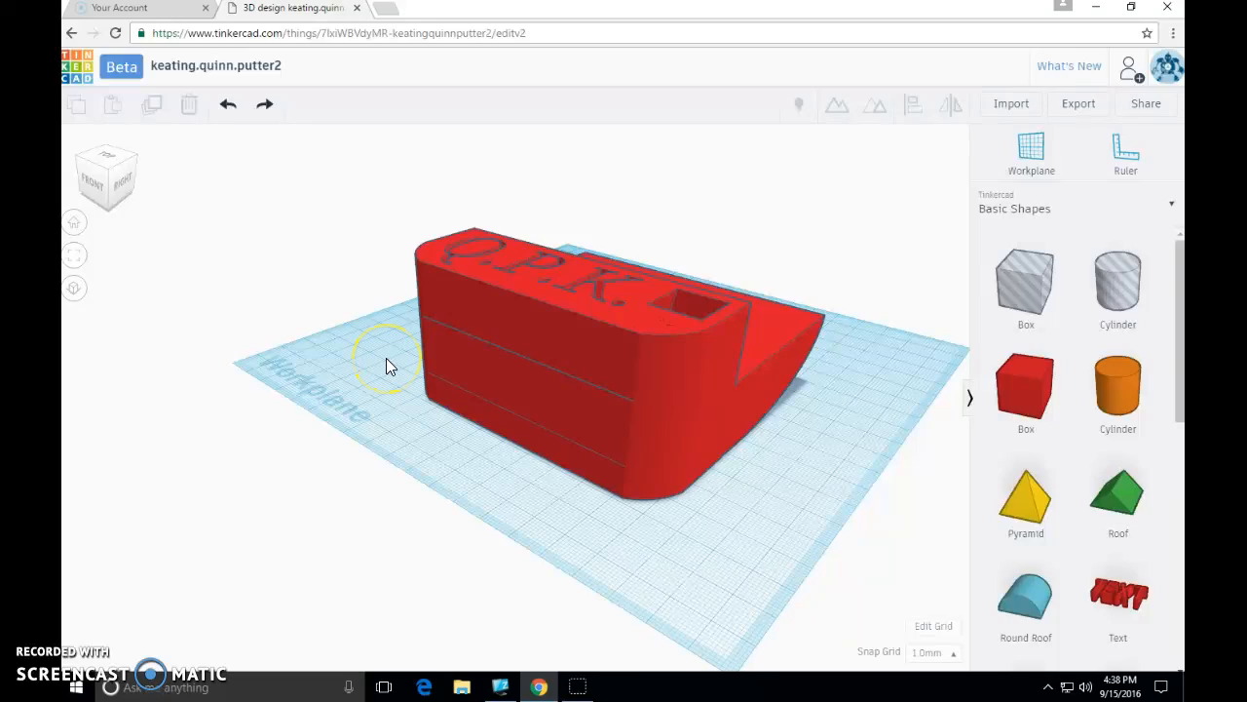
Orbit around the putter and select it to inspect it from all sides
left_click_drag(389, 366, 410, 483)
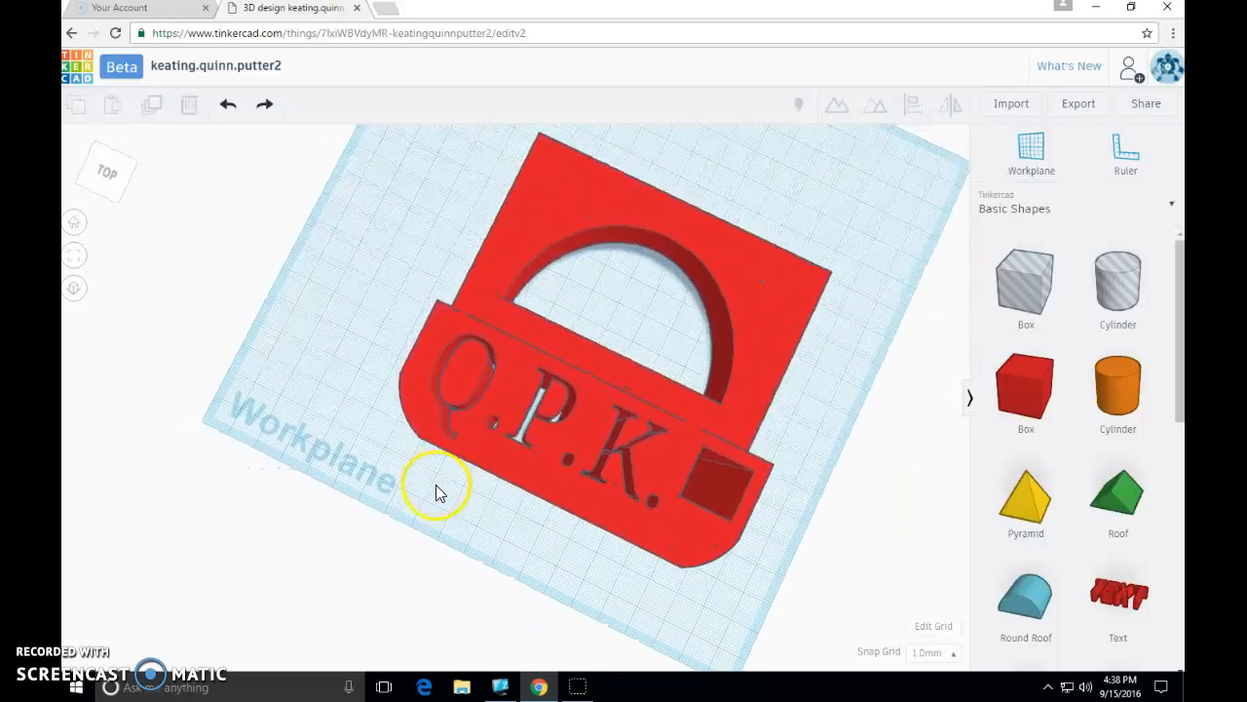
left_click_drag(438, 492, 408, 438)
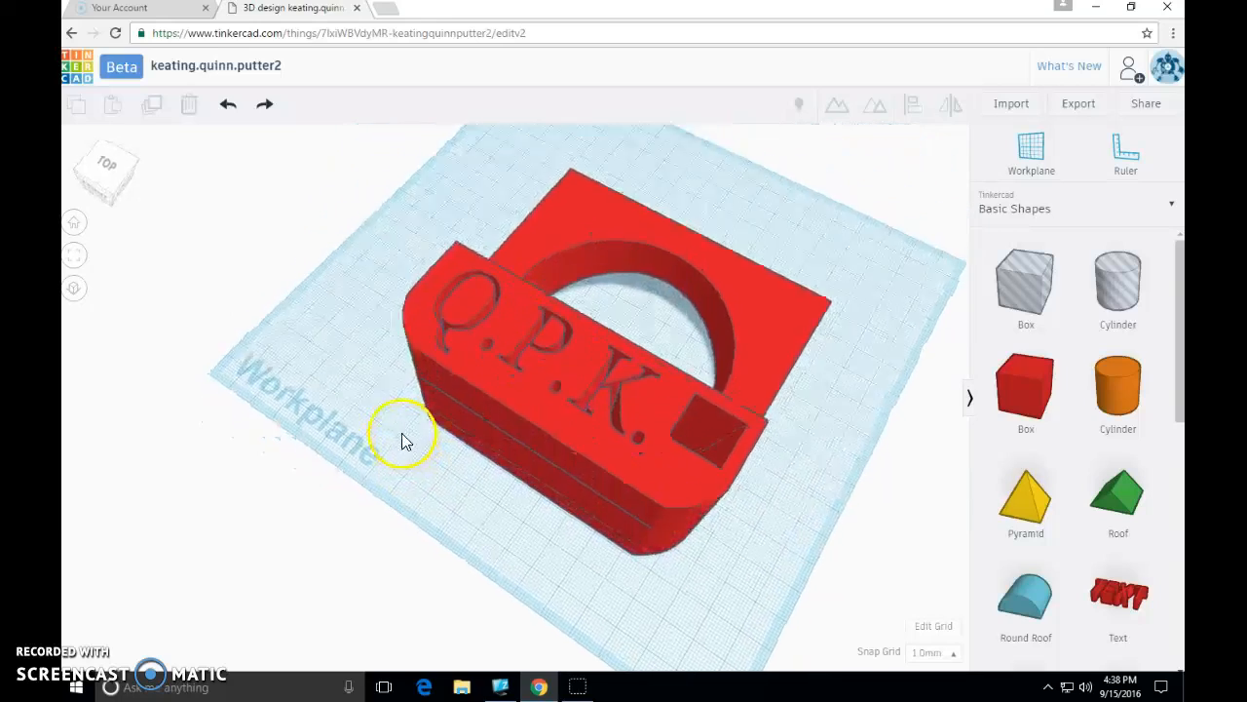
left_click_drag(406, 440, 382, 411)
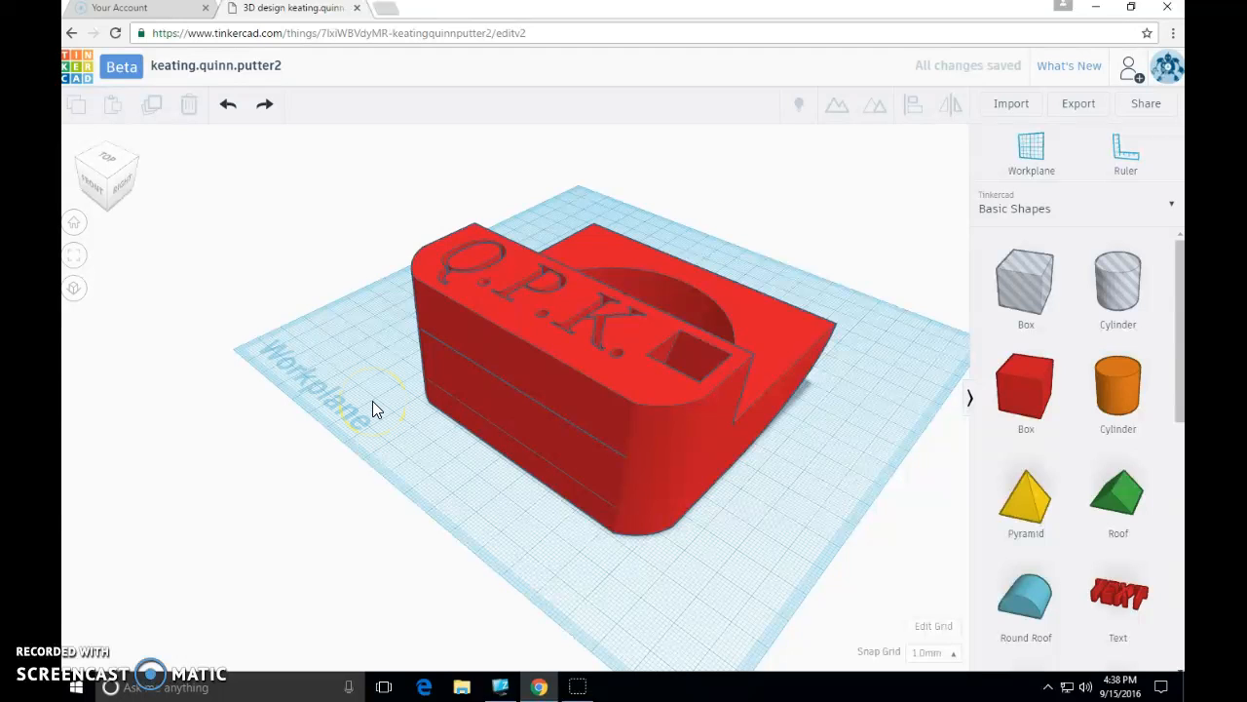
left_click(560, 414)
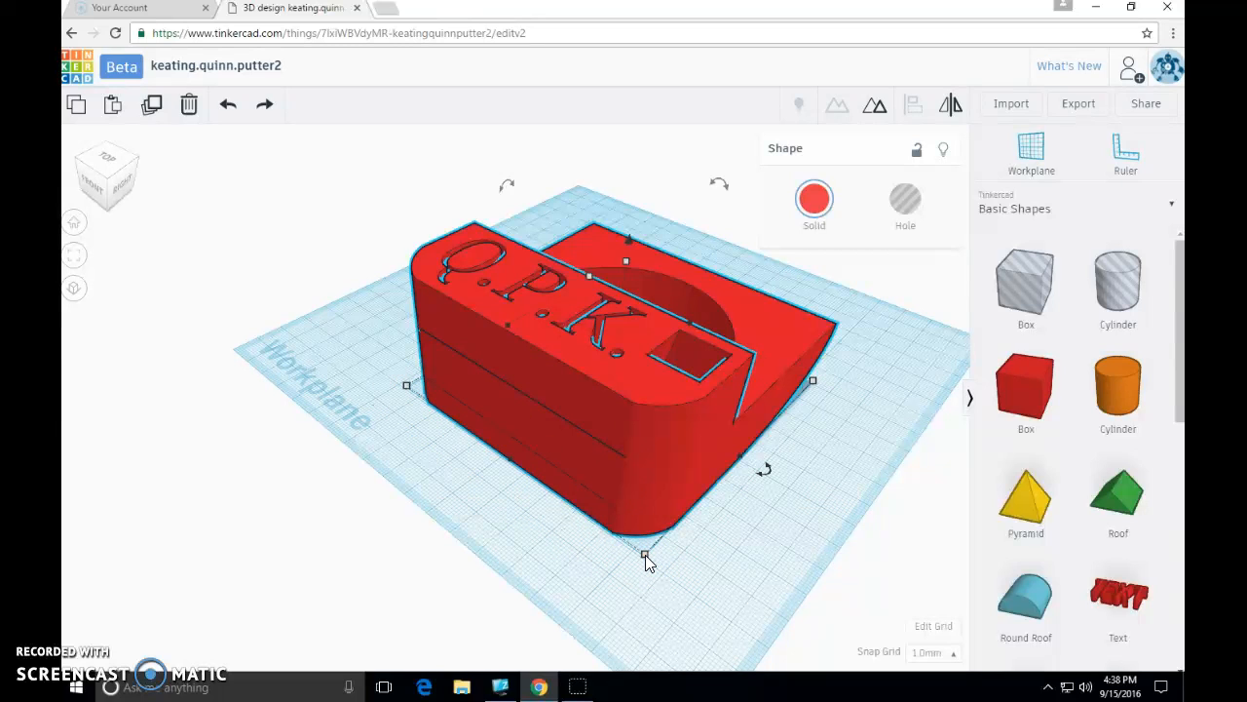
left_click(645, 554)
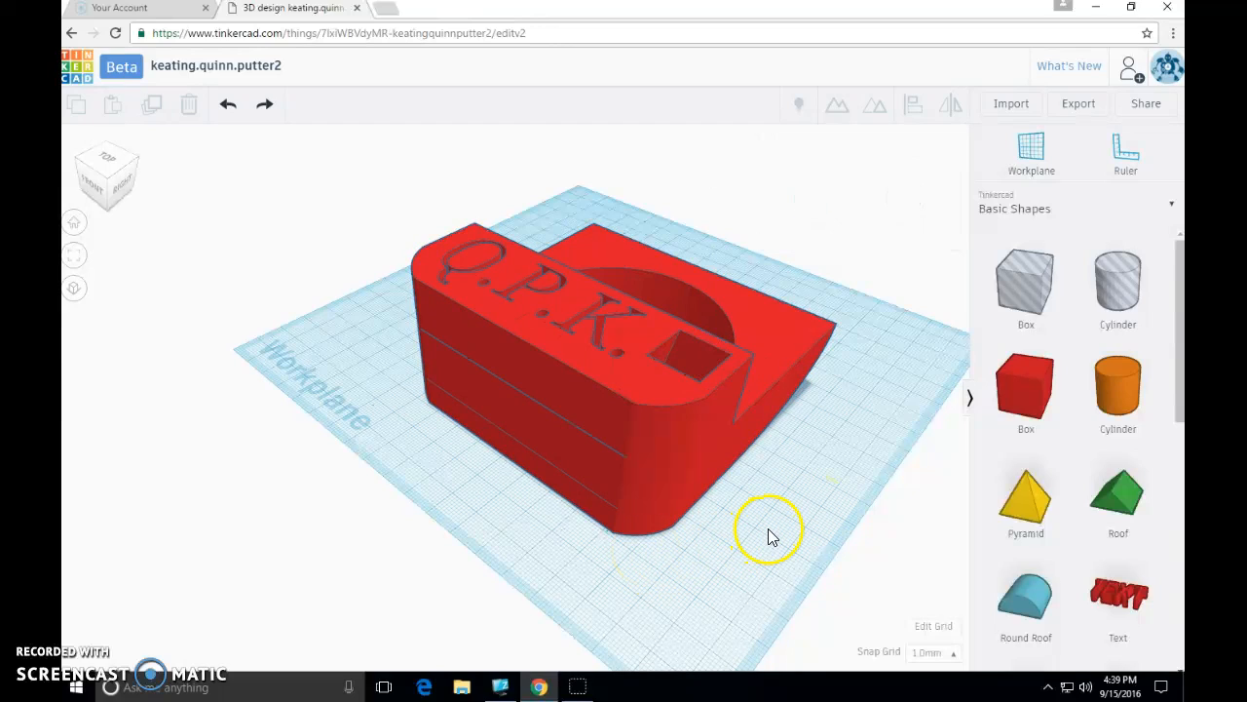
left_click_drag(770, 536, 487, 487)
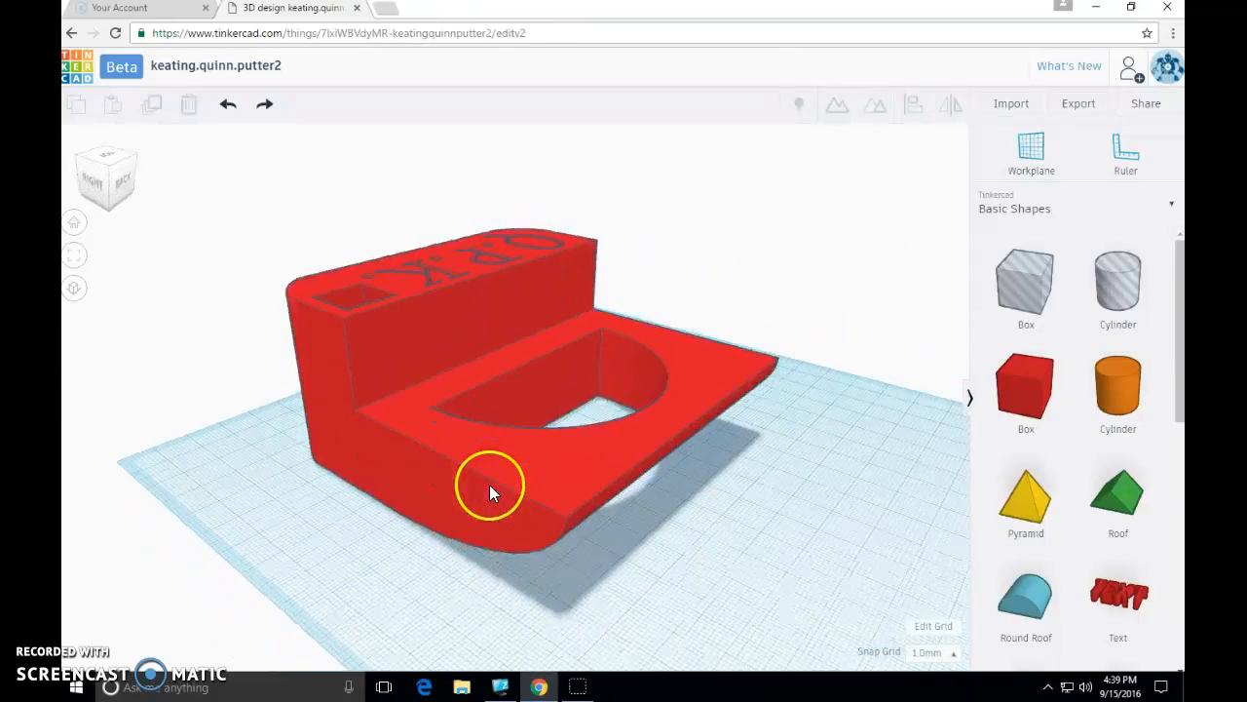
left_click(492, 488)
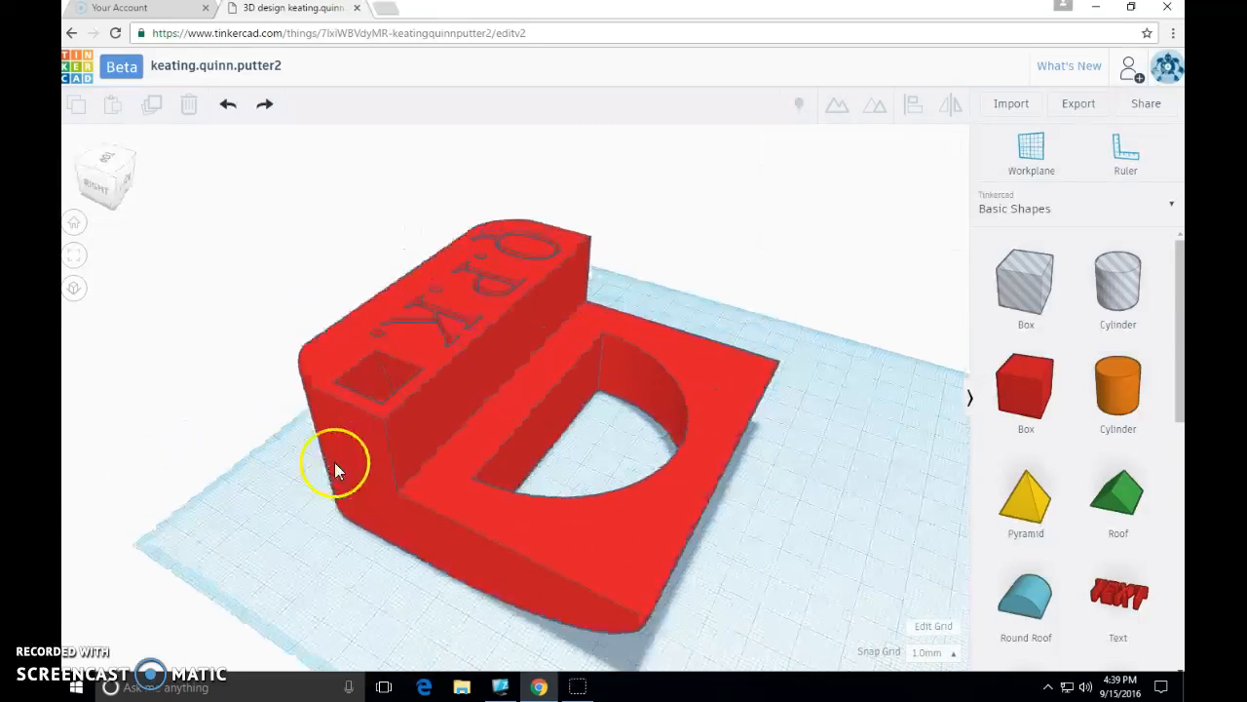
left_click_drag(334, 468, 531, 419)
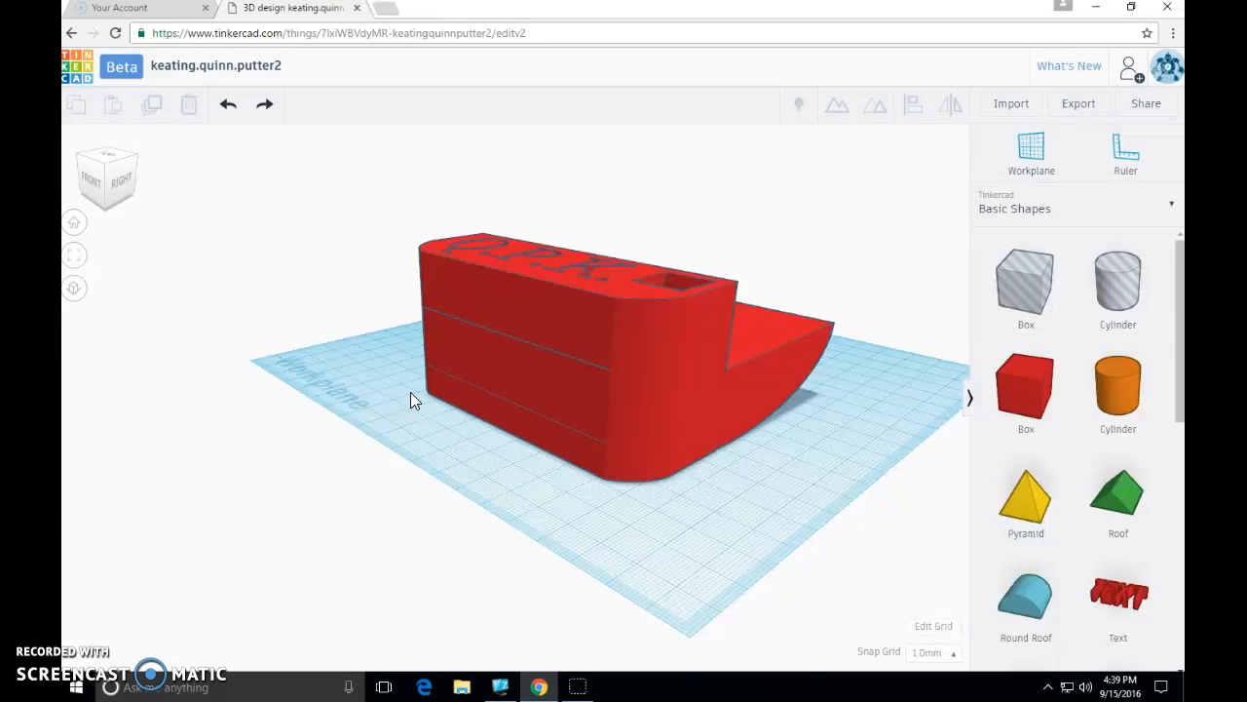
mouse_move(405, 369)
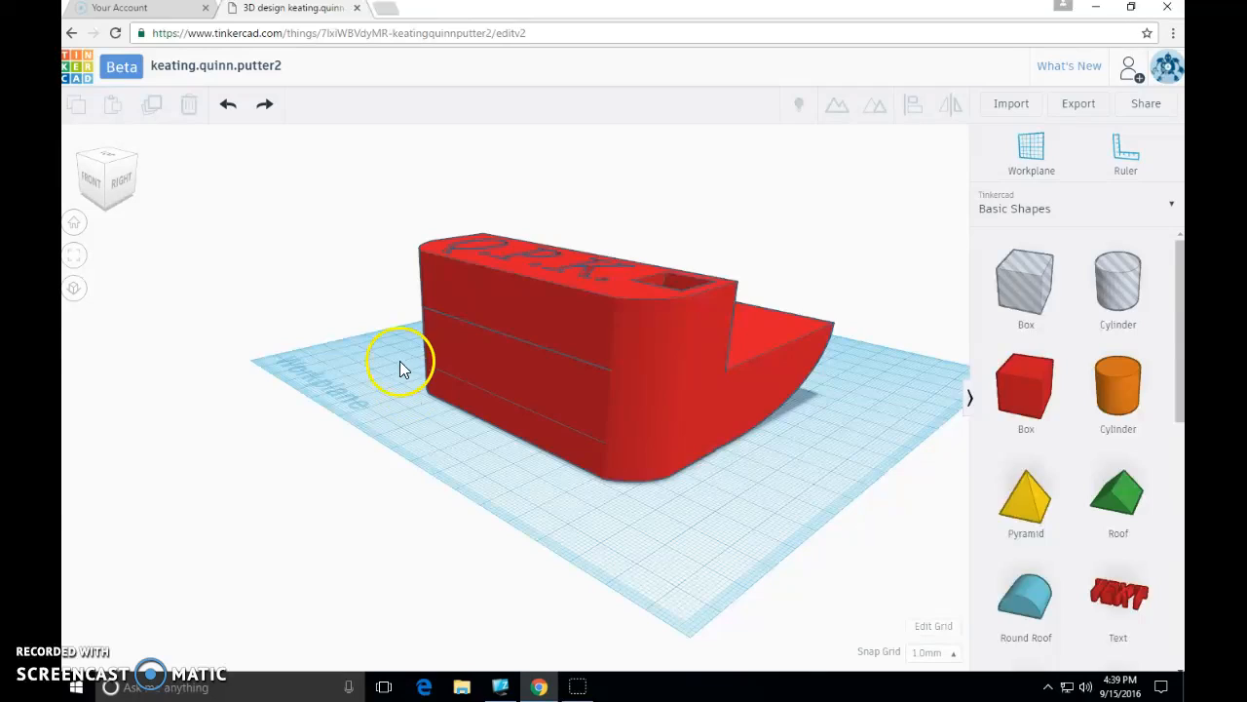
Export everything in the Tinkercad putter design as an STL download
left_click_drag(405, 368, 477, 475)
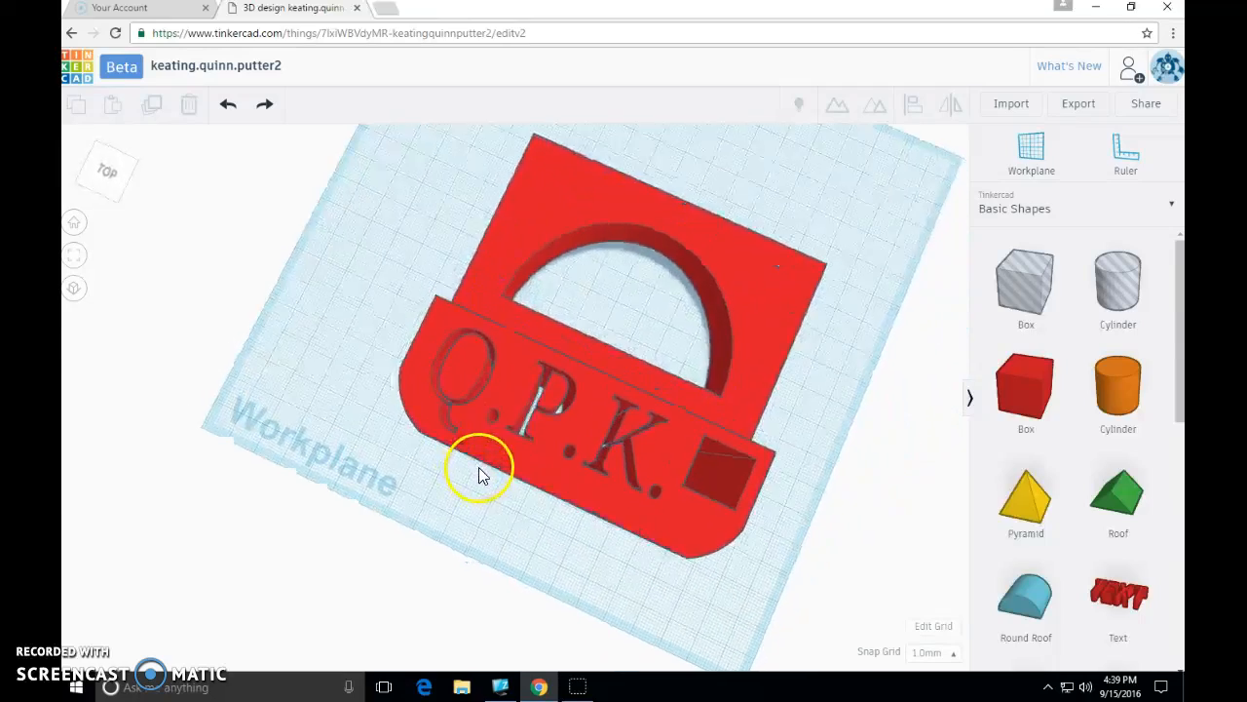
left_click_drag(477, 472, 429, 380)
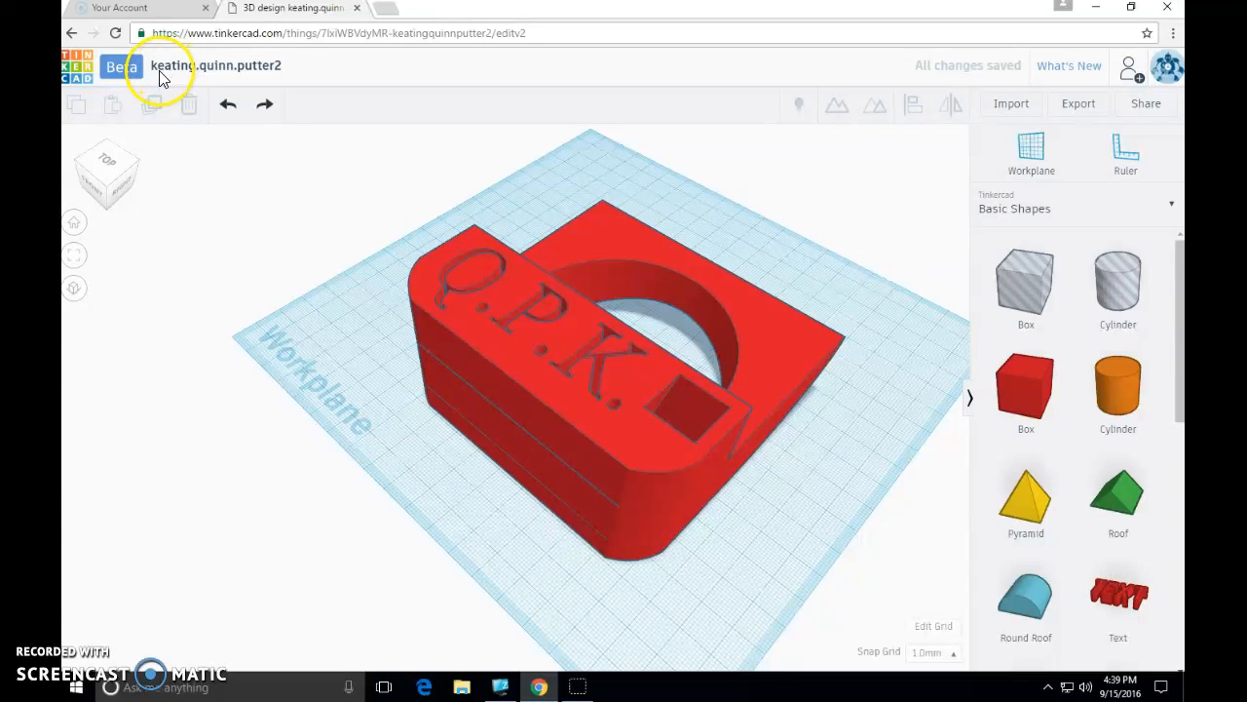
mouse_move(242, 76)
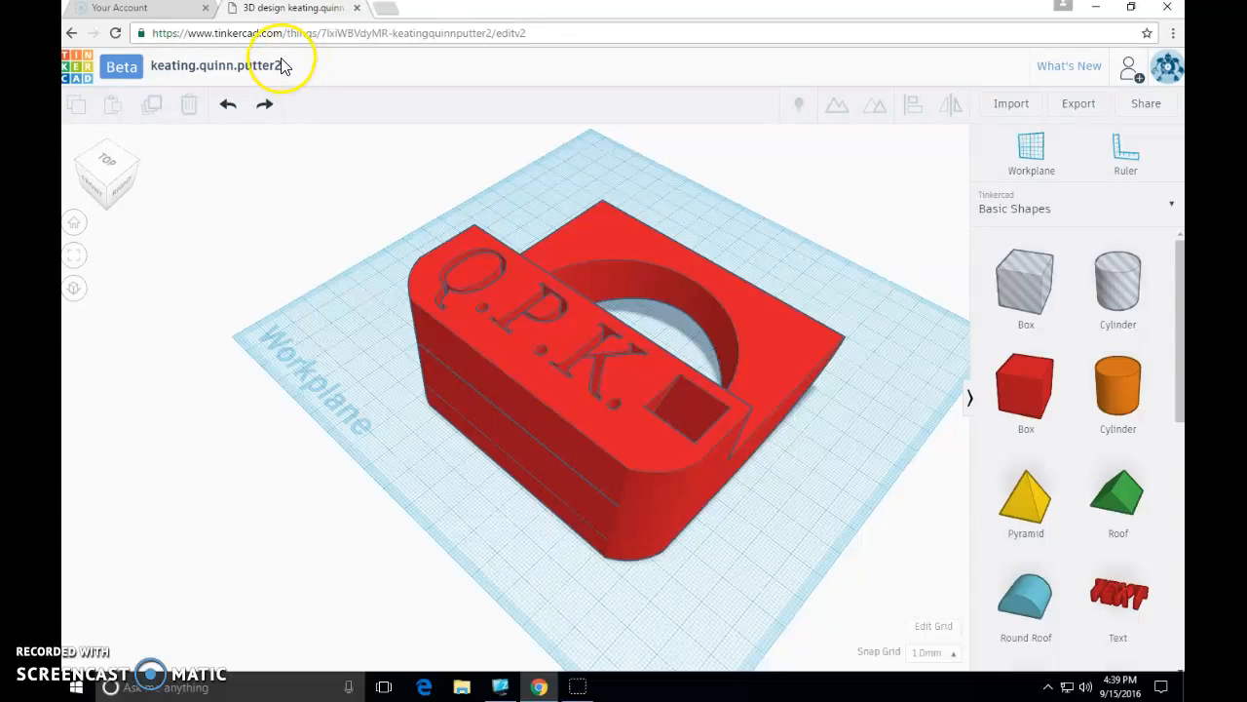
mouse_move(585, 394)
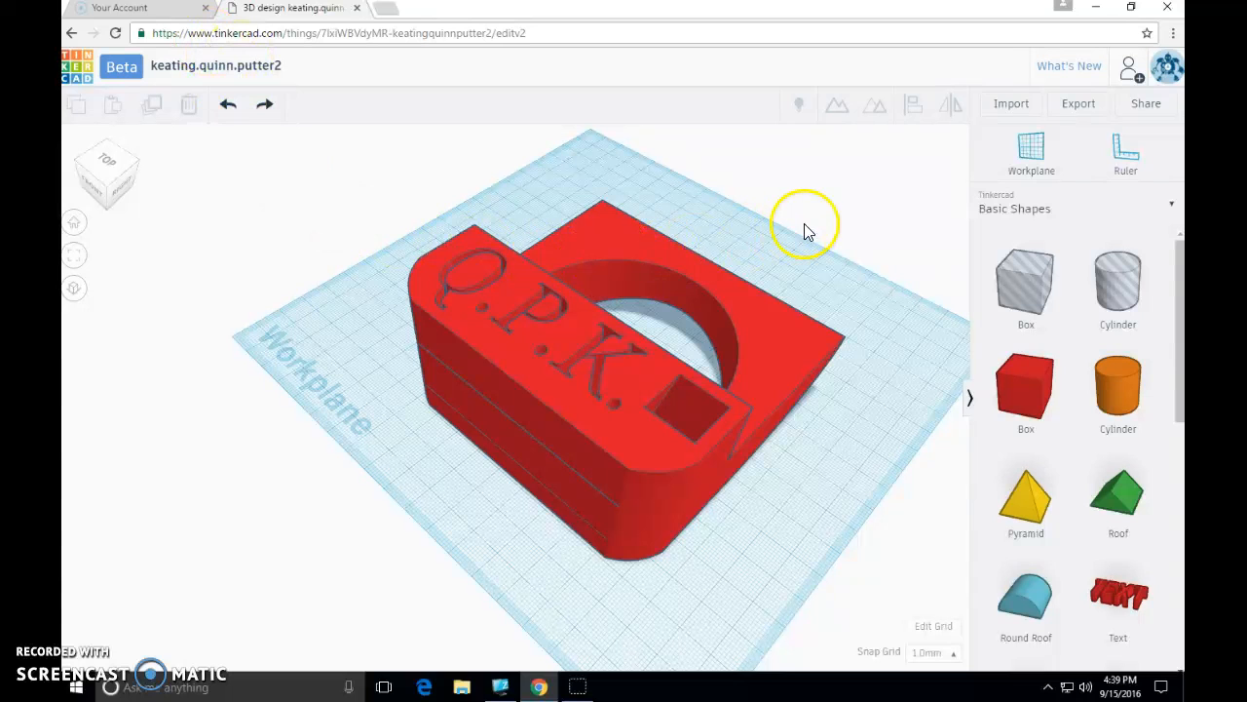
mouse_move(1079, 103)
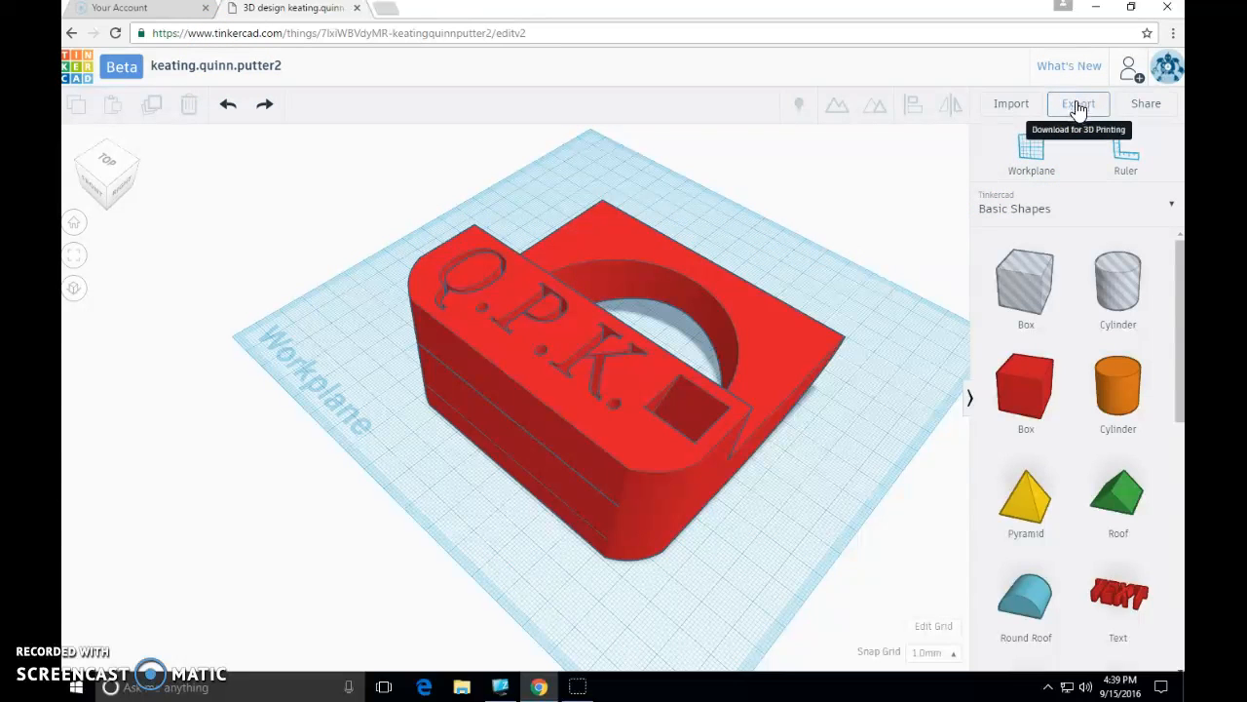
left_click(1078, 104)
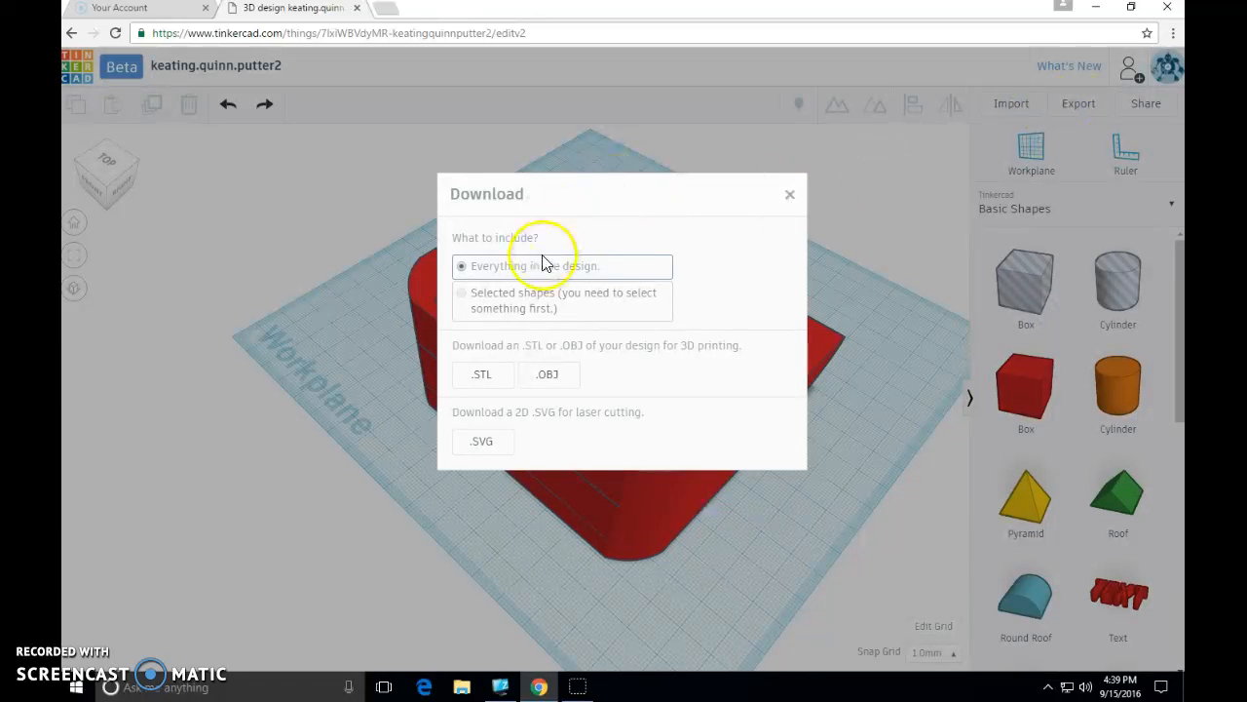
mouse_move(599, 280)
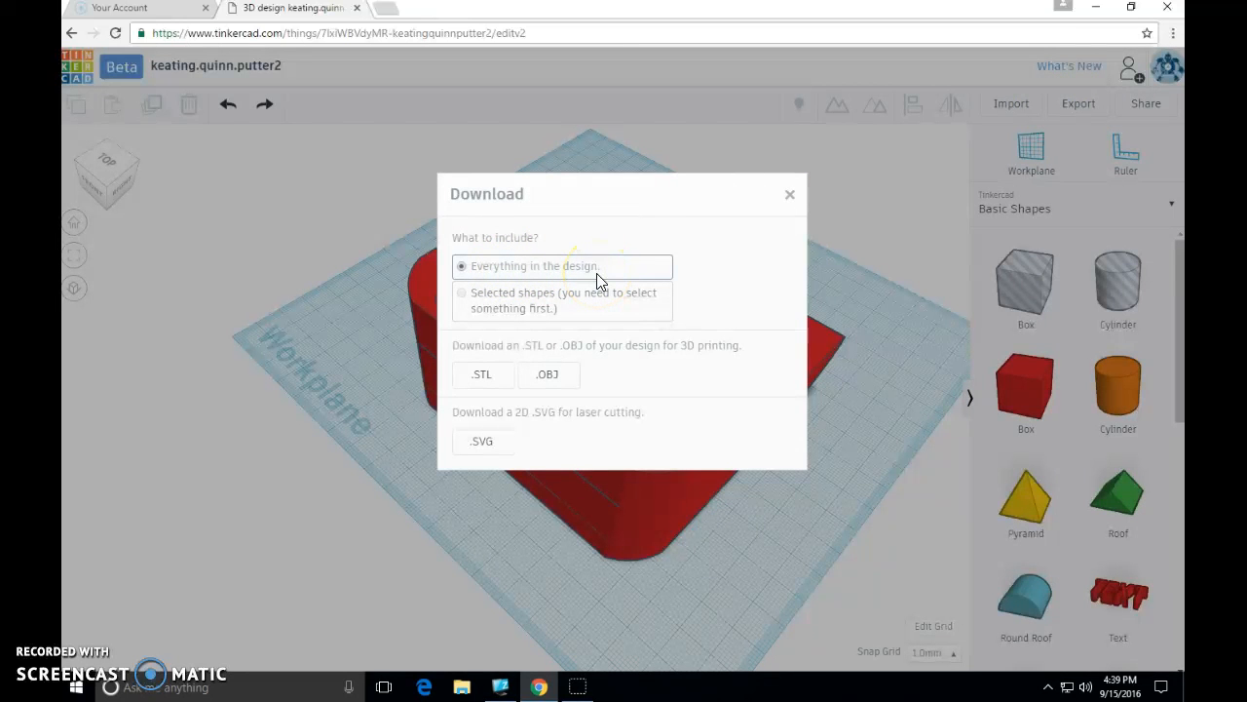
mouse_move(459, 371)
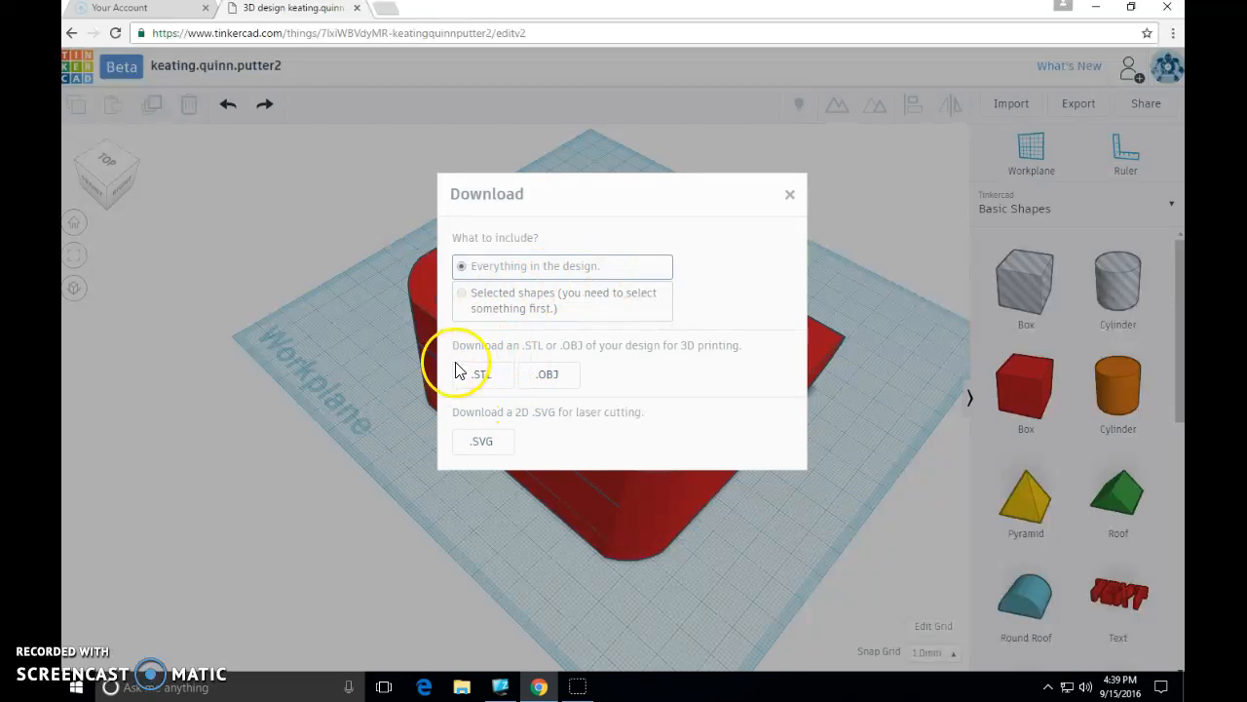
left_click(480, 373)
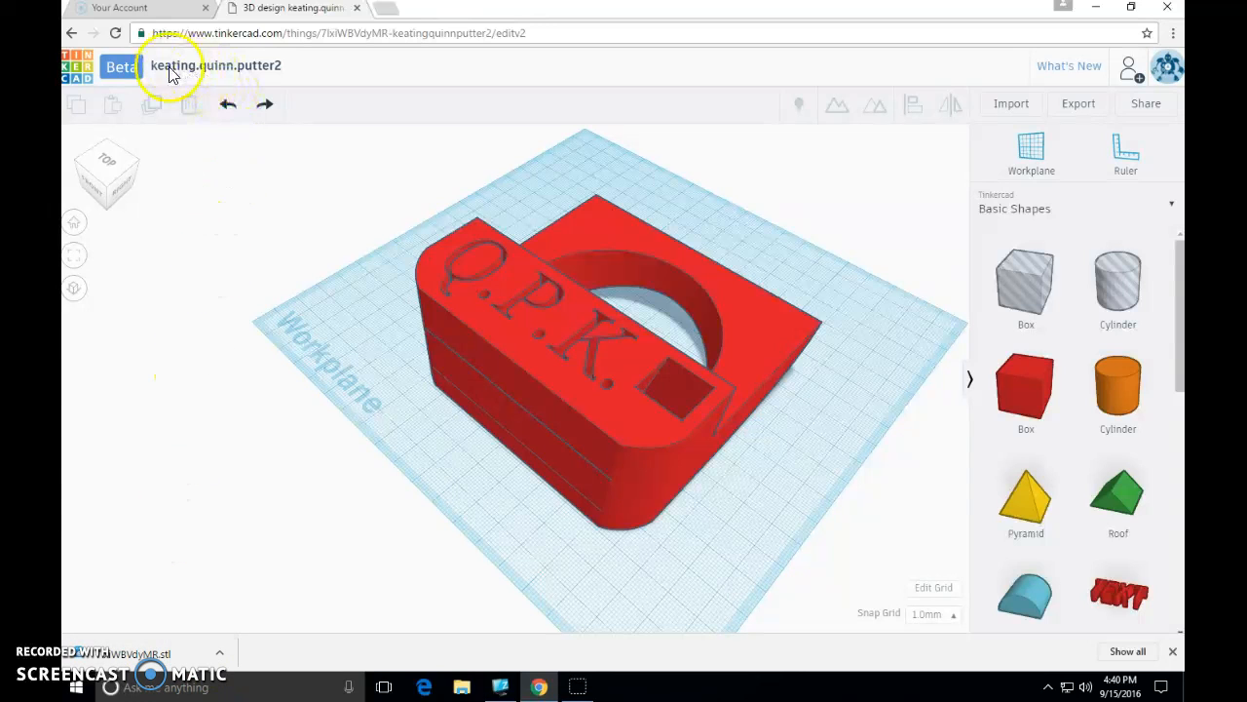
mouse_move(268, 74)
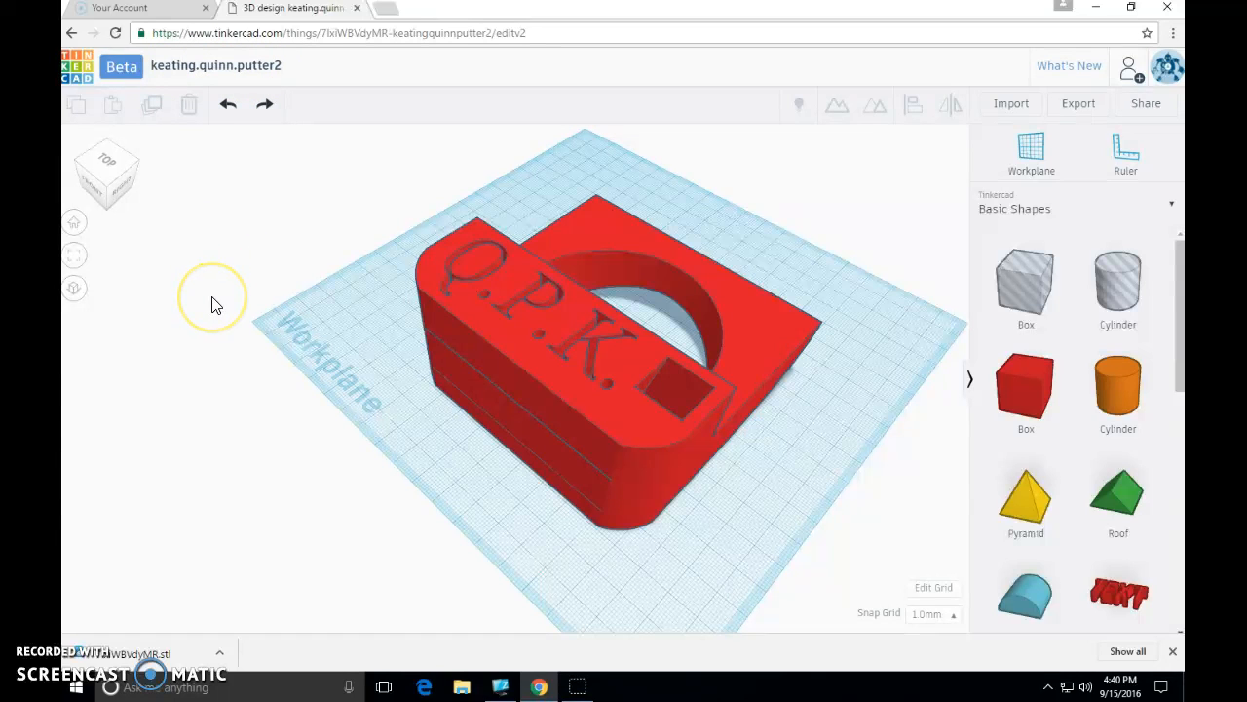
mouse_move(205, 477)
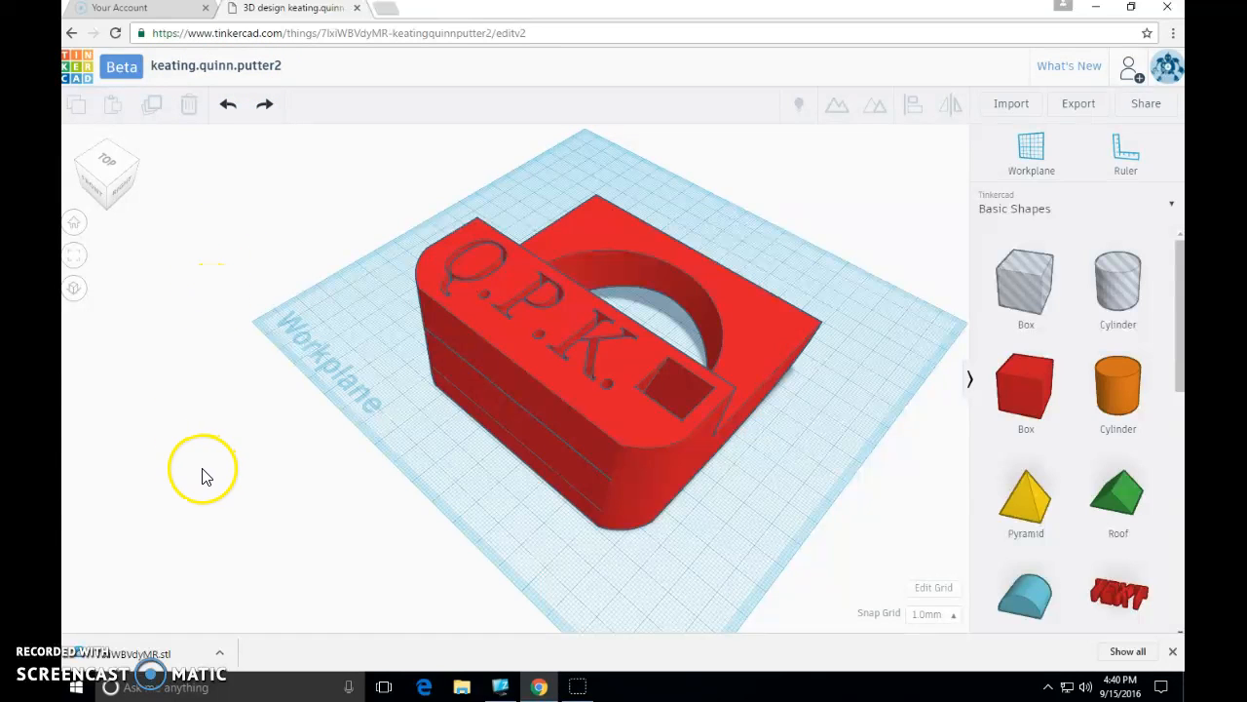
mouse_move(200, 481)
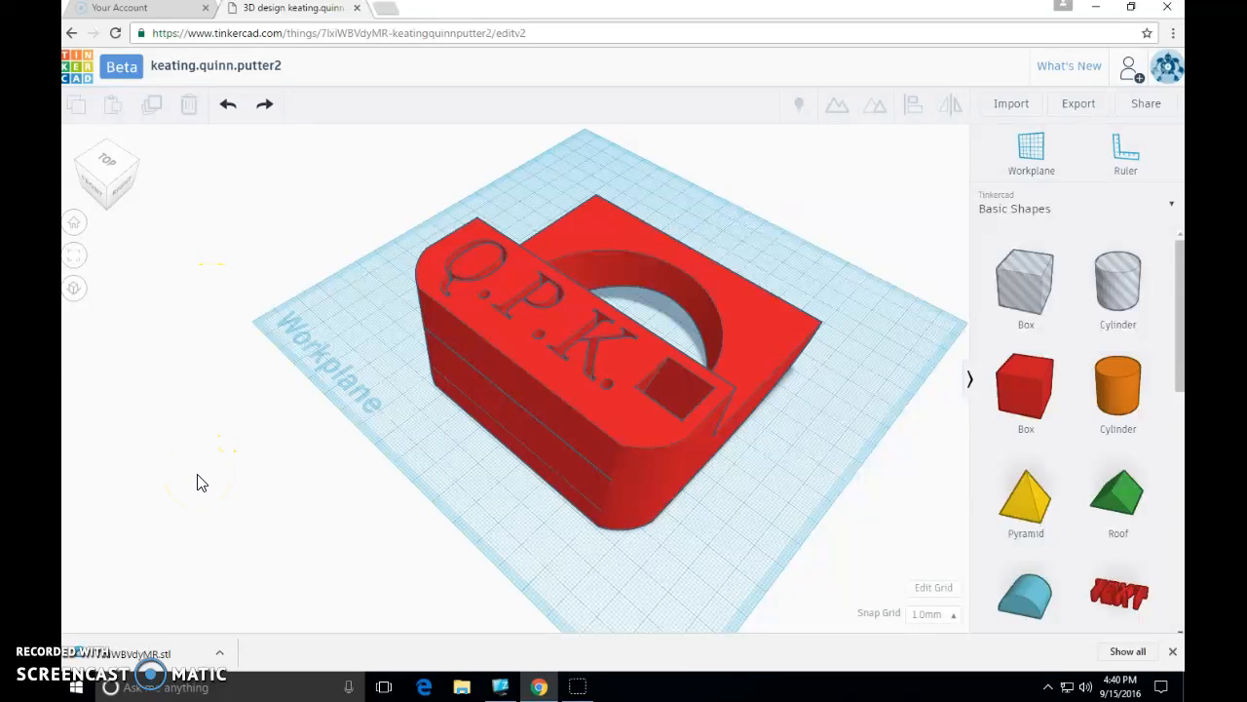
mouse_move(171, 596)
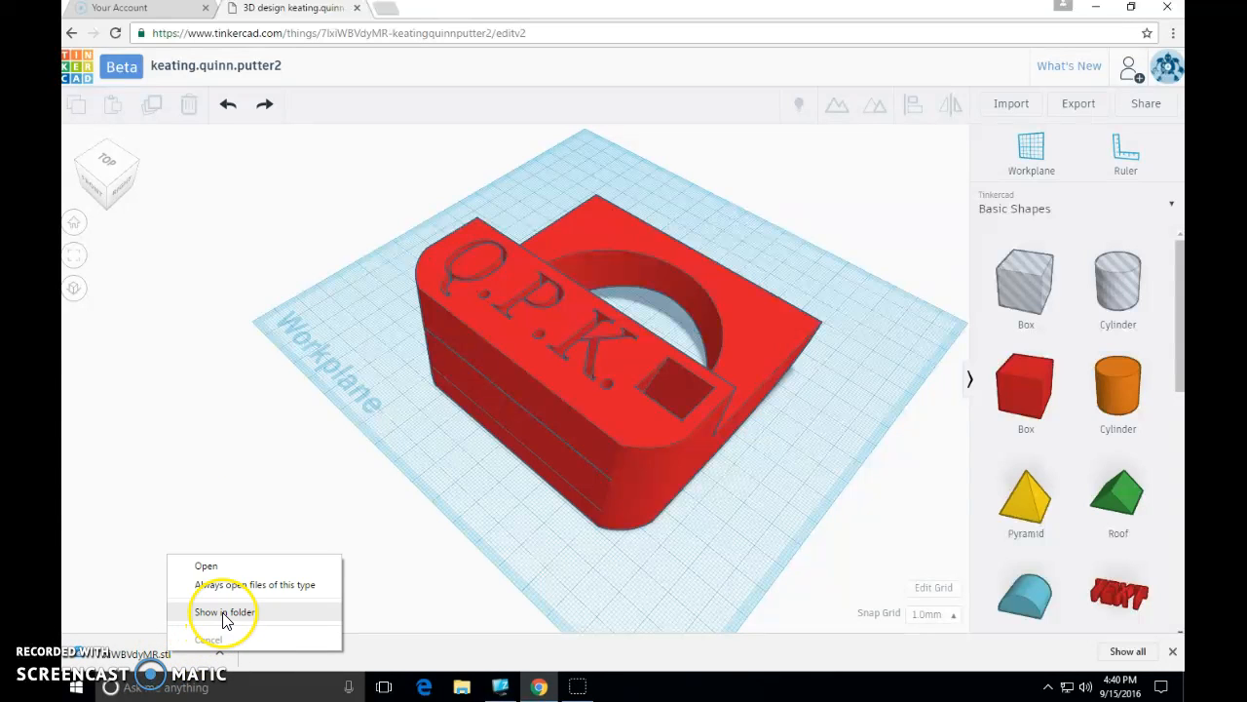
left_click(224, 611)
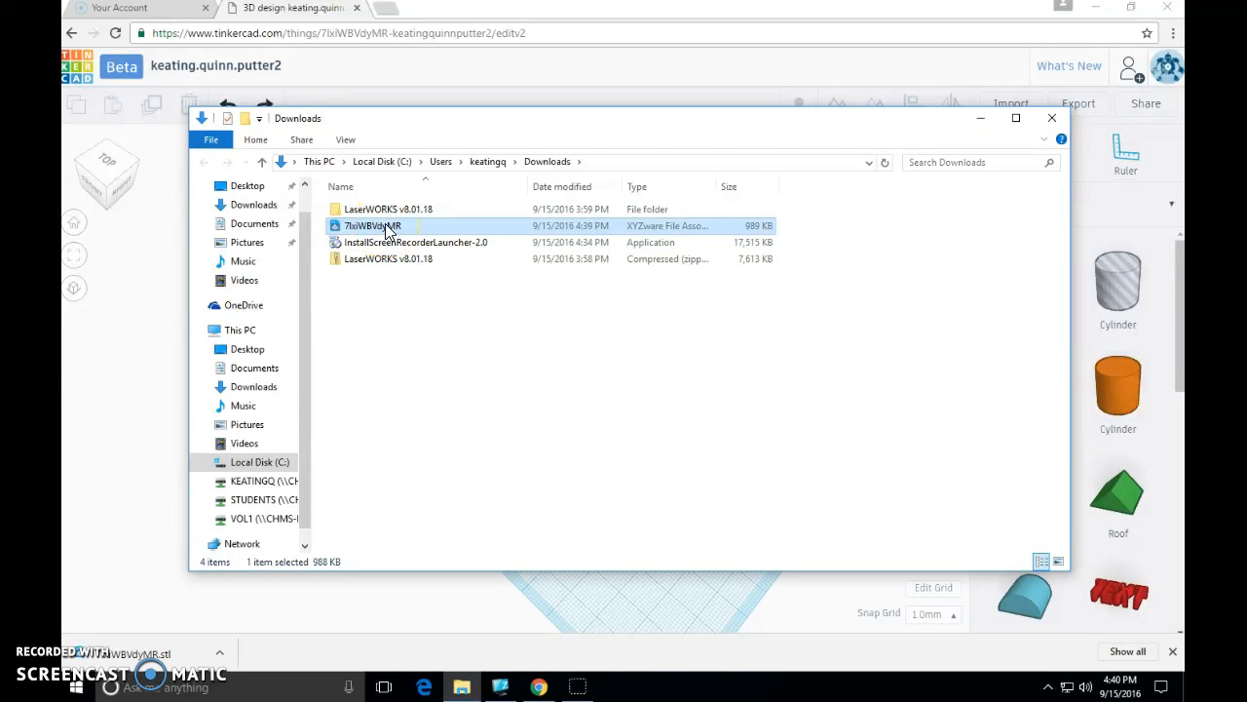
right_click(373, 225)
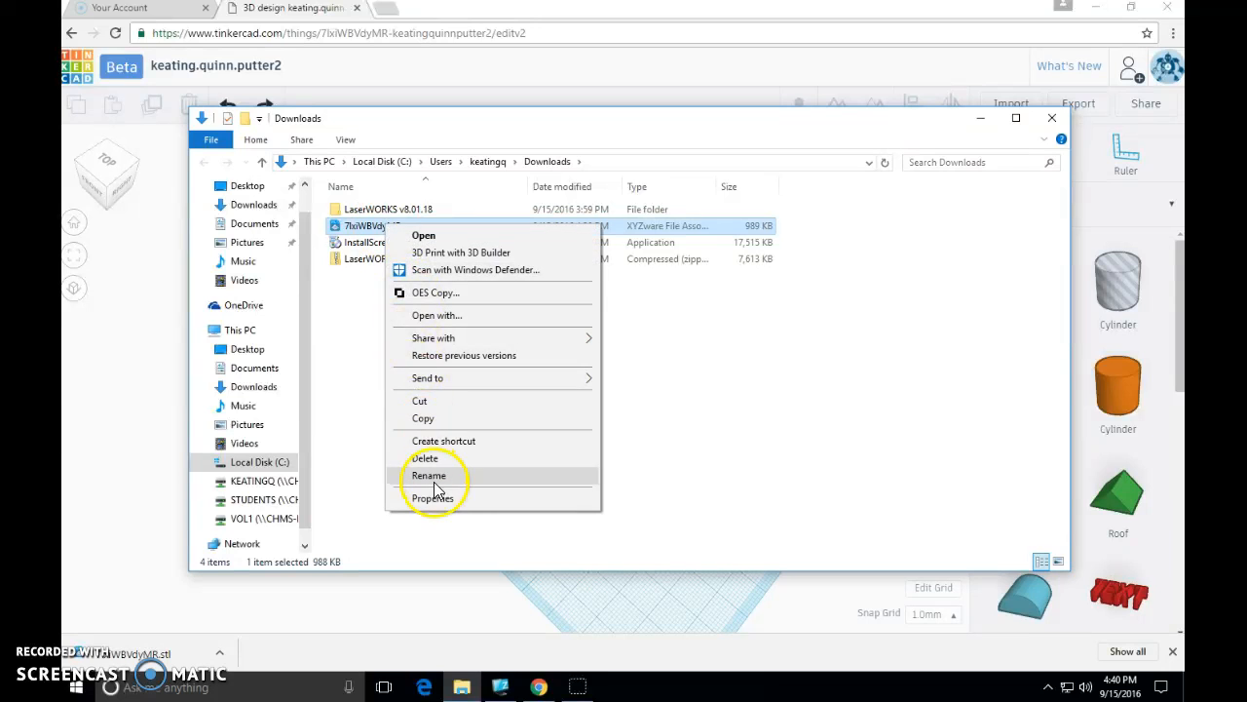
left_click(429, 475)
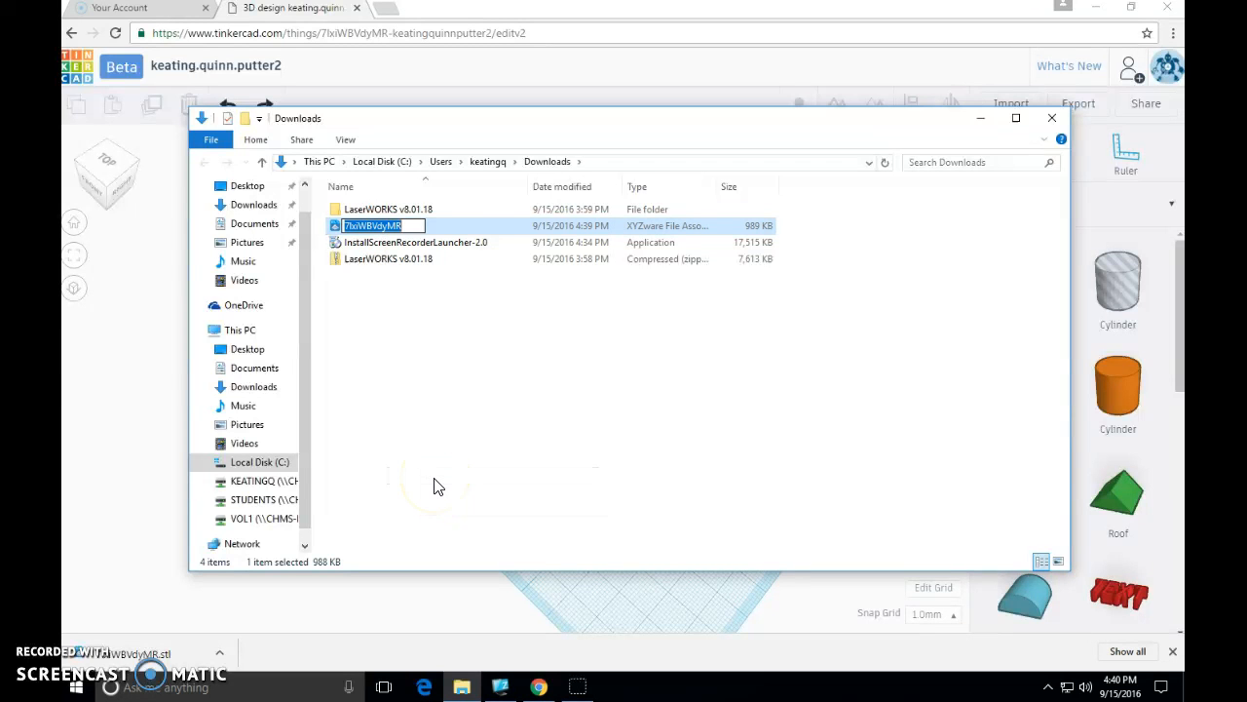
type("keating")
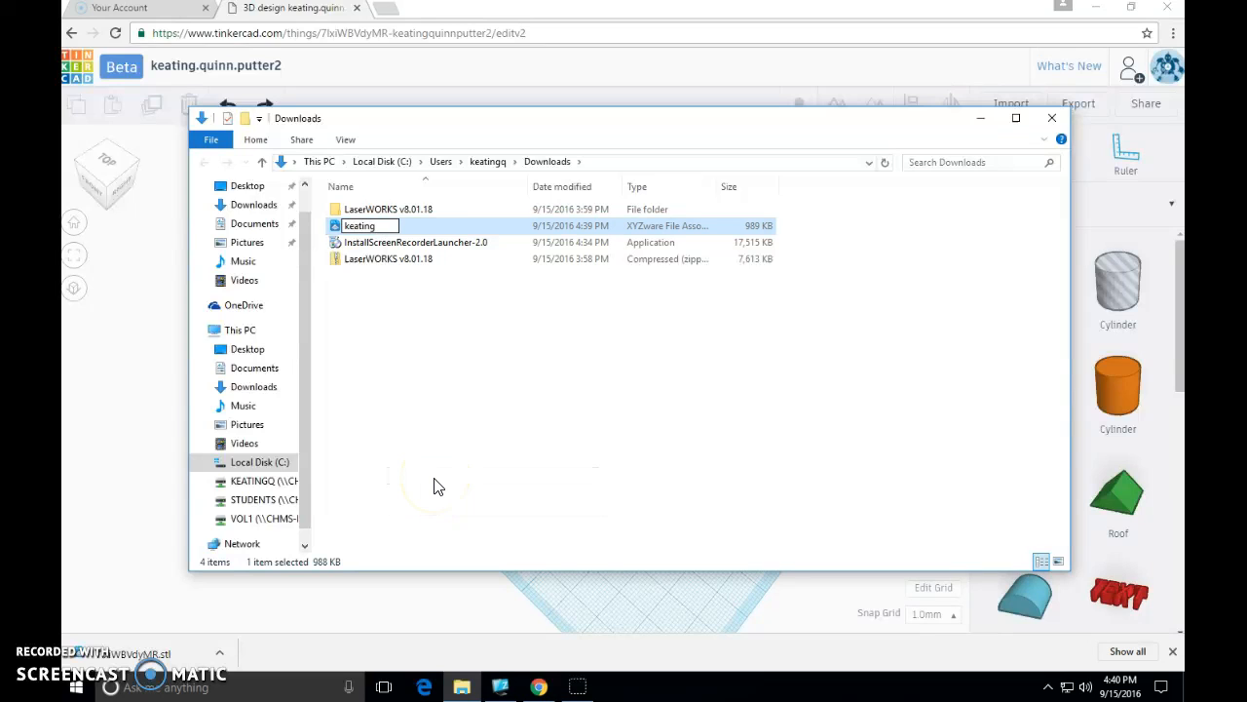
type(".quinn")
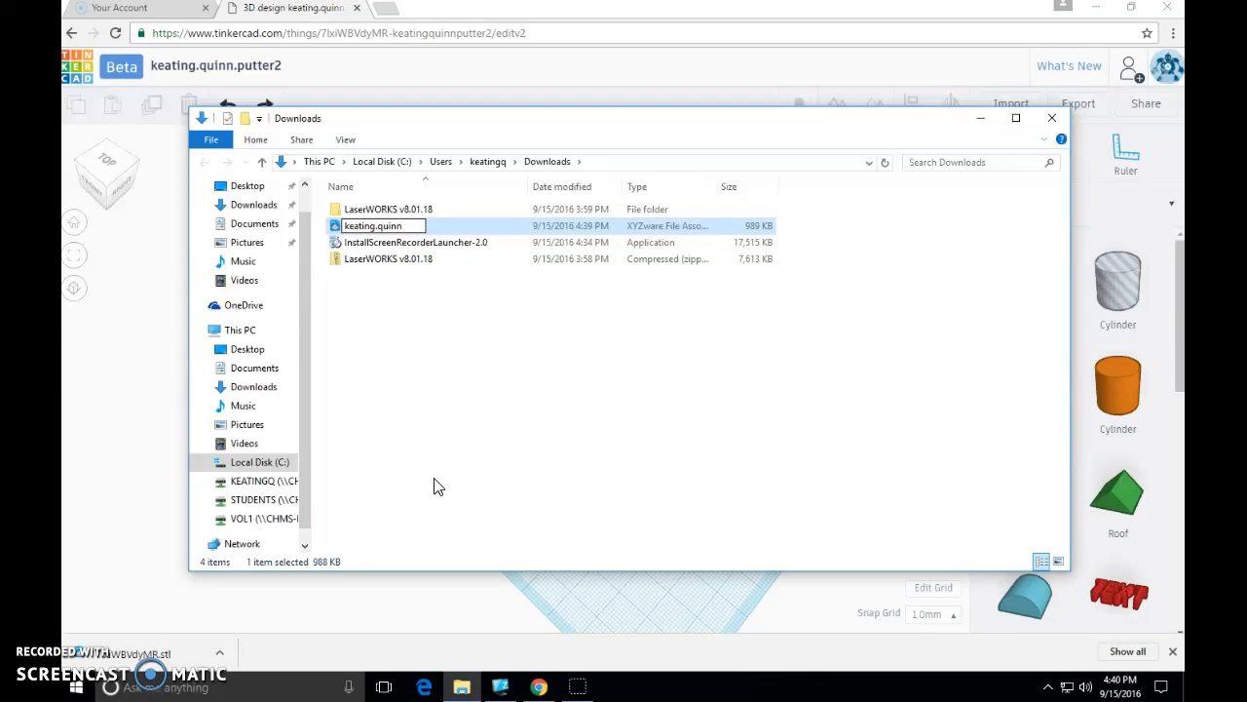
type(".")
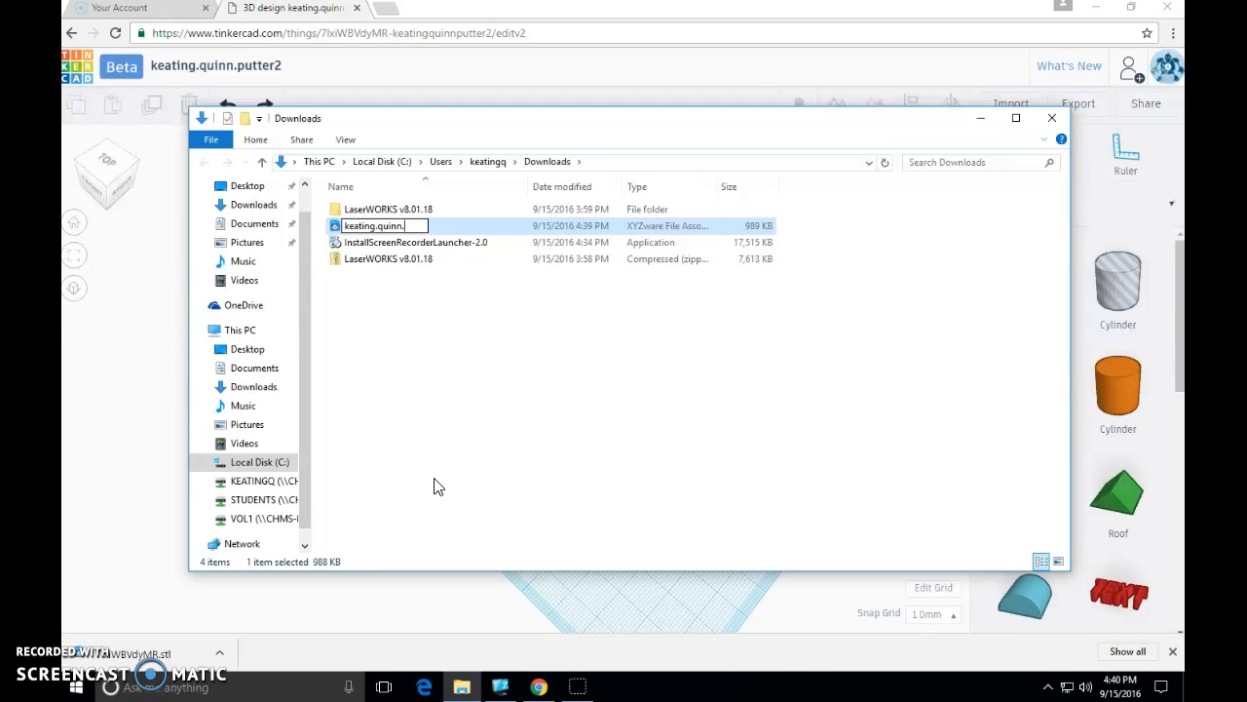
type("putter")
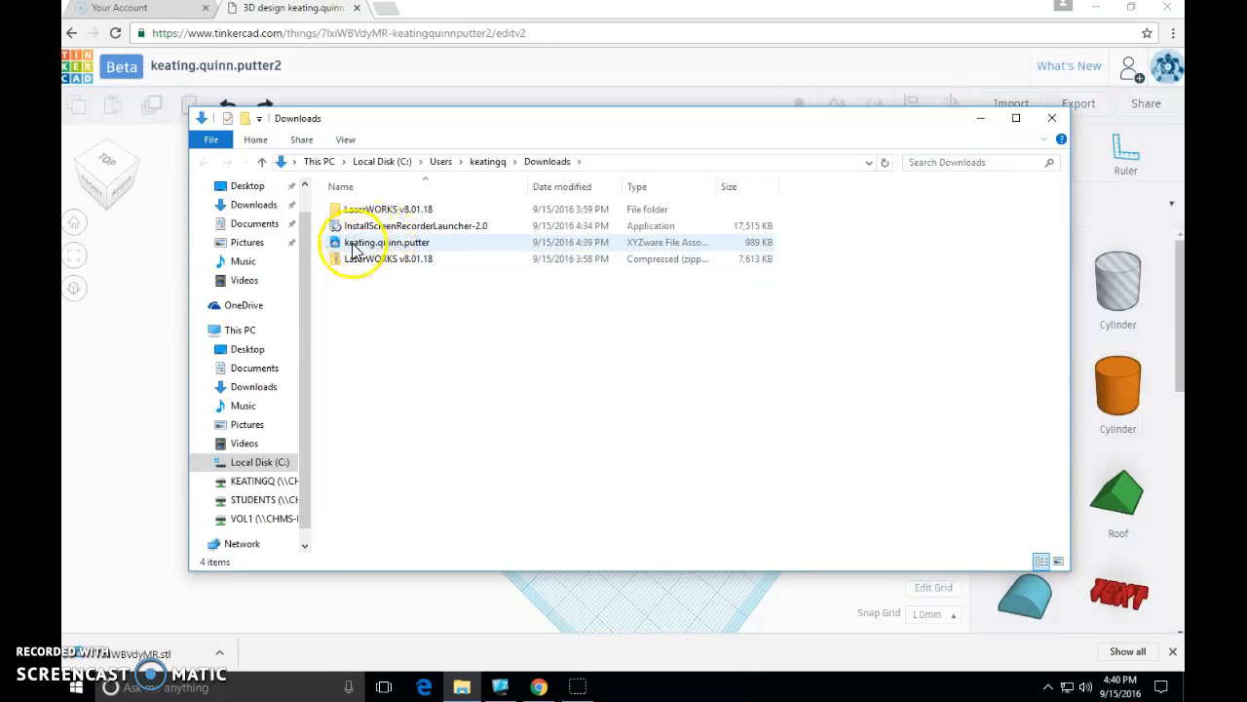
mouse_move(436, 244)
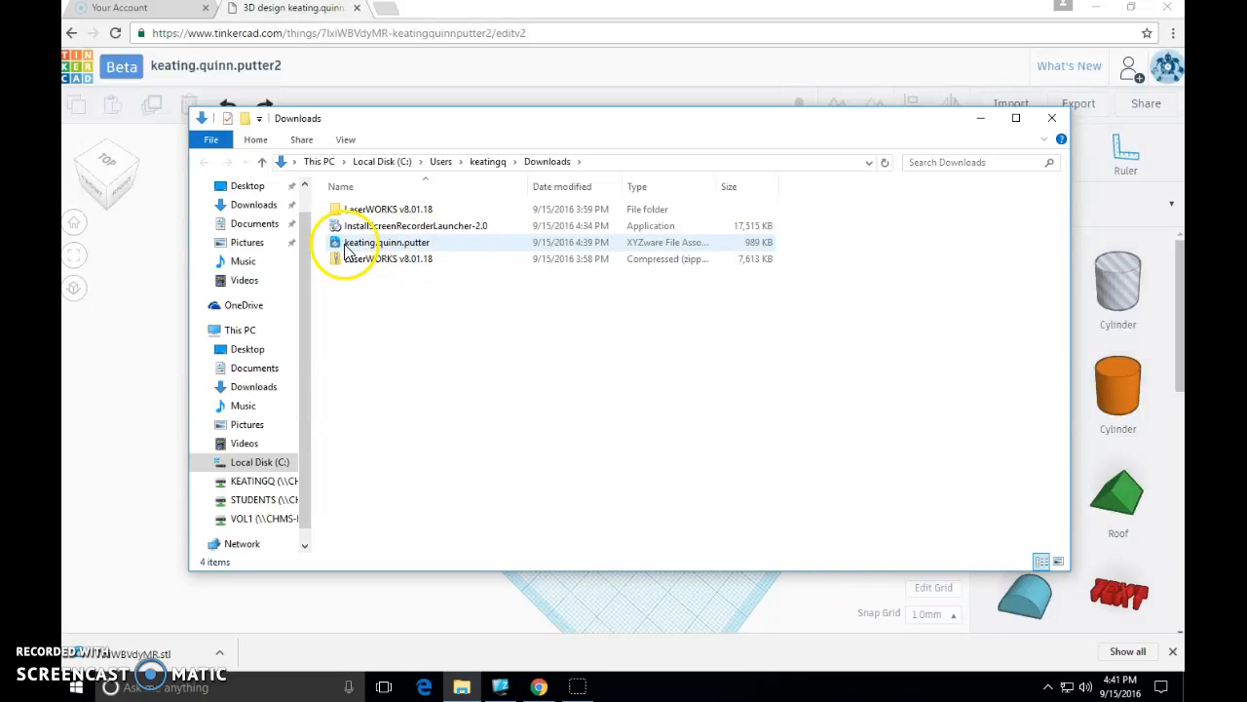
mouse_move(373, 256)
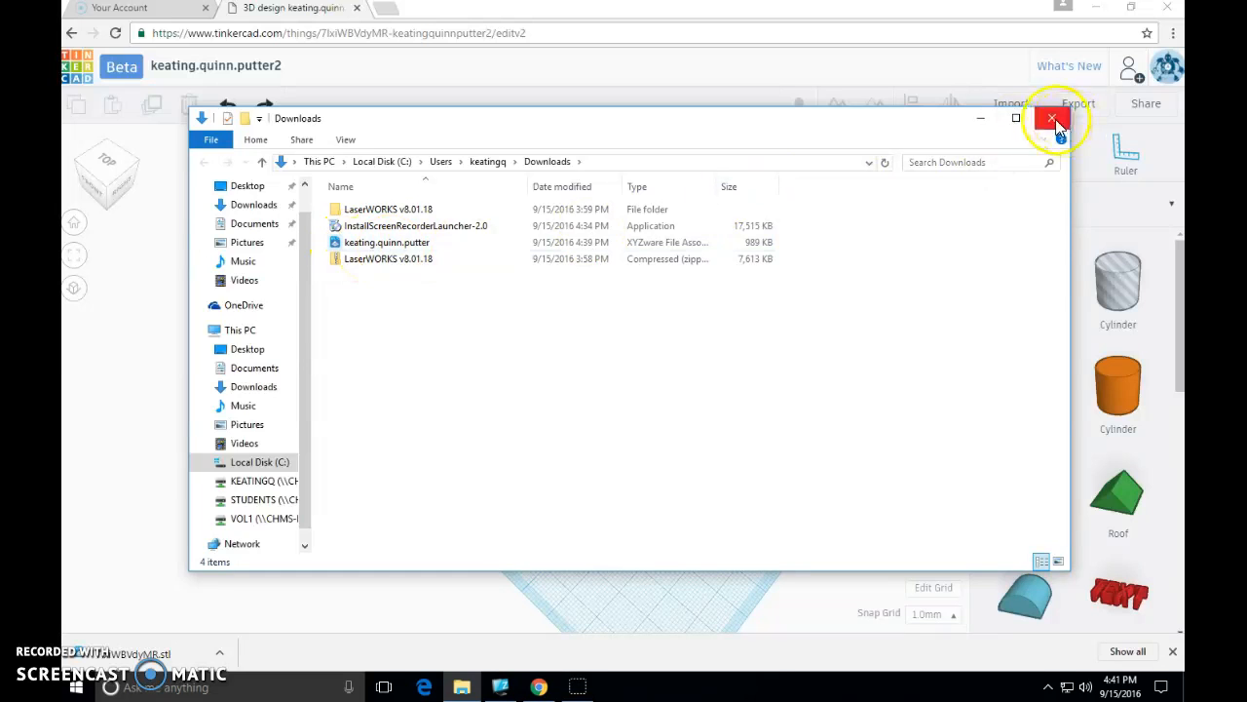
Close File Explorer, minimise Chrome, and select the Autodesk 123D Make shortcut
left_click(1052, 119)
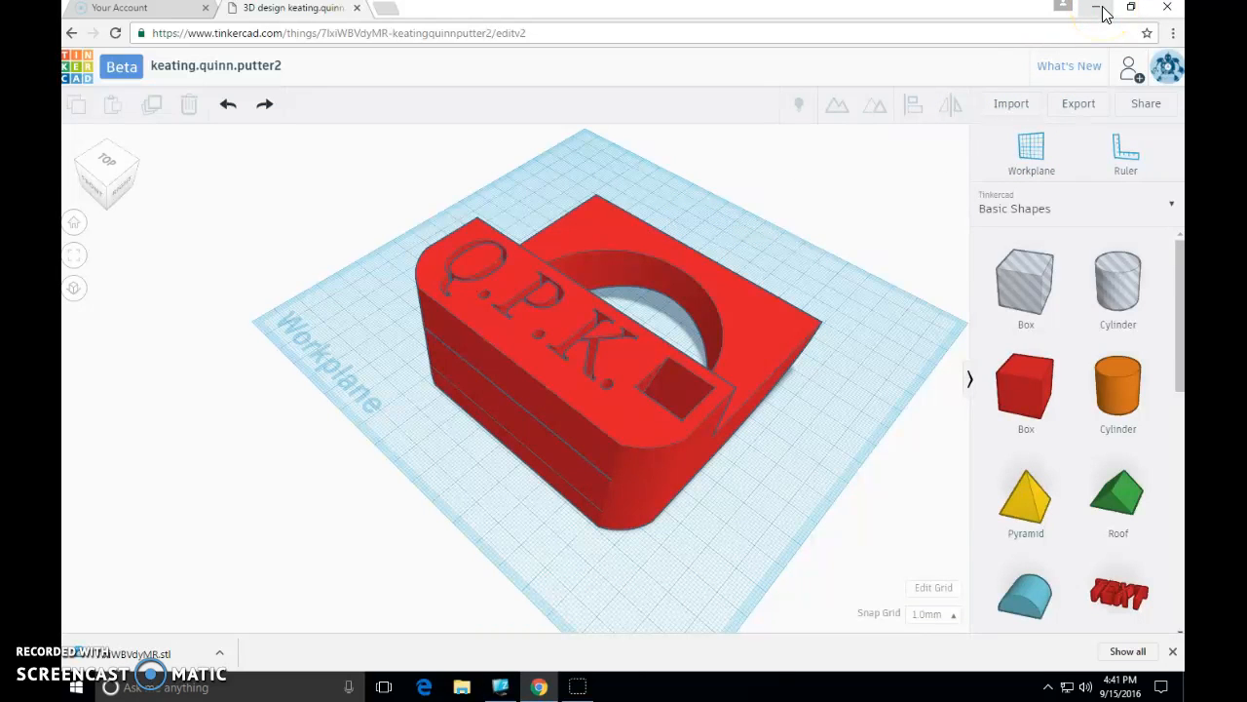
left_click(1099, 6)
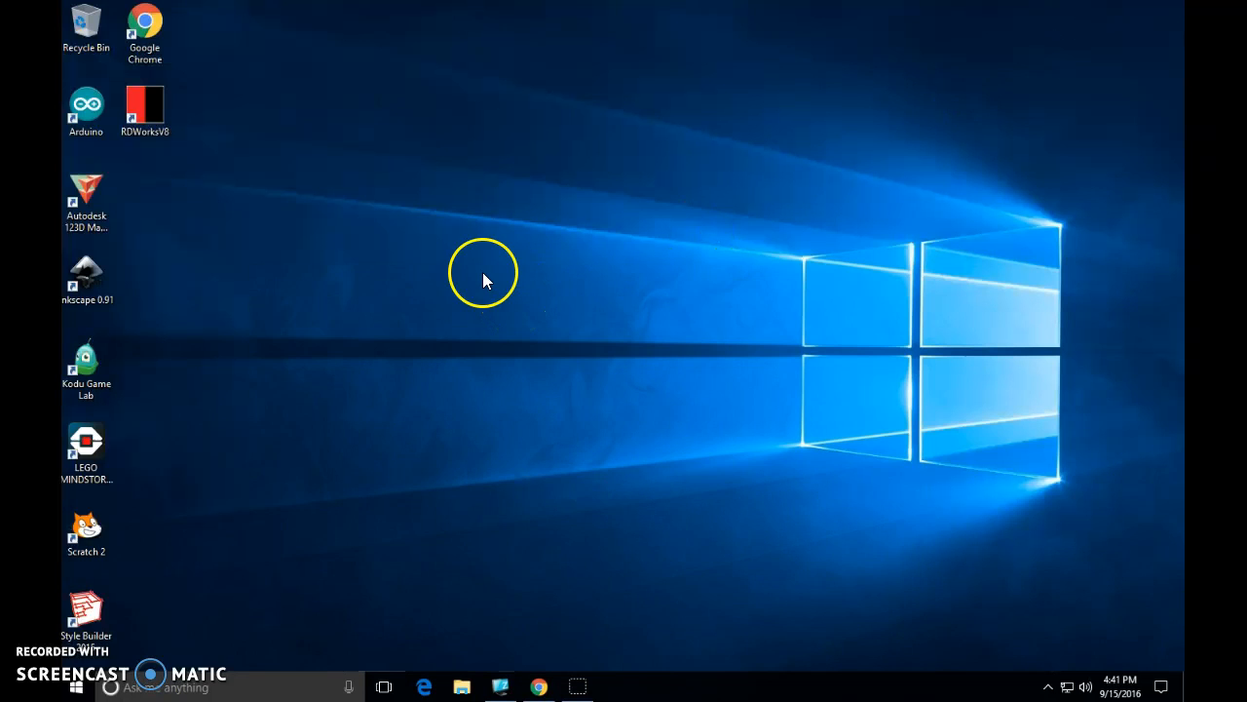
mouse_move(120, 219)
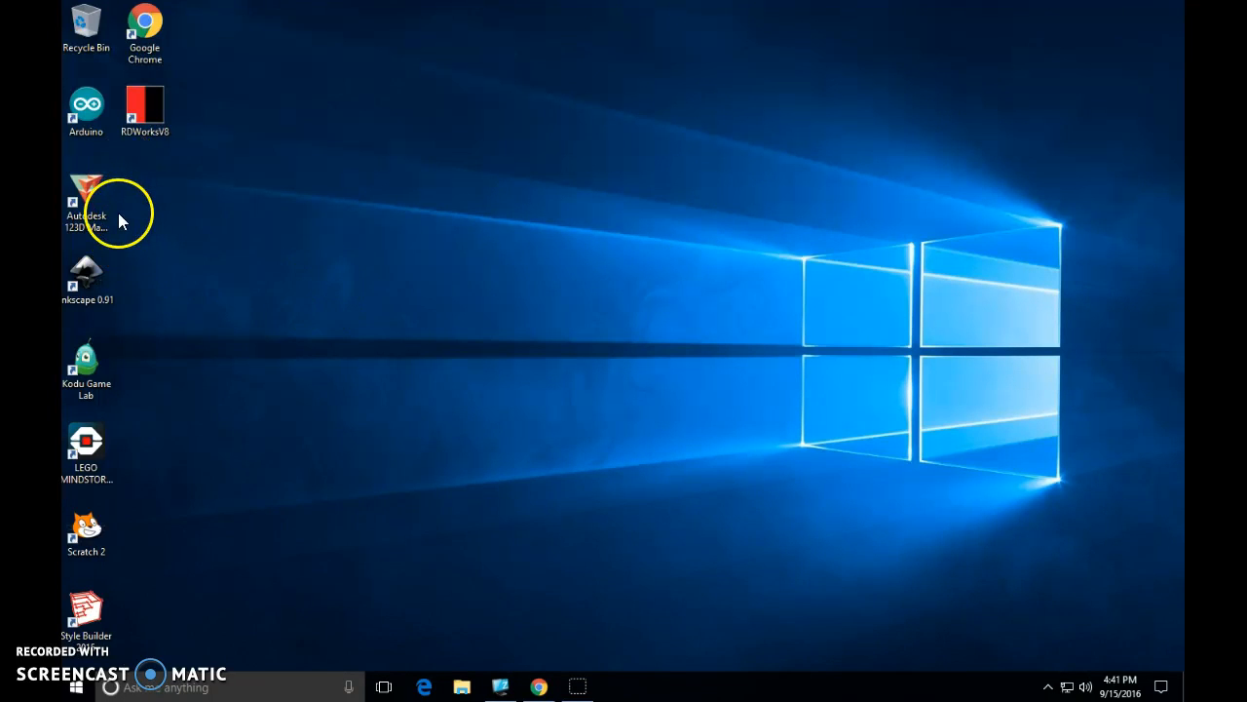
mouse_move(80, 244)
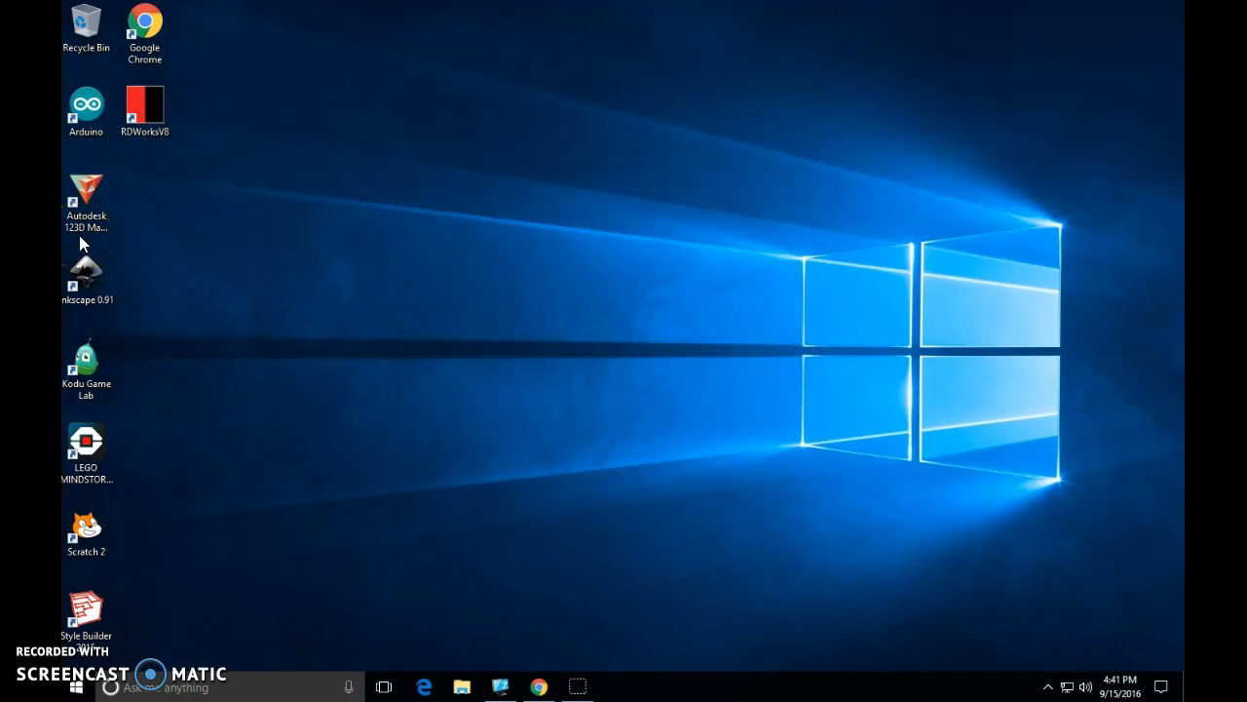
left_click(86, 194)
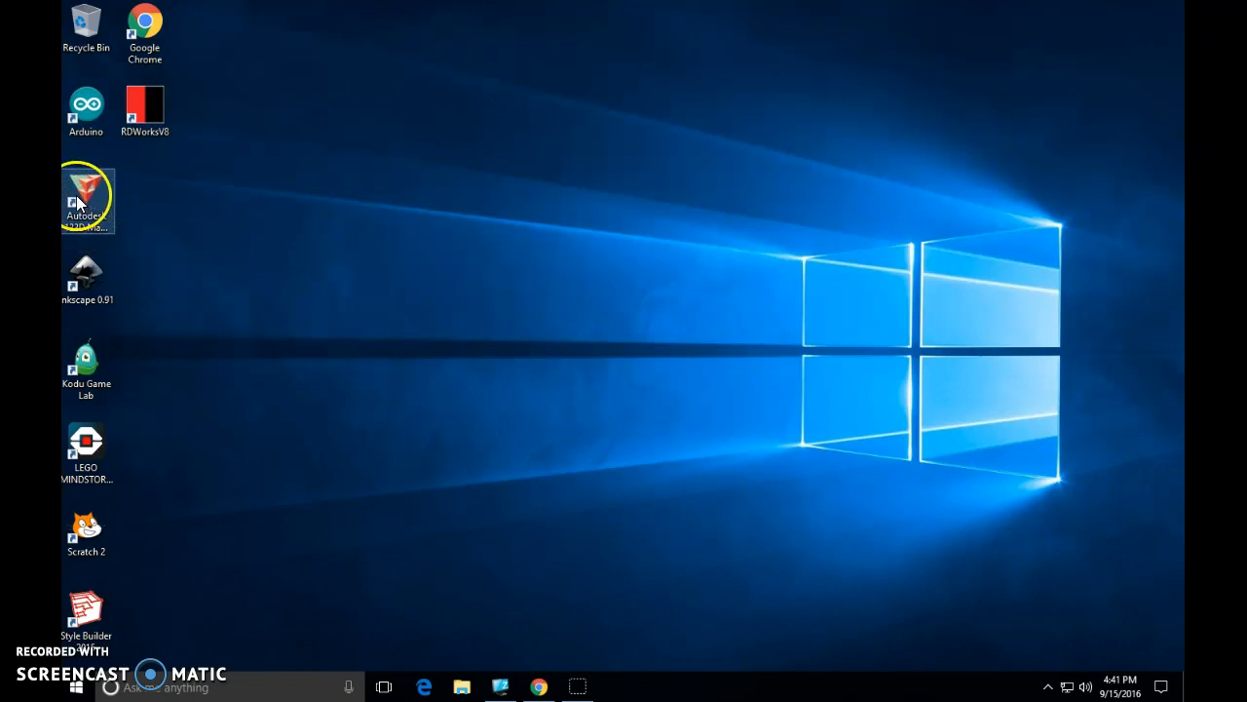
Launch 123D Make, accept the licence, and dismiss the welcome and analytics windows
double_click(86, 198)
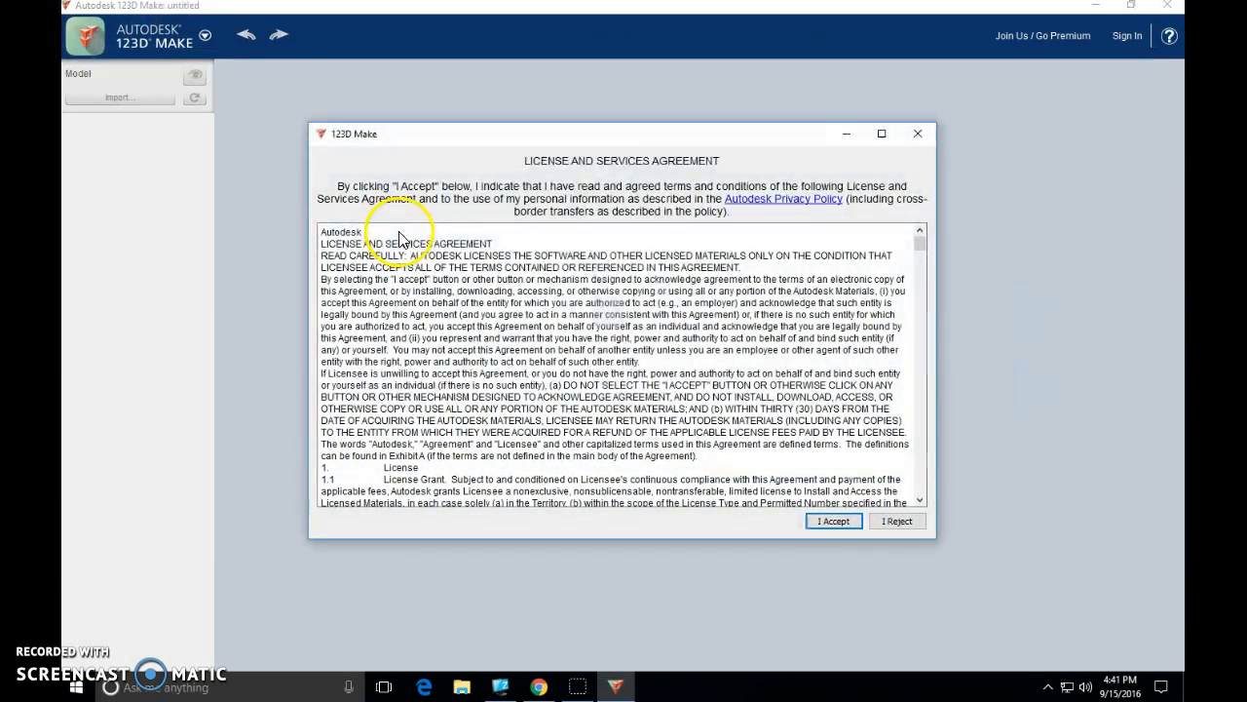
left_click(833, 519)
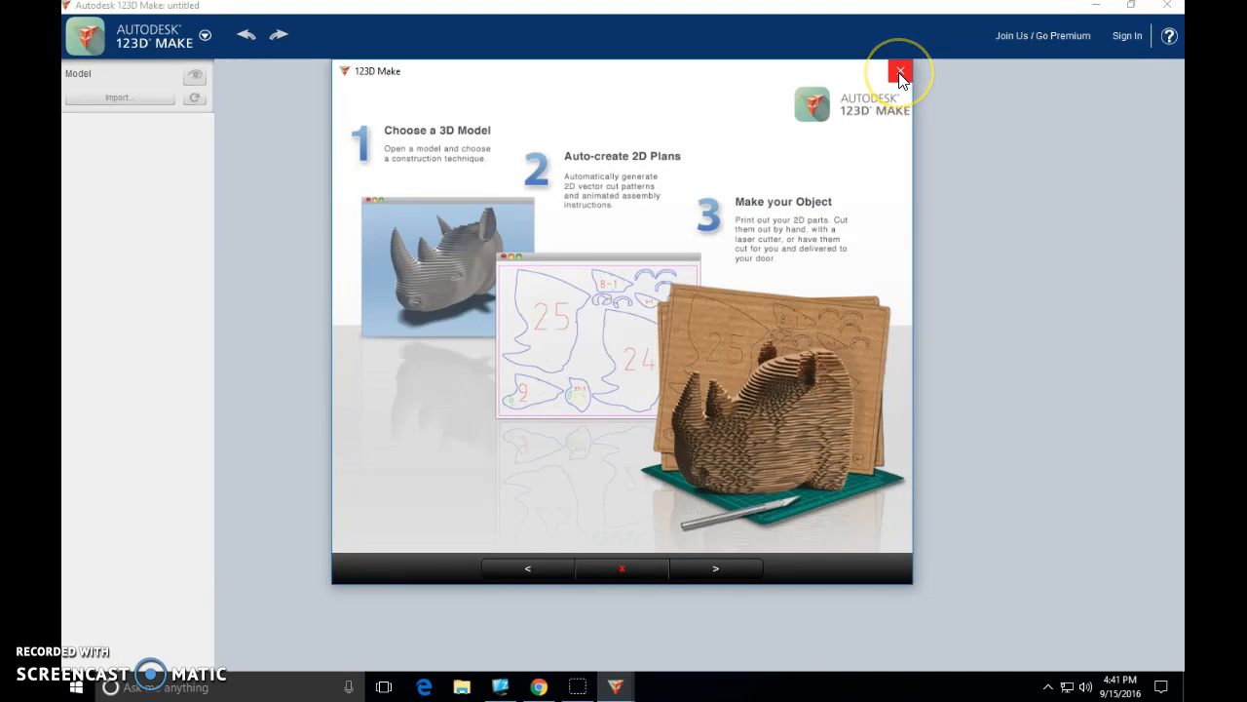
mouse_move(899, 71)
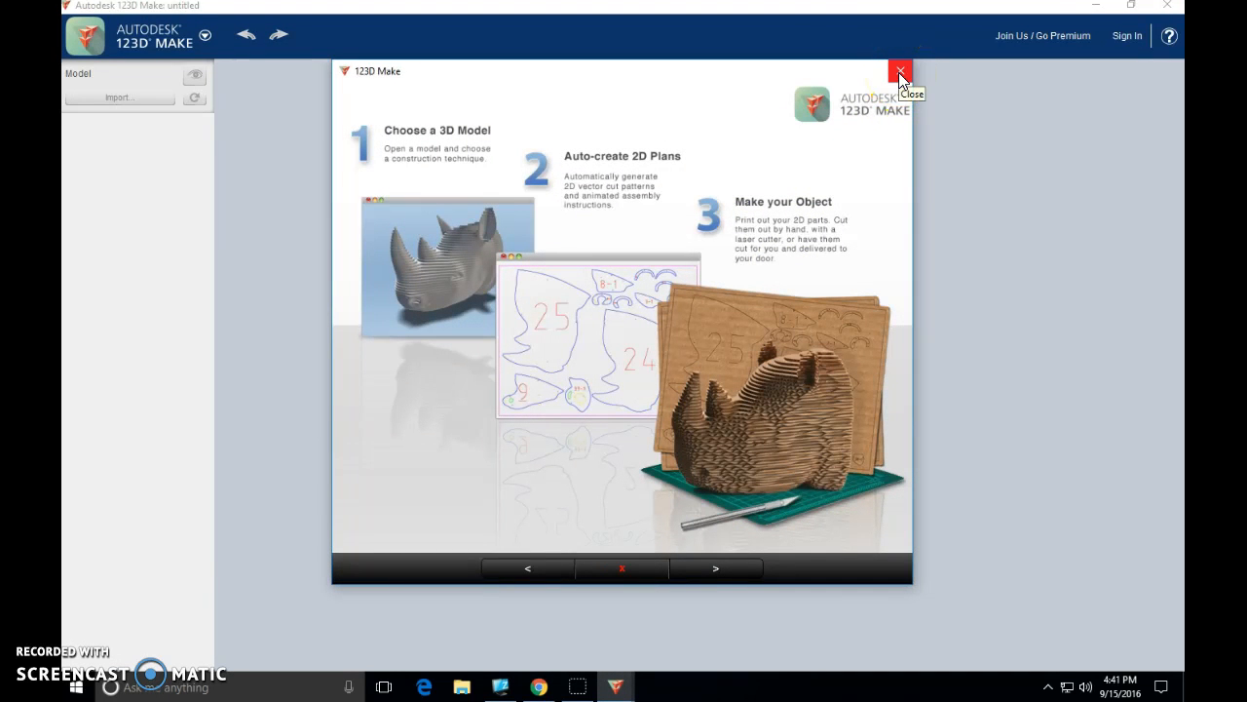
left_click(899, 72)
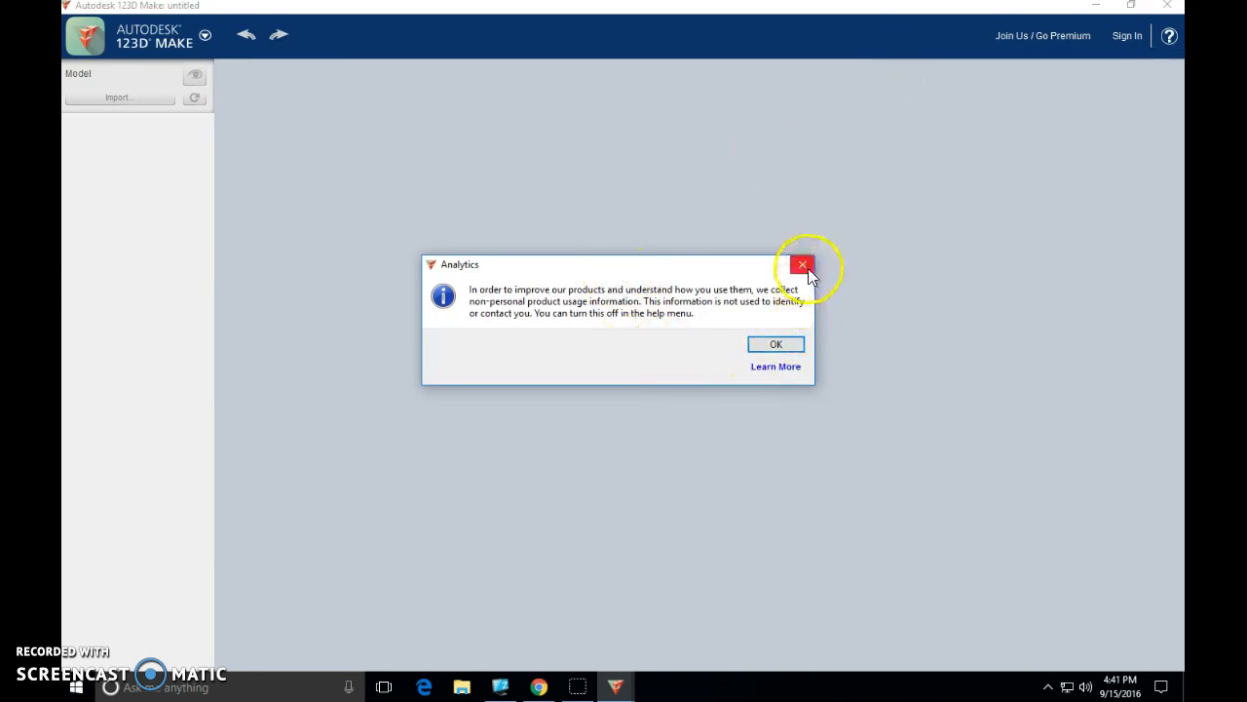
left_click(775, 366)
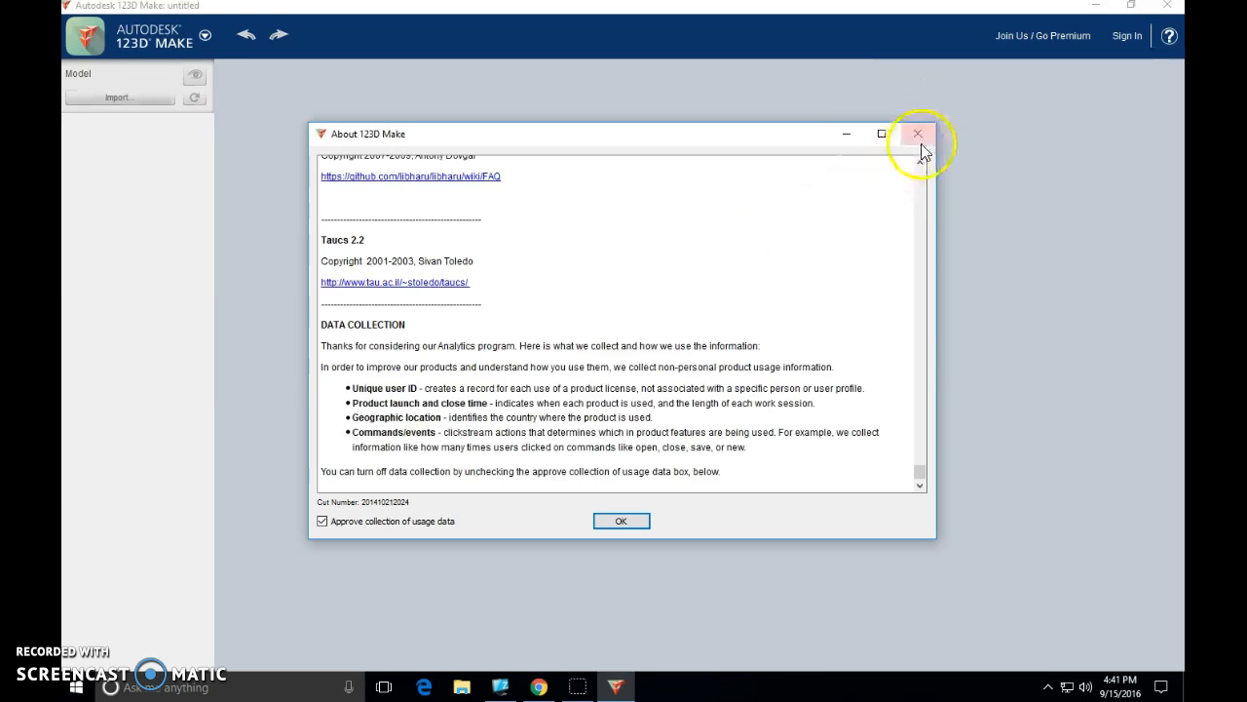
left_click(916, 134)
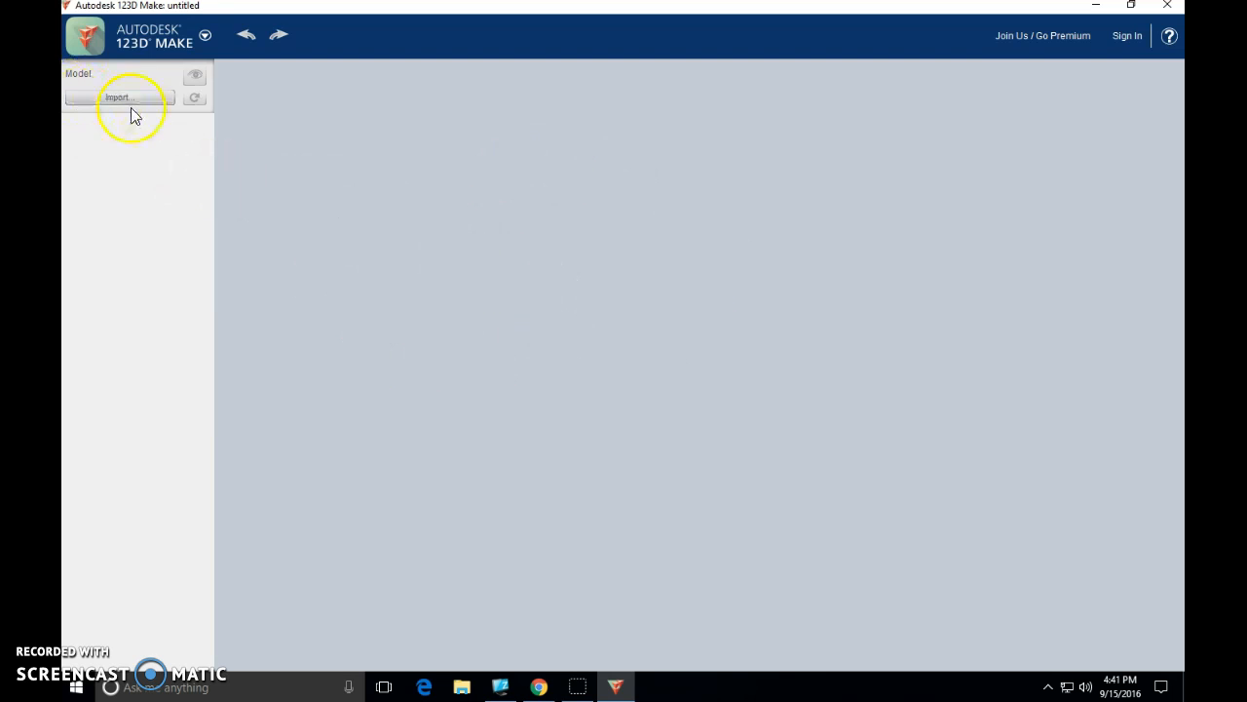
left_click(118, 97)
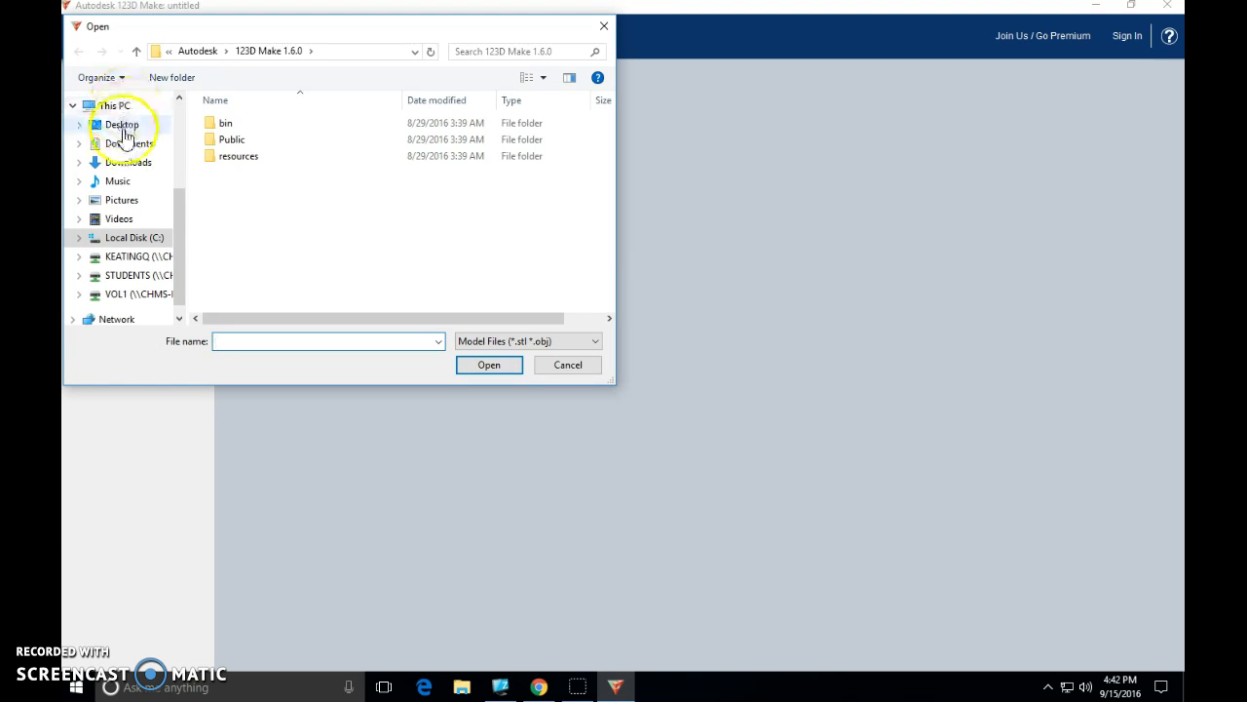
left_click(128, 162)
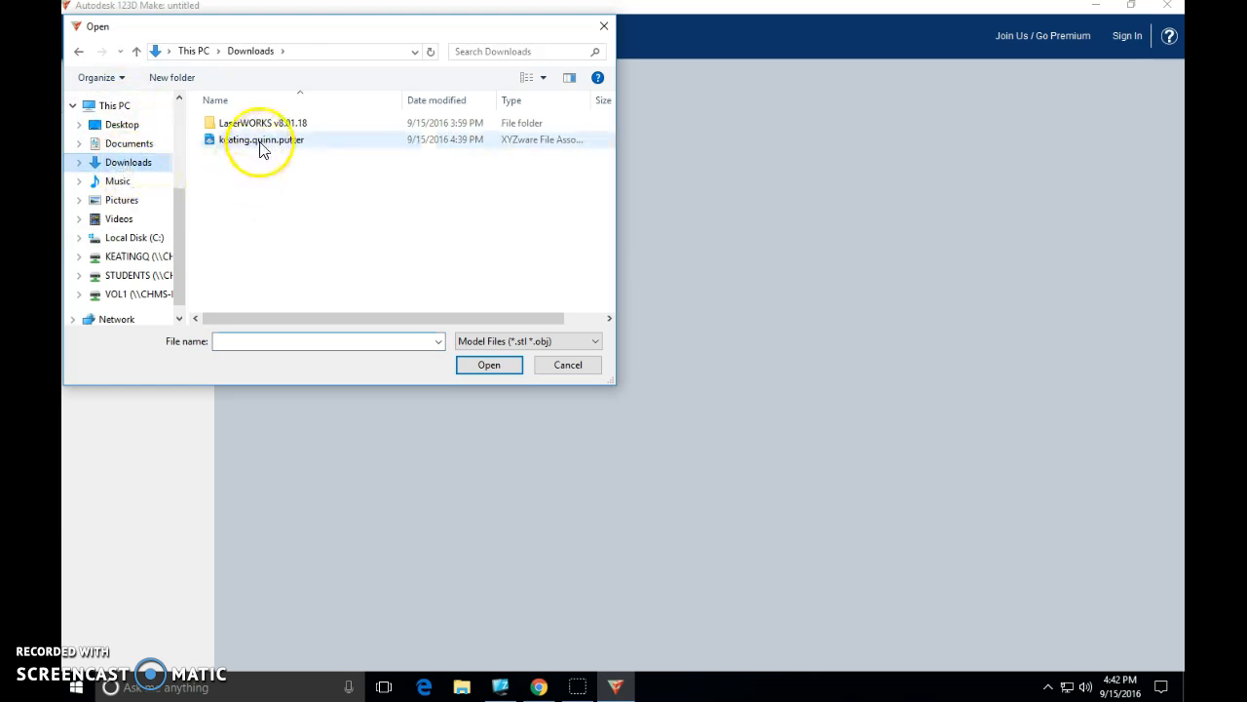
mouse_move(263, 140)
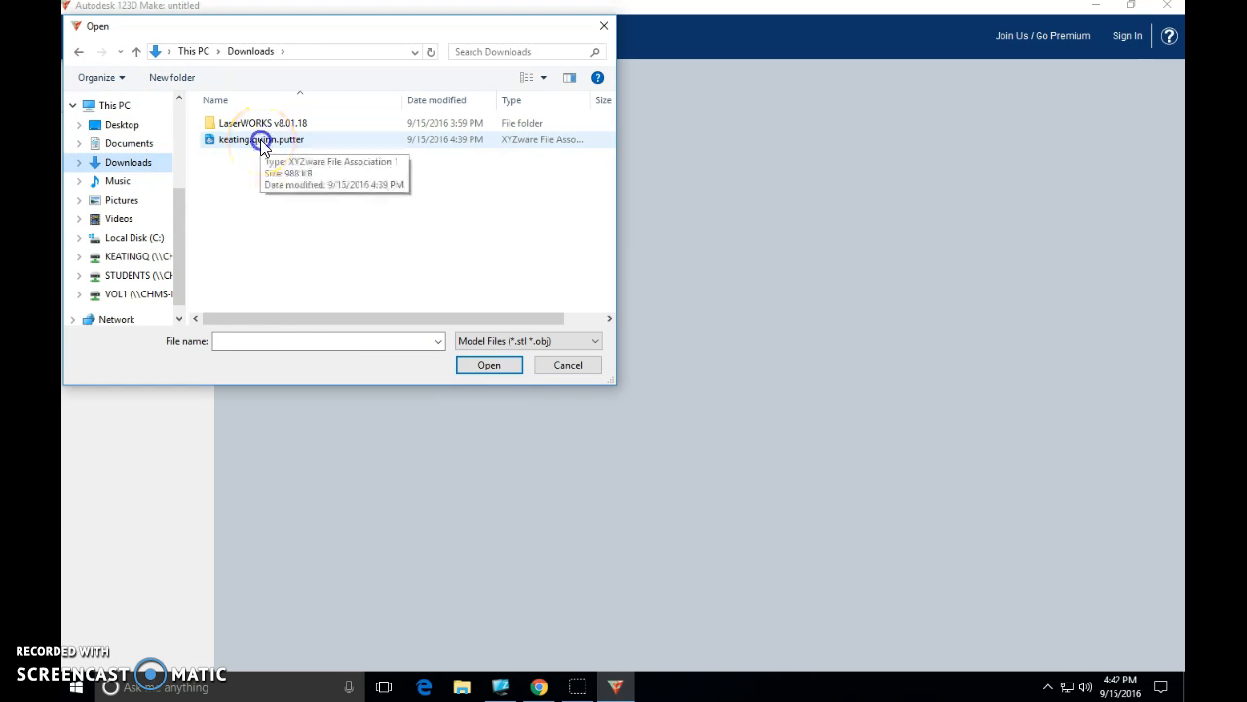
left_click(261, 139)
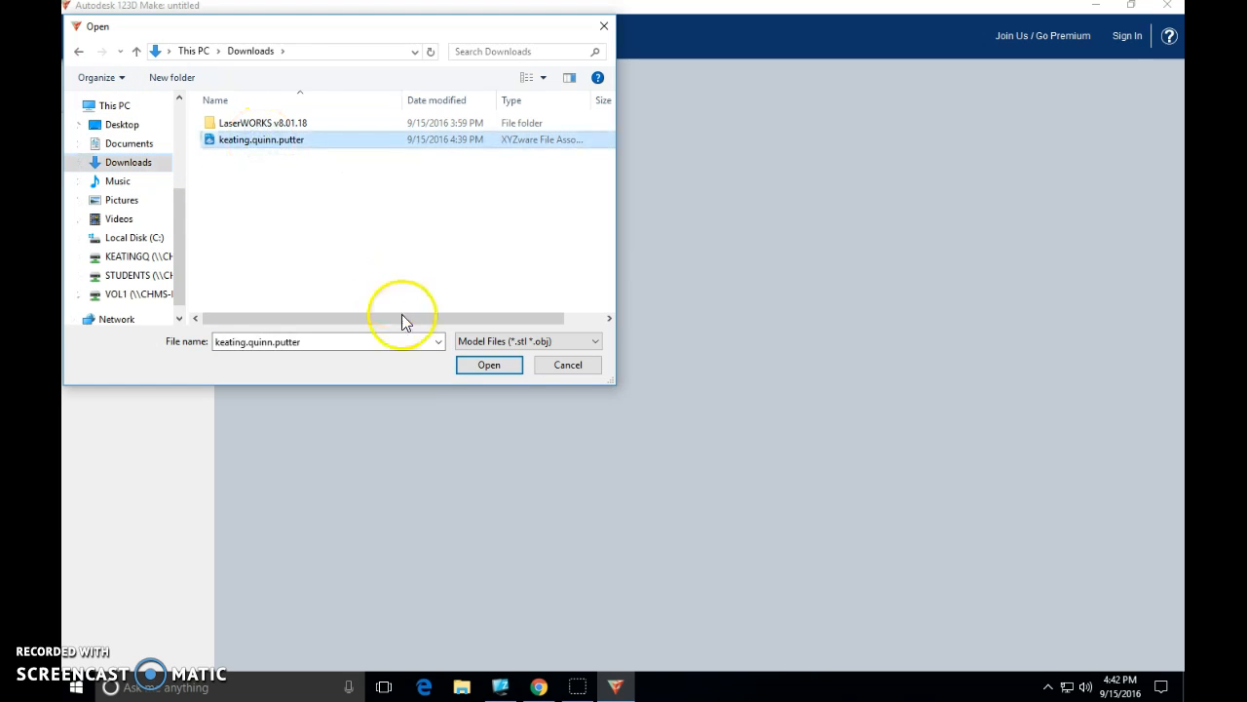
left_click(489, 363)
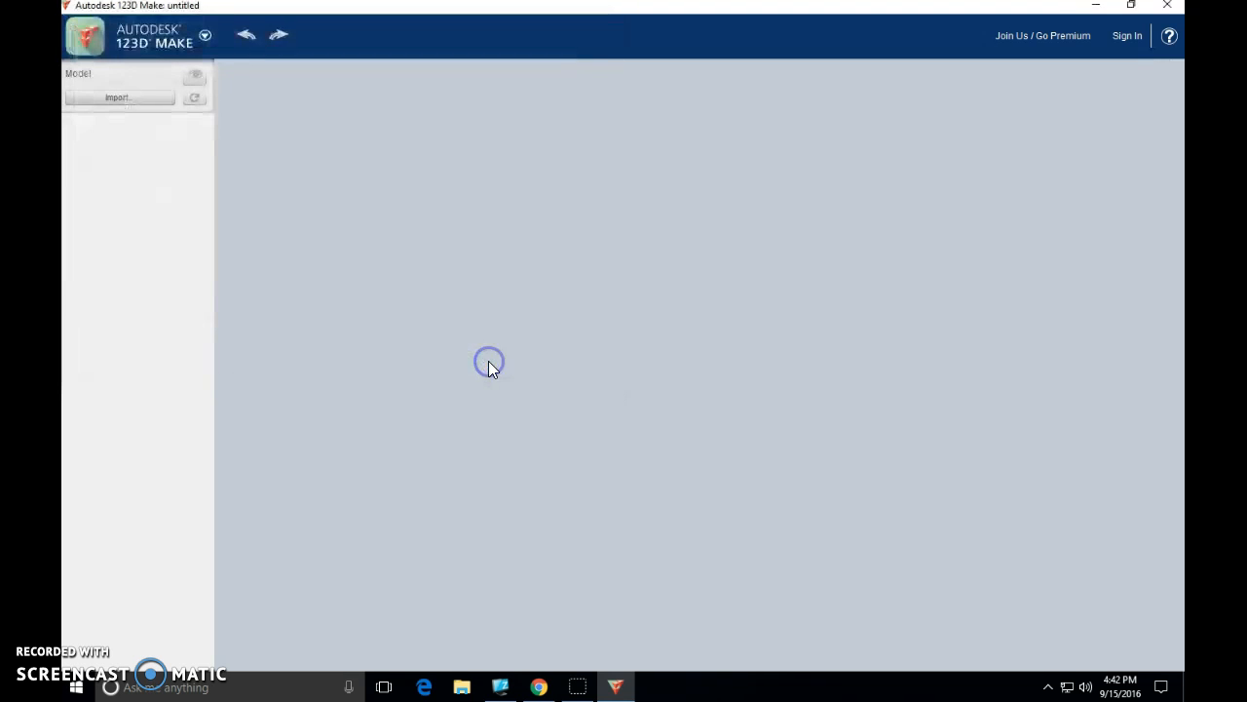
left_click(117, 96)
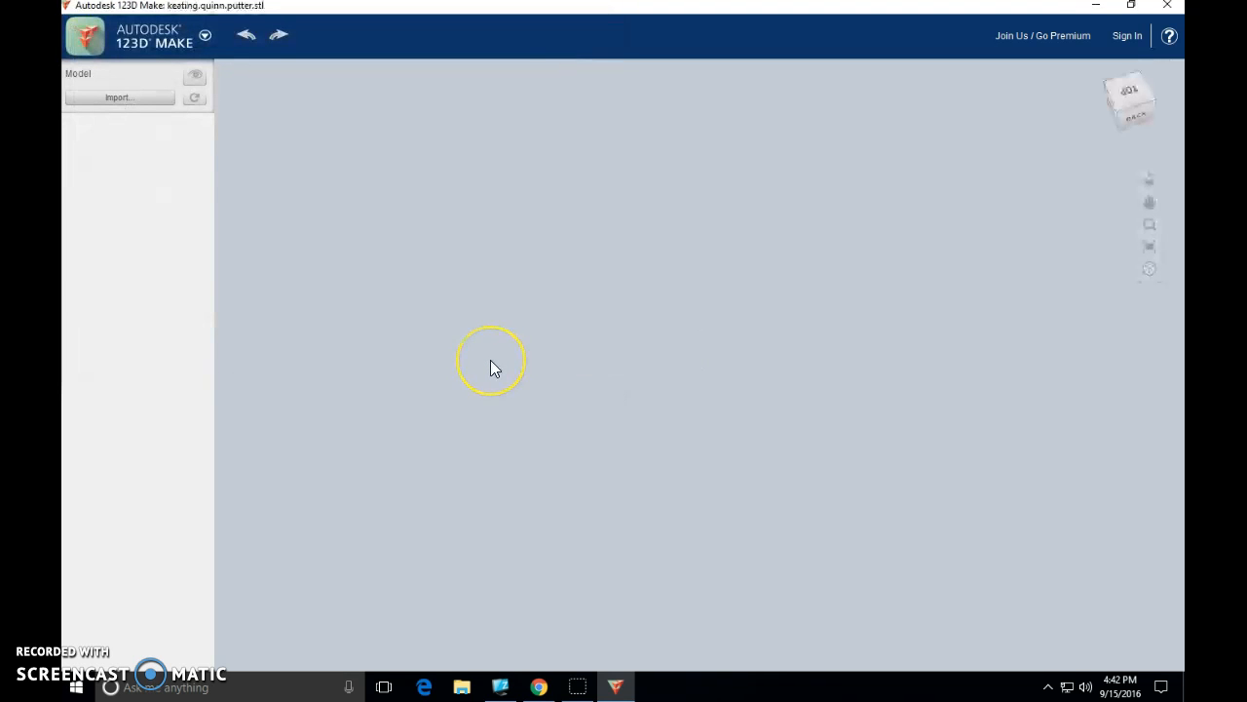
left_click(118, 96)
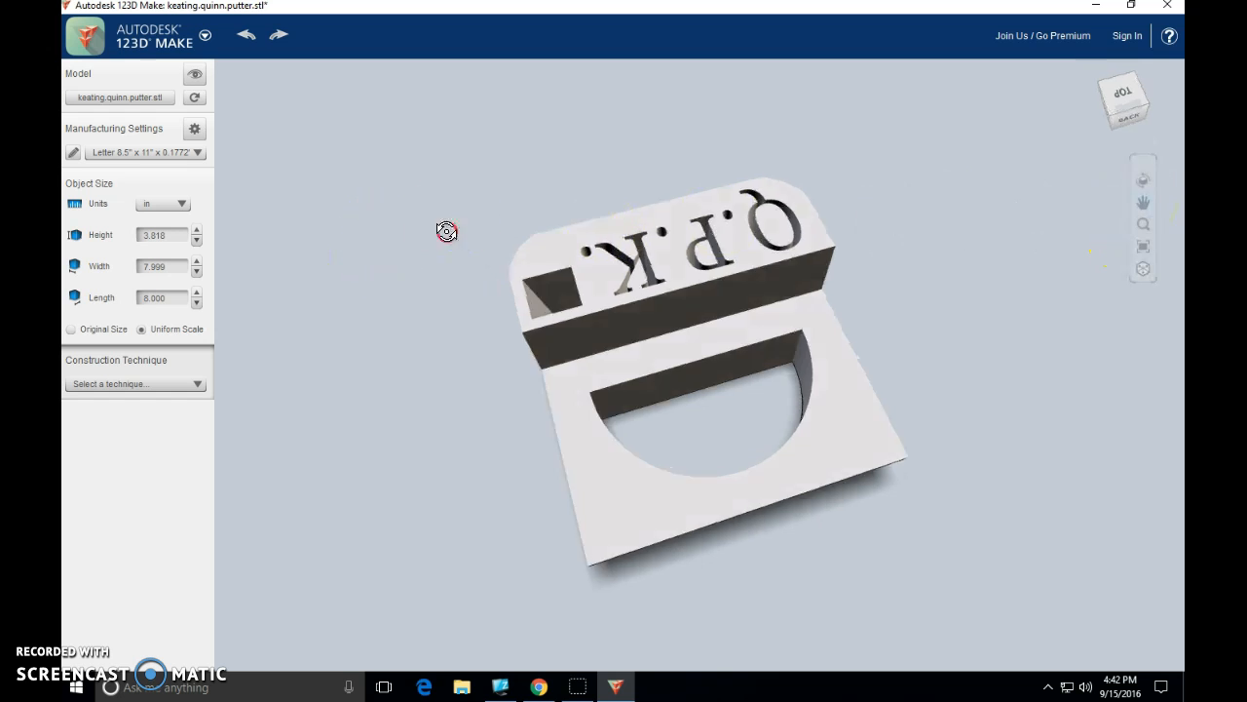
left_click_drag(446, 231, 771, 231)
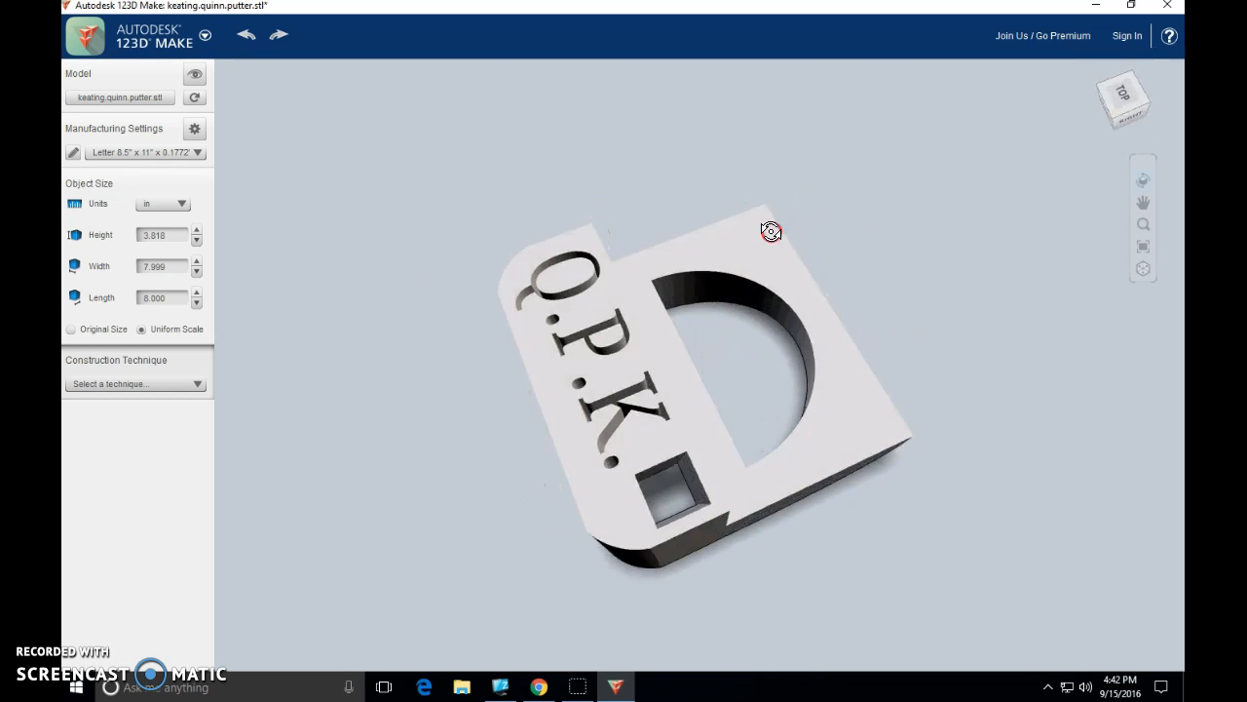
left_click_drag(770, 231, 497, 470)
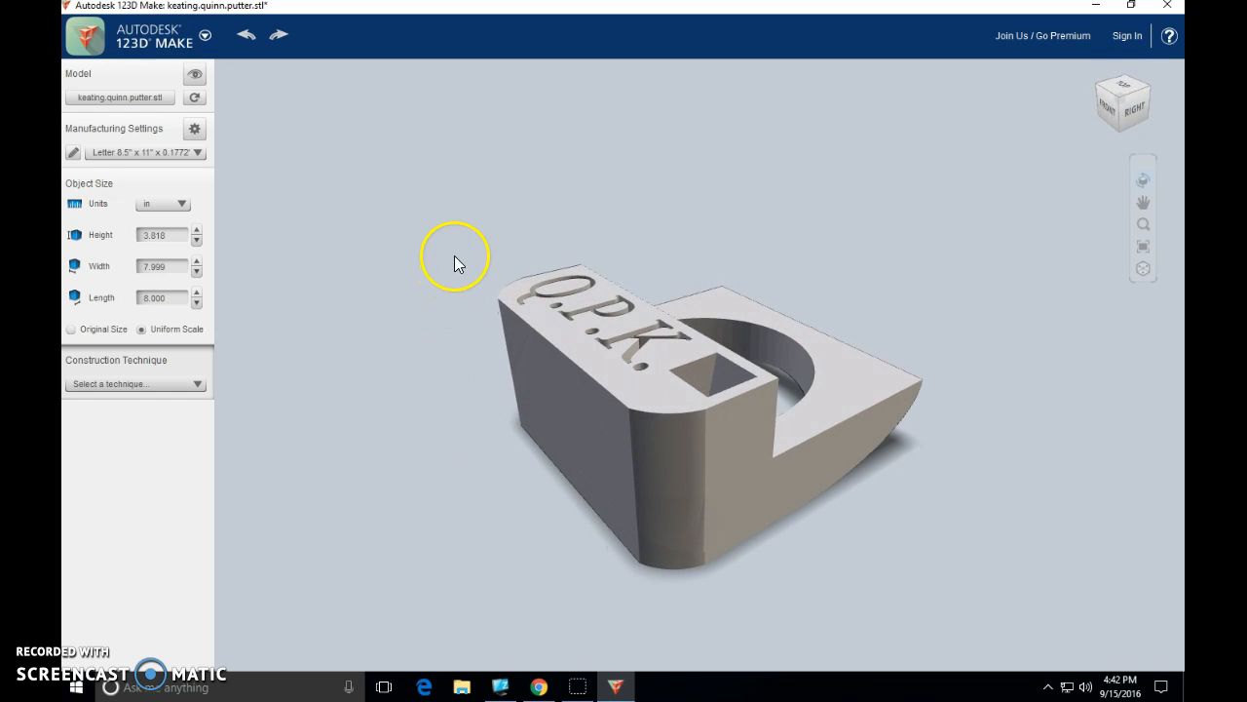
left_click_drag(458, 261, 478, 248)
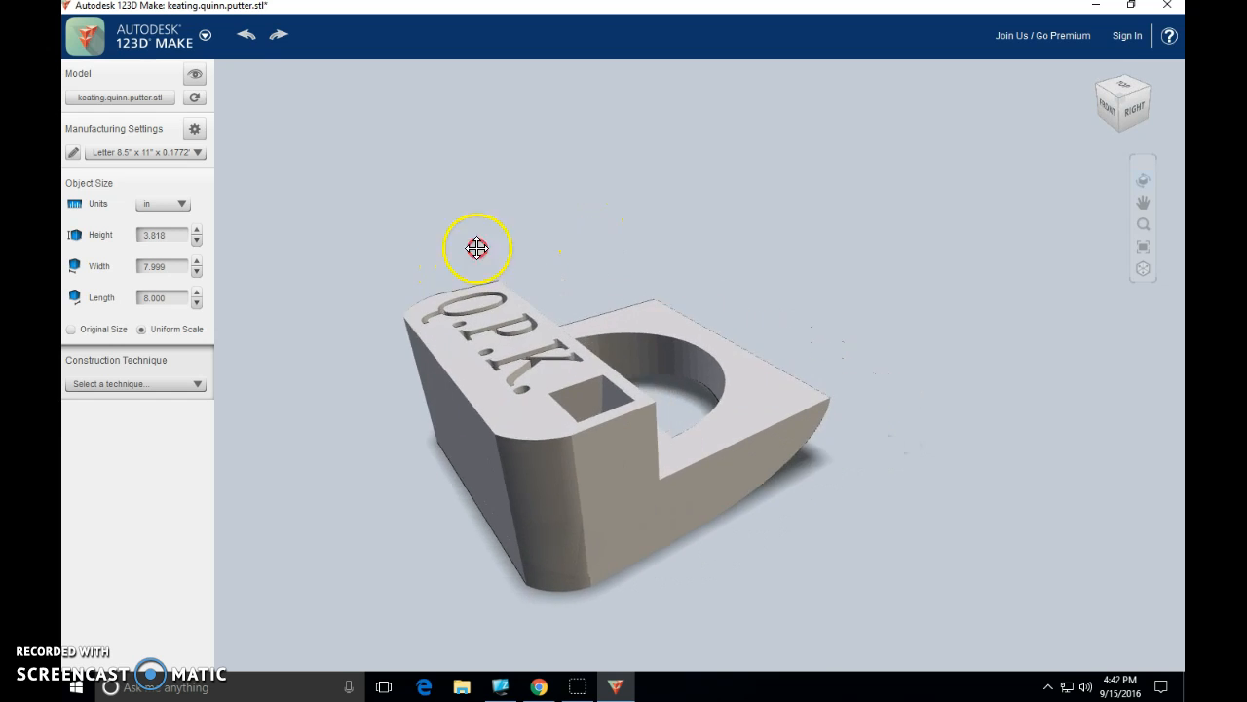
left_click_drag(477, 247, 613, 206)
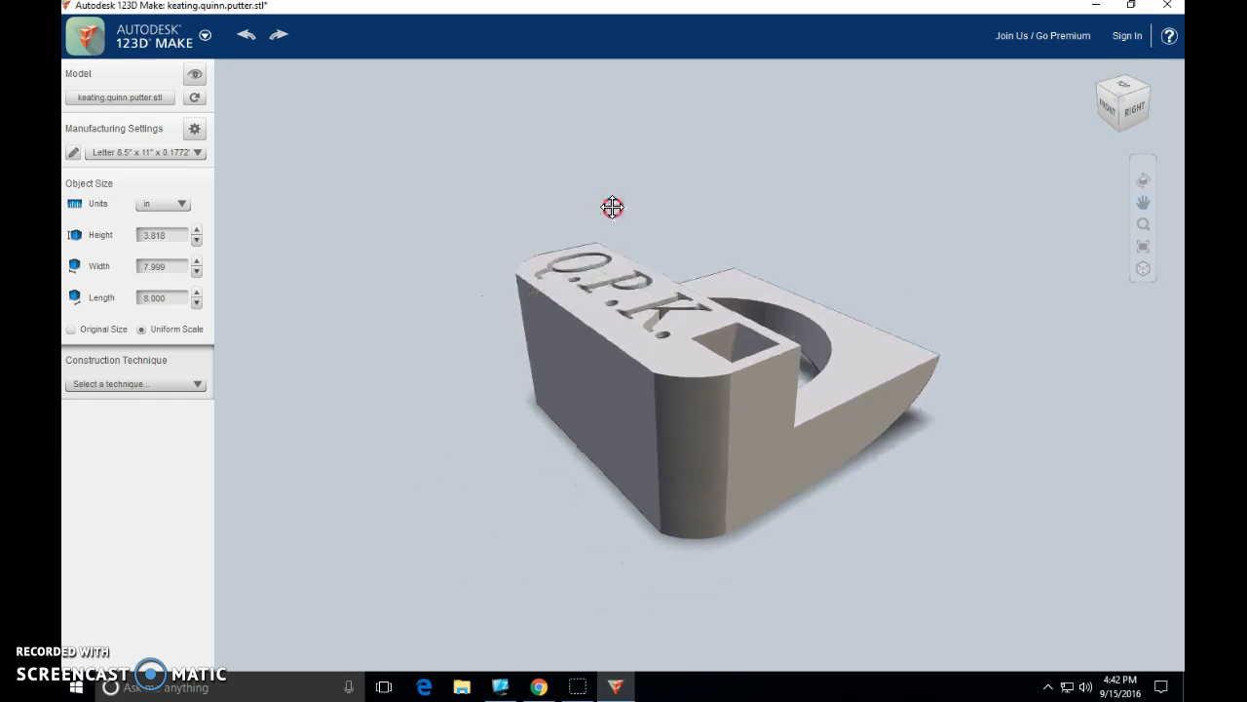
left_click_drag(612, 207, 559, 211)
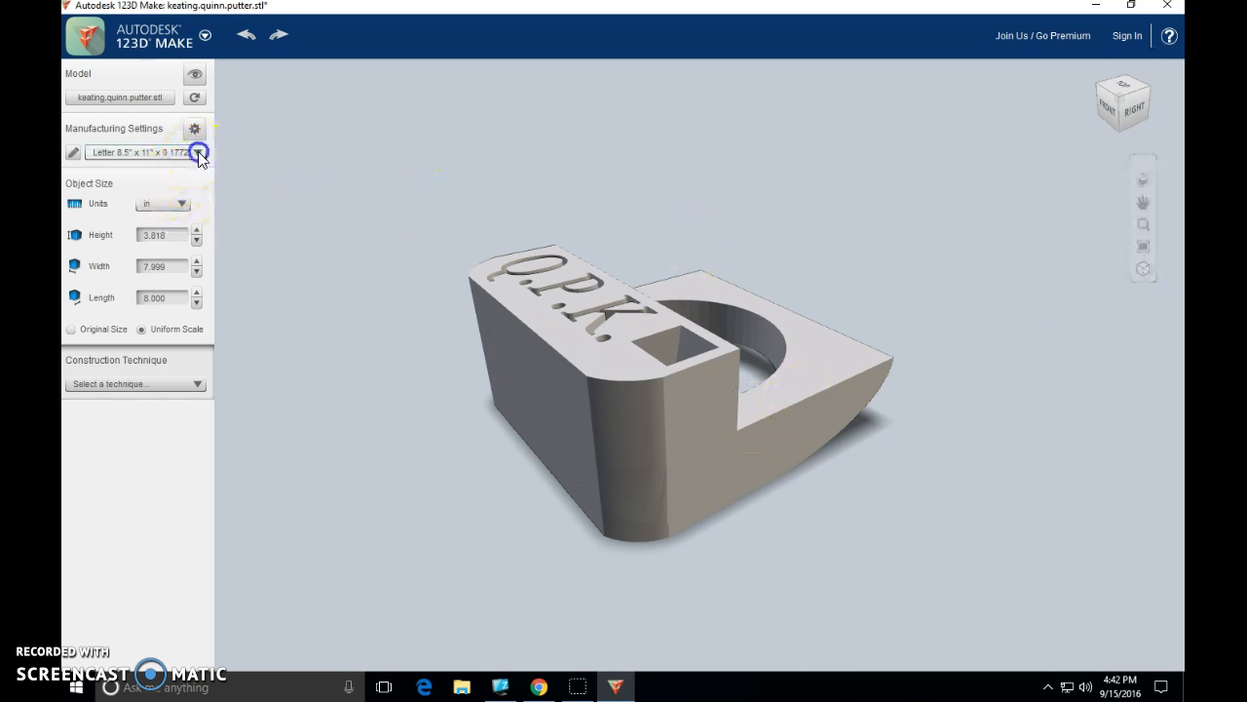
Browse the sheet material presets and open the Manufacturing Settings editor
left_click(198, 152)
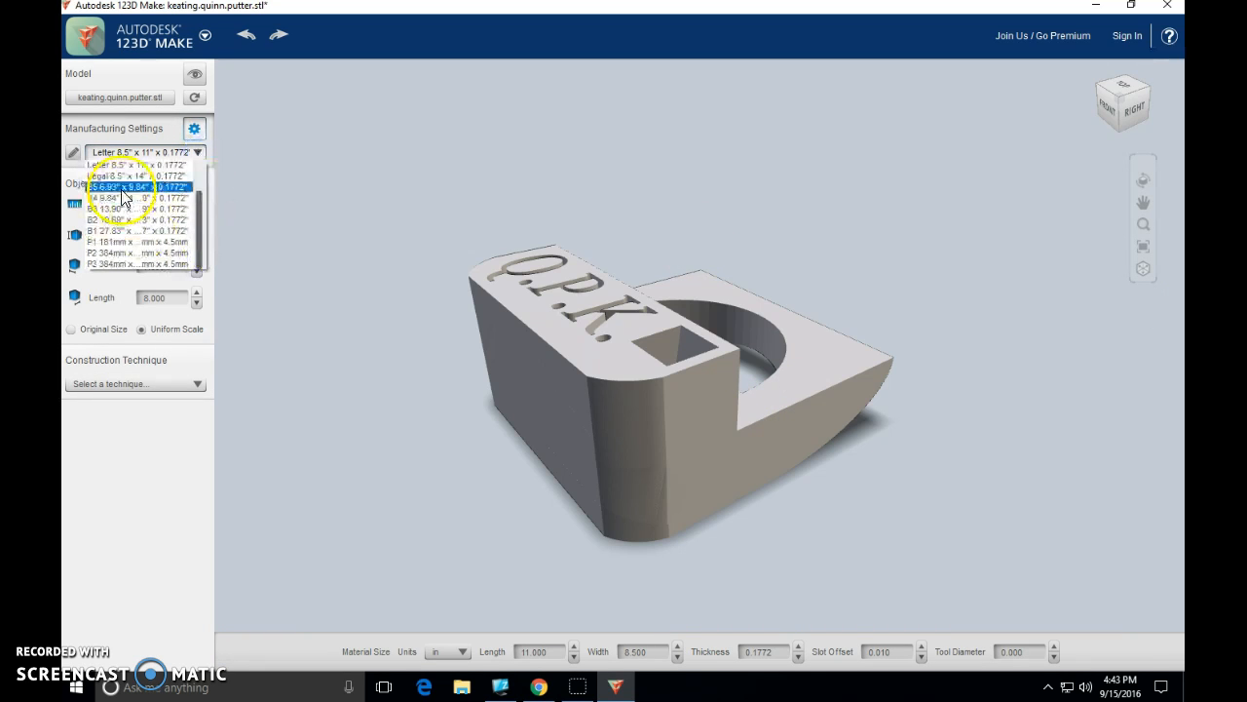
scroll("up", 3)
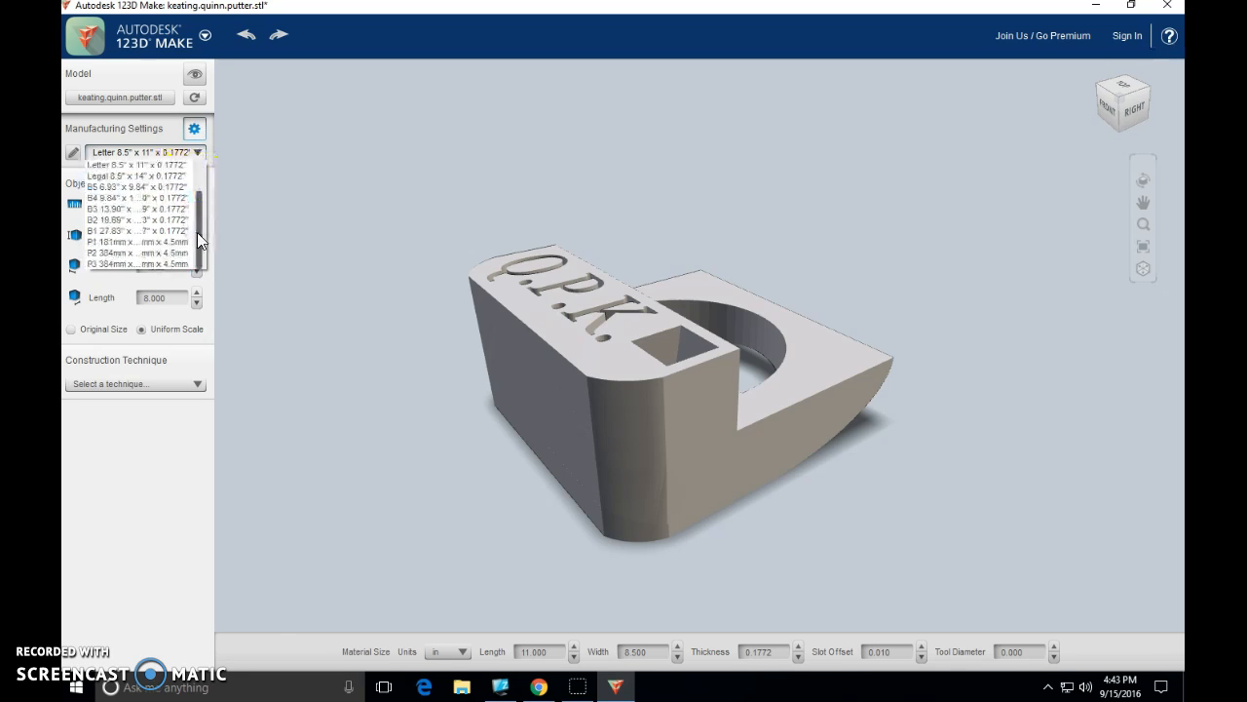
scroll("up", 3)
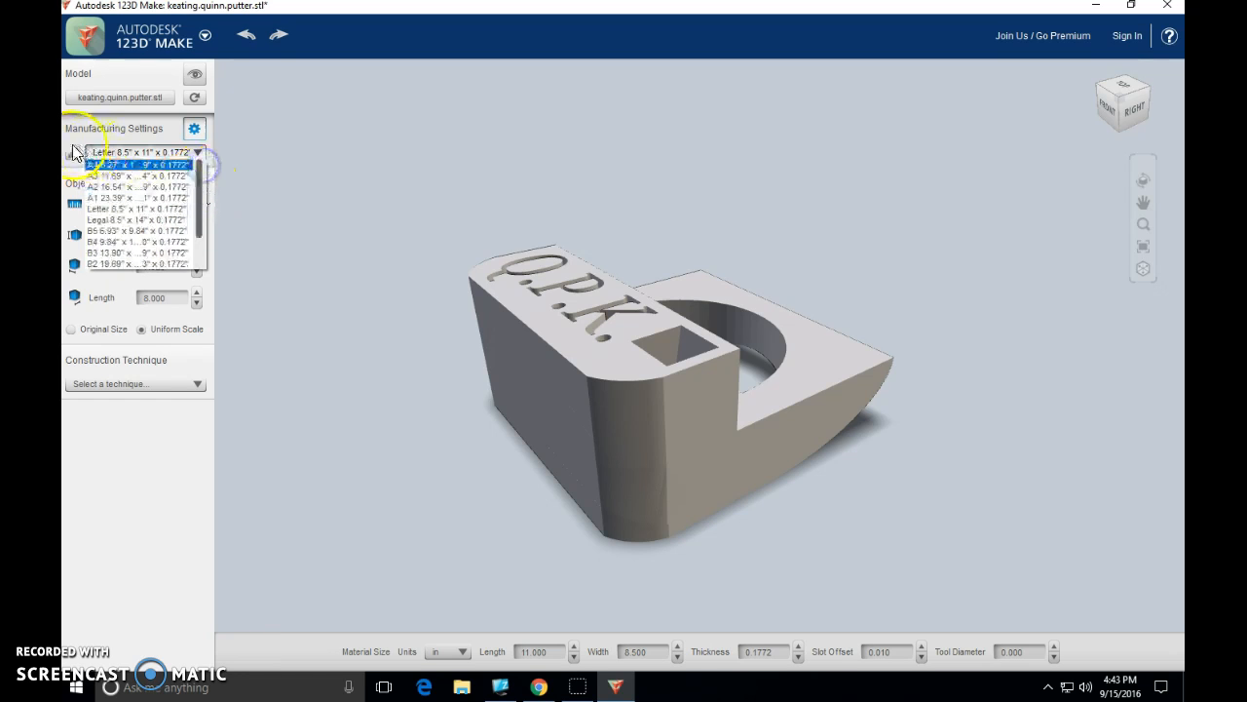
left_click(195, 127)
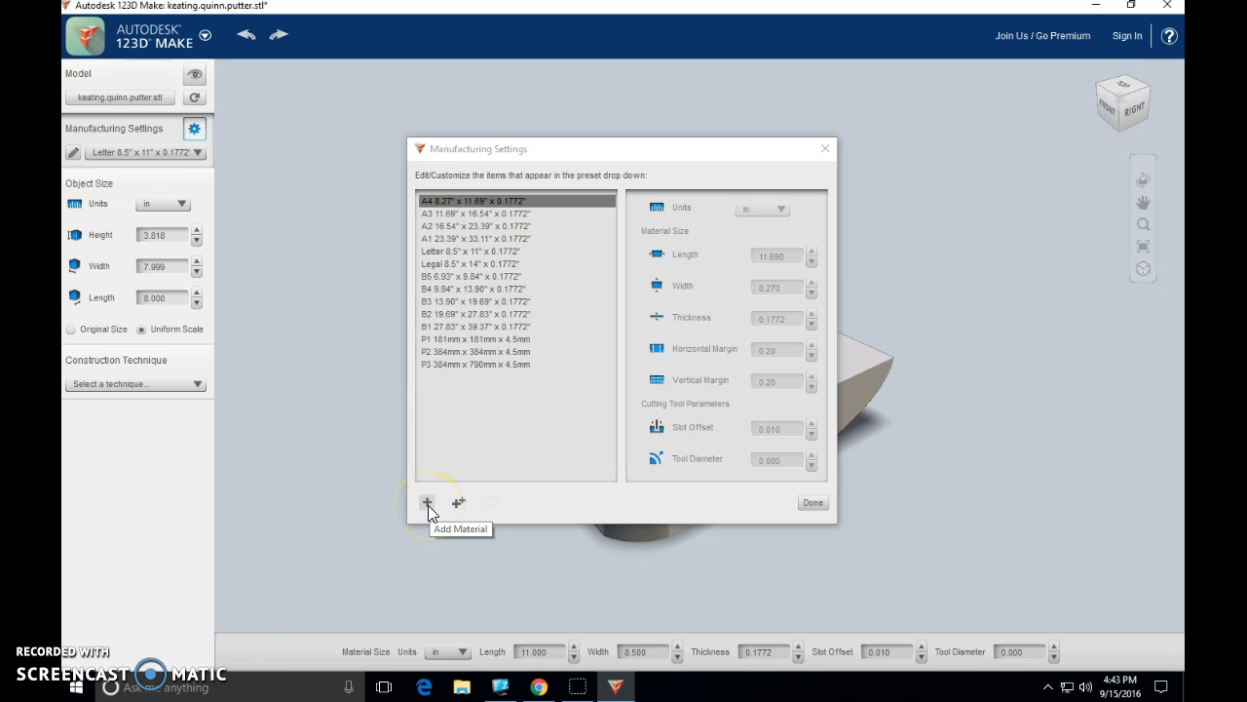
Add a 'boss laser putter' material preset sized 12 × 12 in, 0.25 in thick
left_click(427, 502)
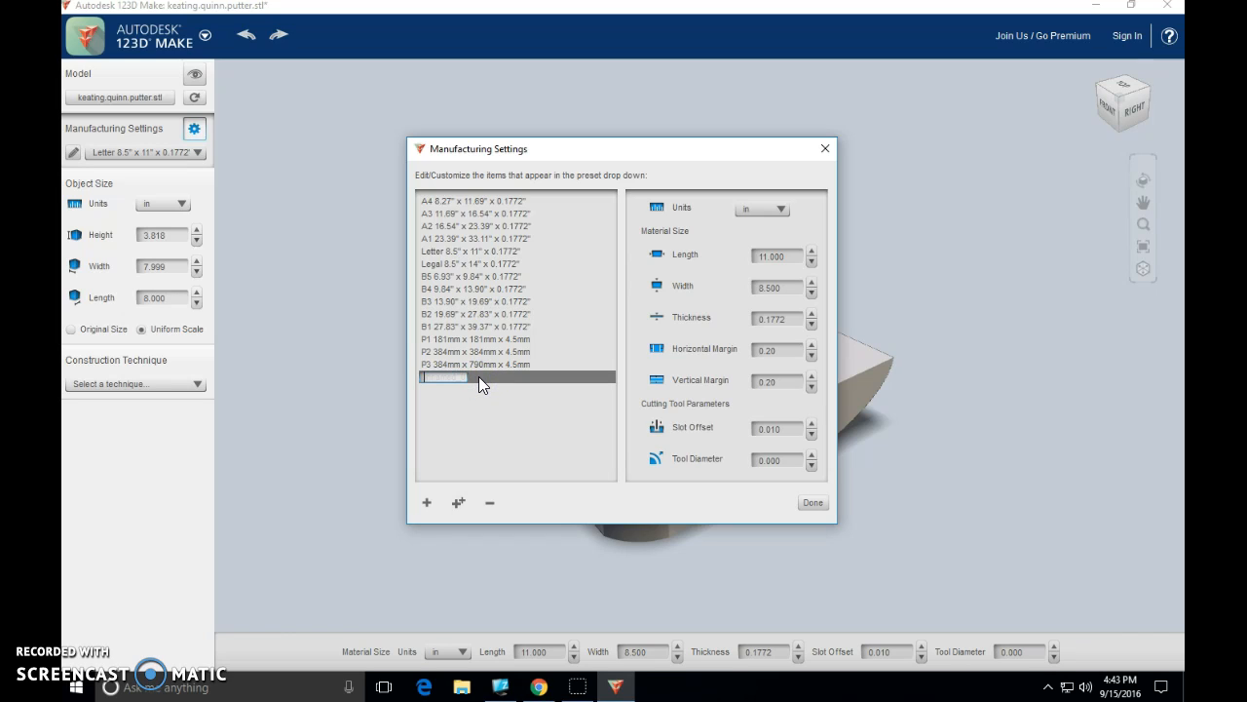
type("boss")
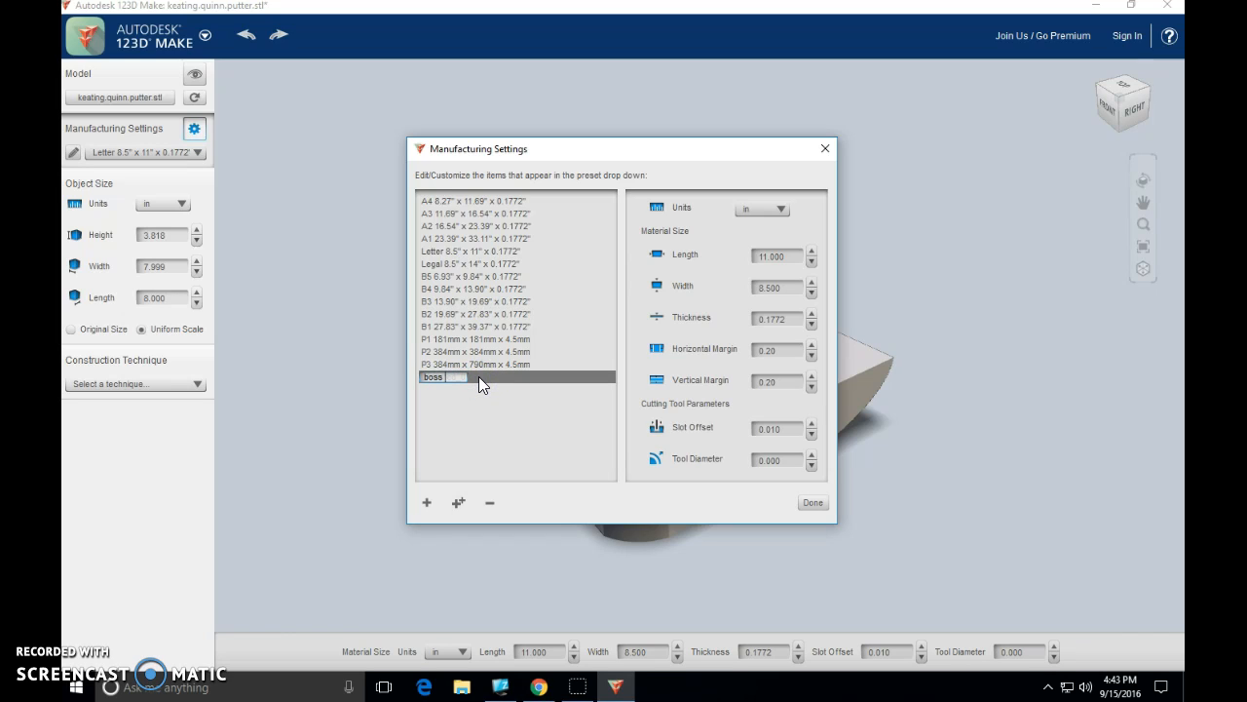
type("laser putter")
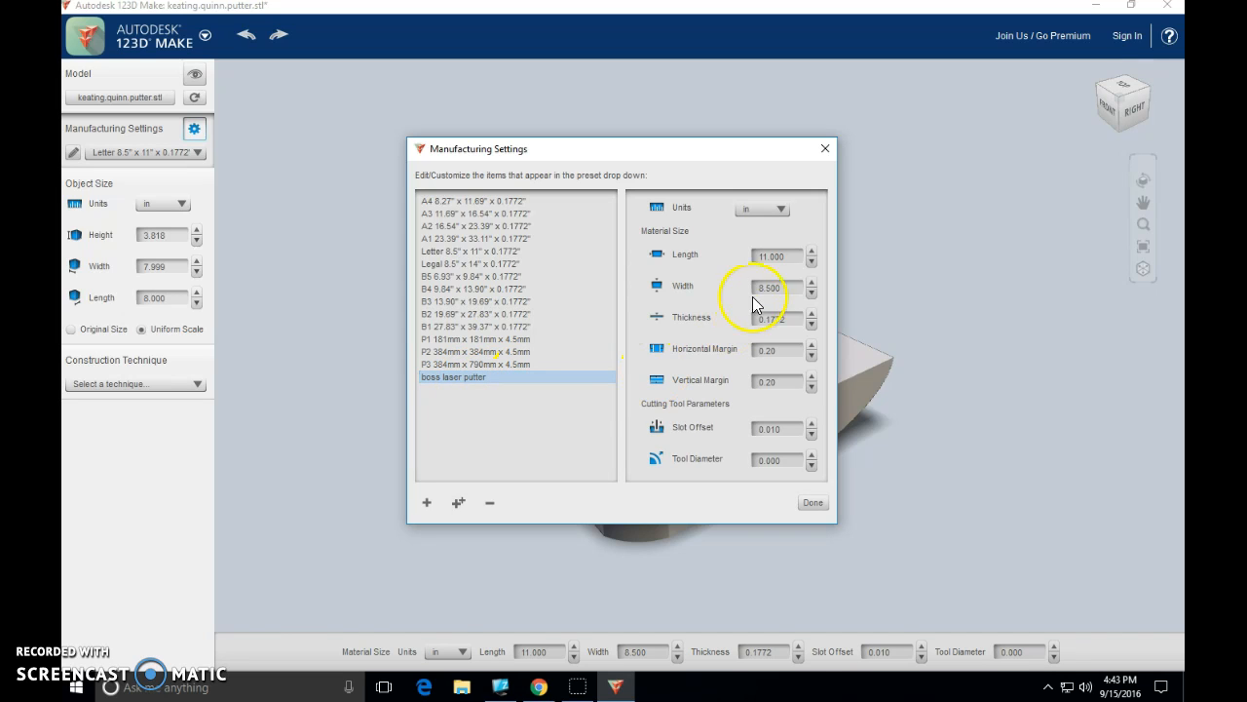
mouse_move(779, 257)
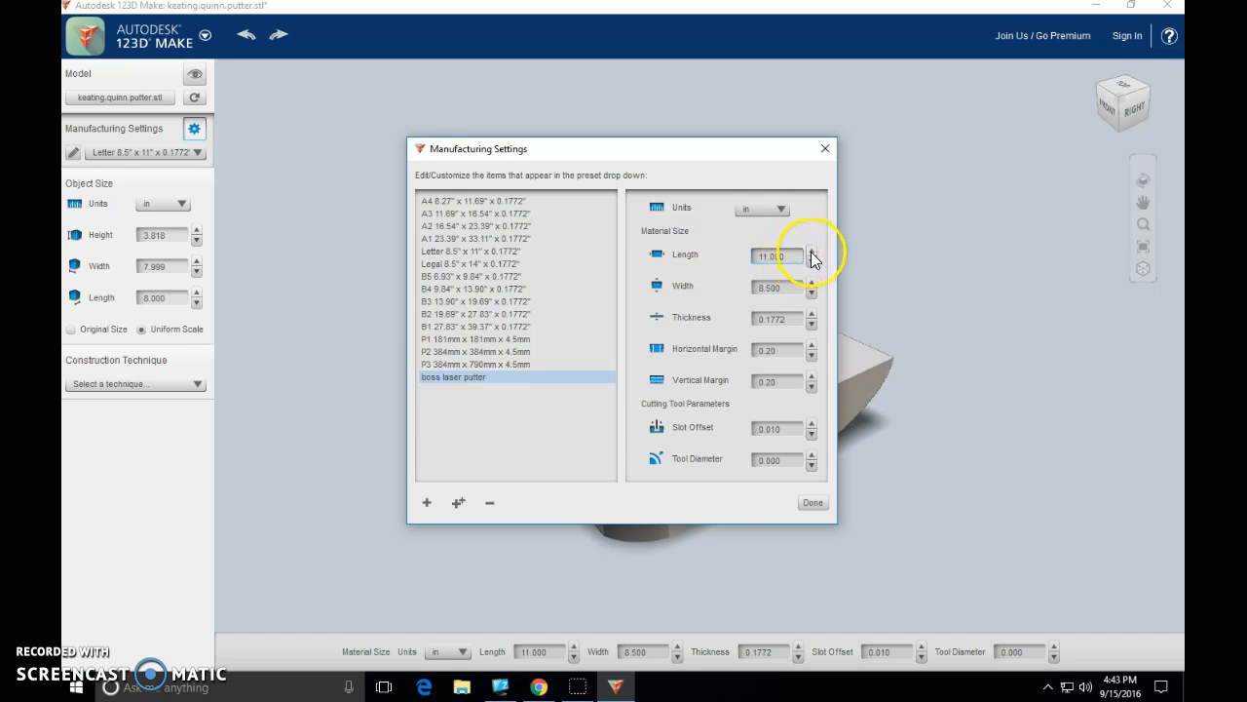
left_click(810, 250)
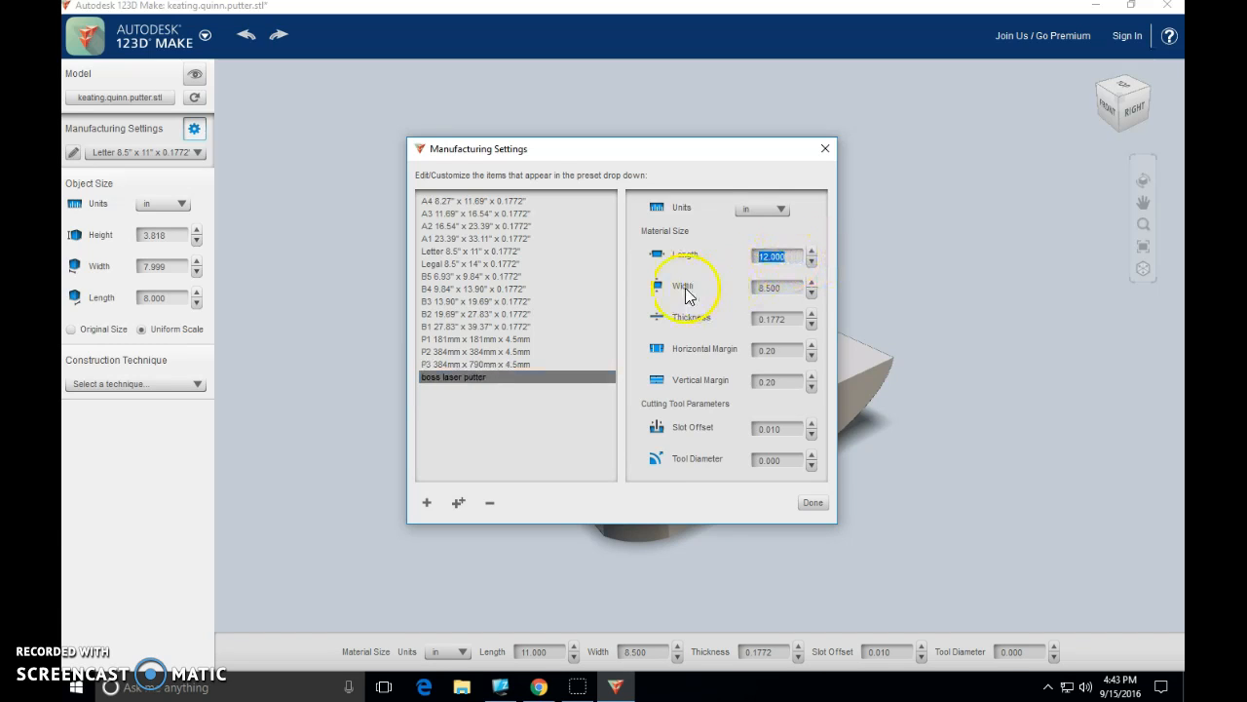
left_click(777, 286)
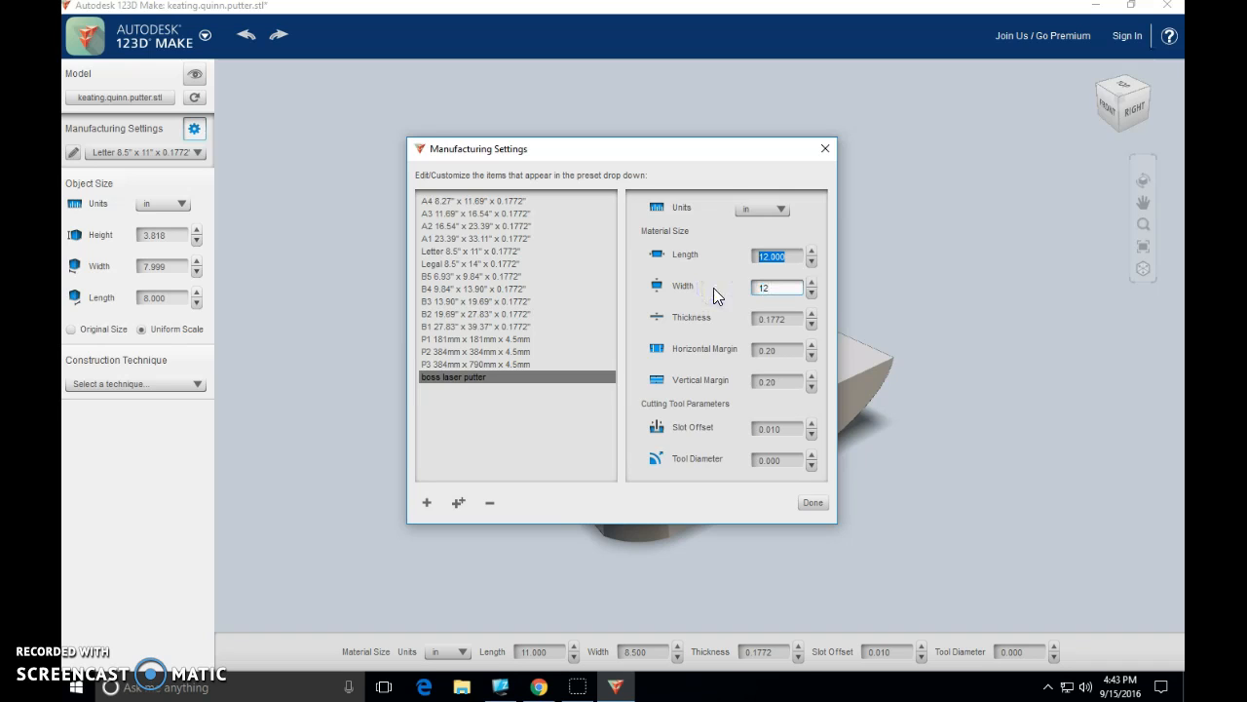
left_click(770, 319)
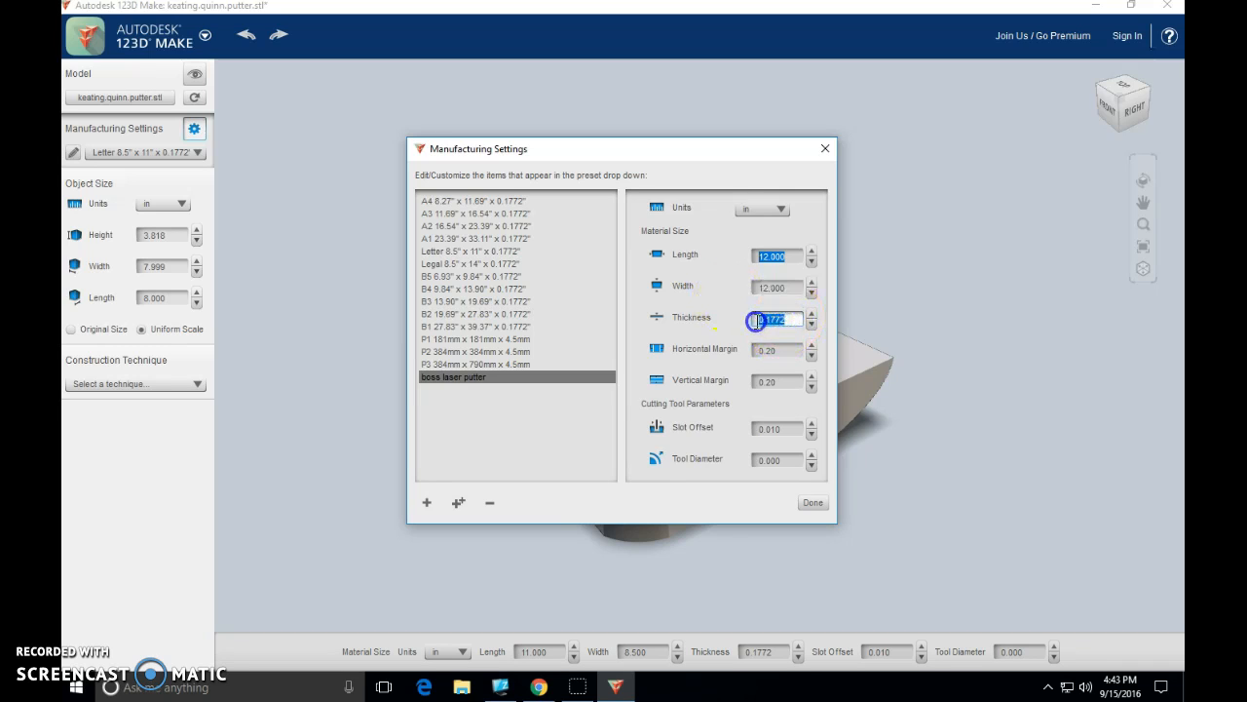
type(".25")
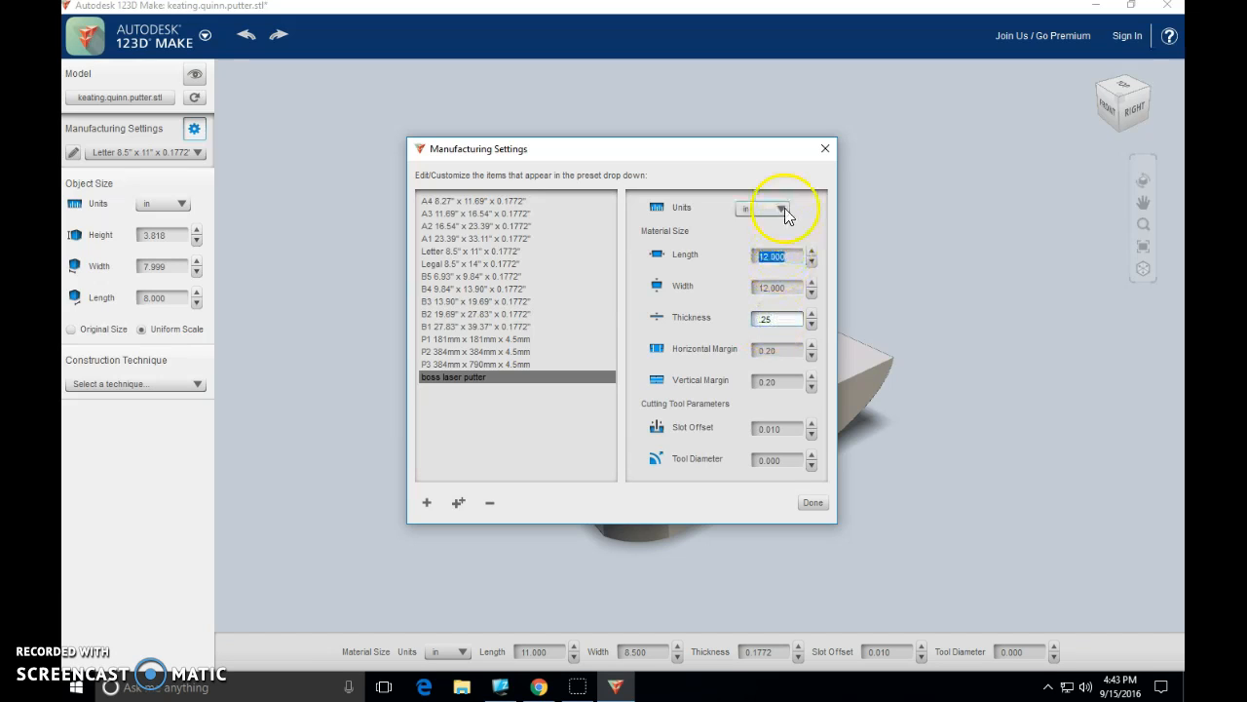
left_click(780, 209)
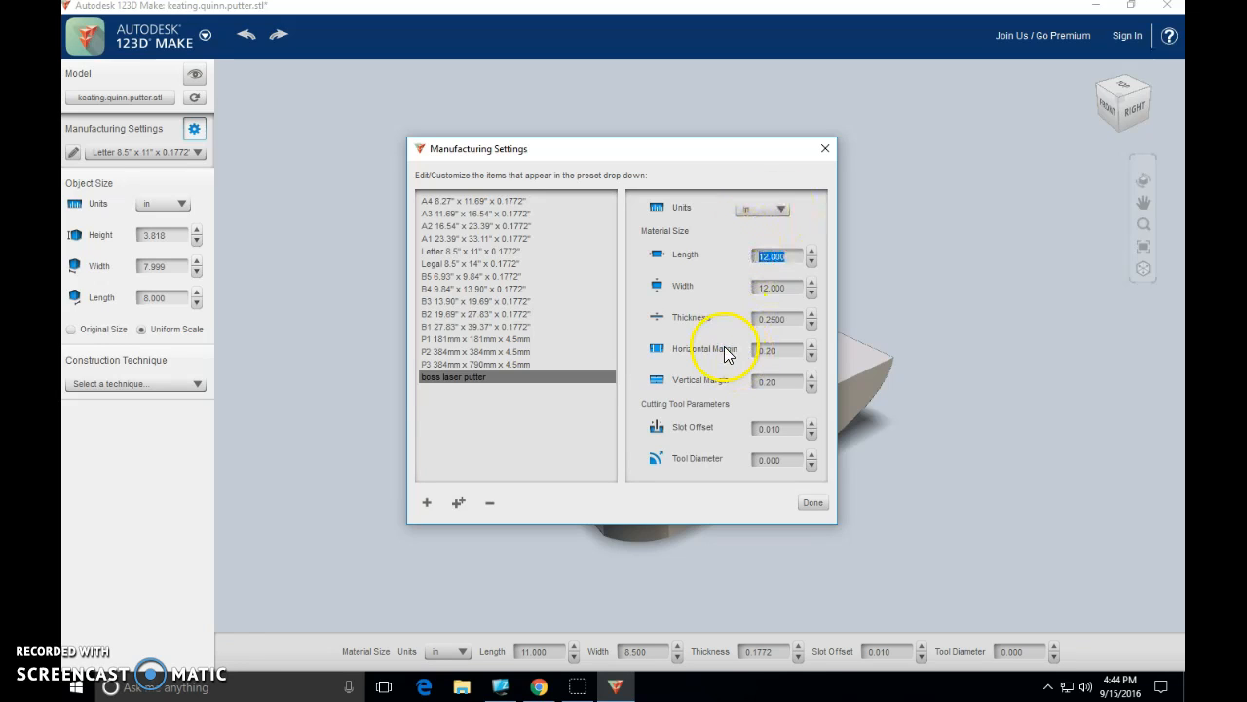
mouse_move(751, 389)
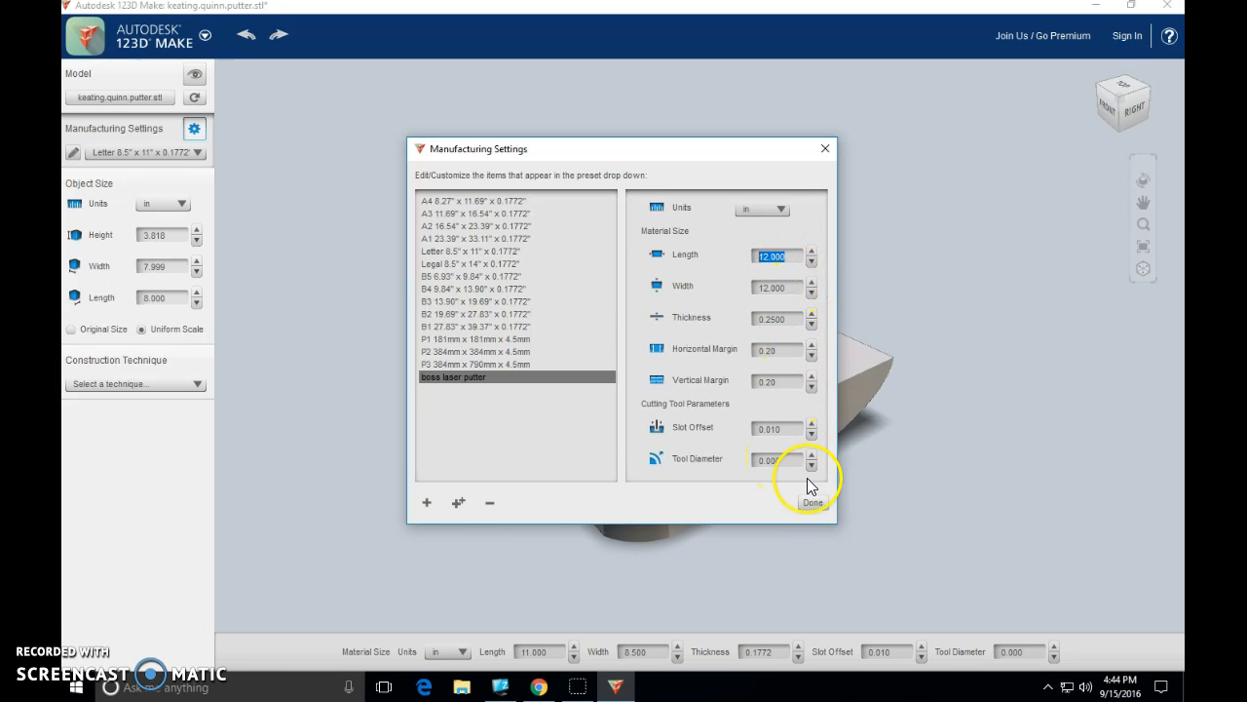
left_click(814, 501)
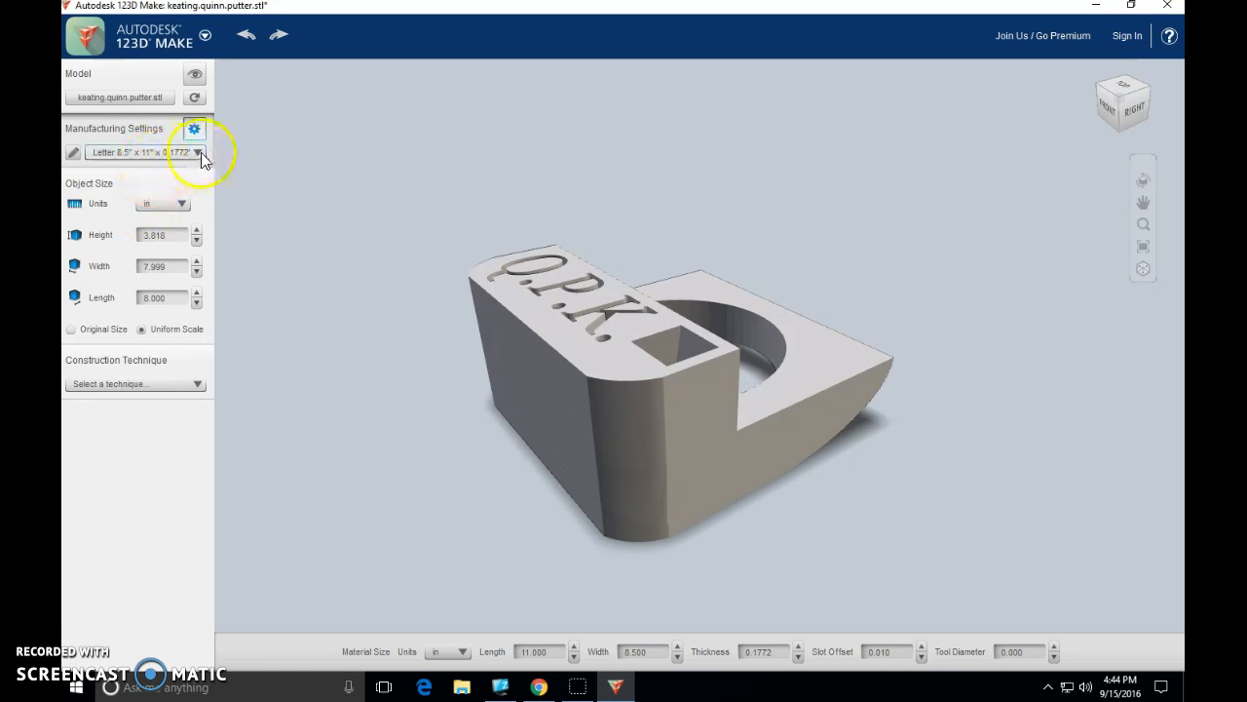
Apply the boss laser putter preset and check the 12 × 12 × 0.25 in material size
left_click(198, 152)
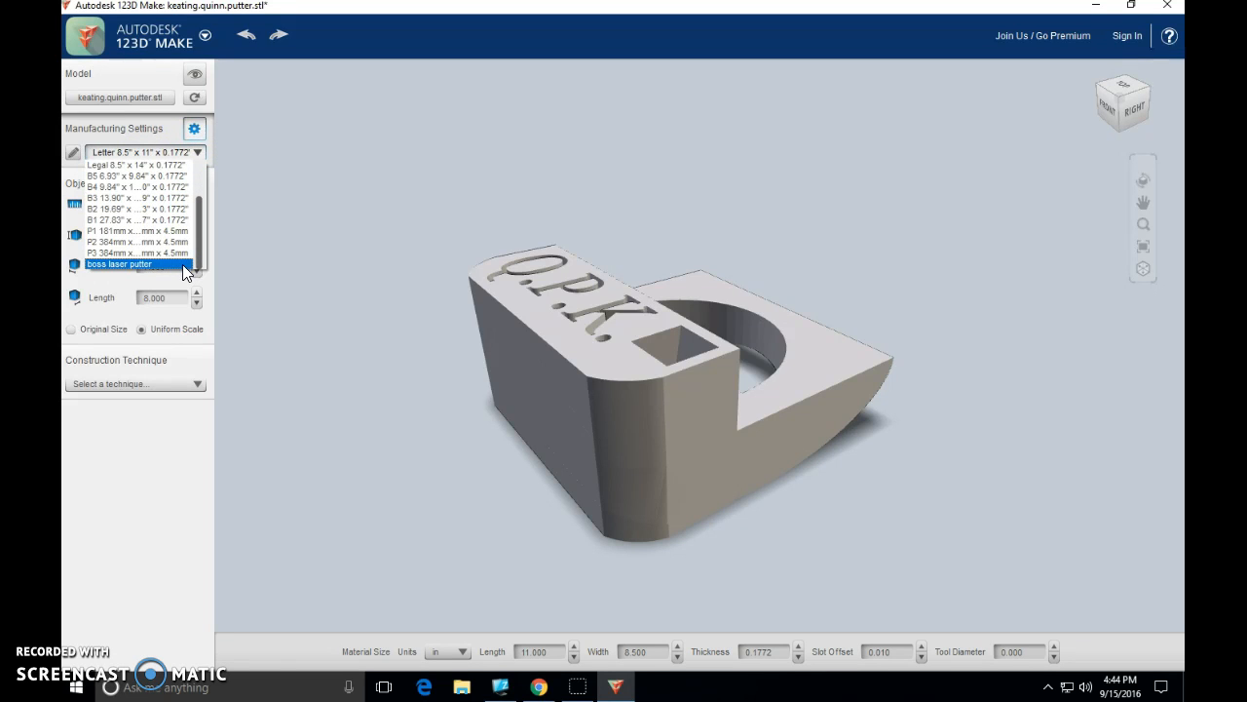
left_click(119, 264)
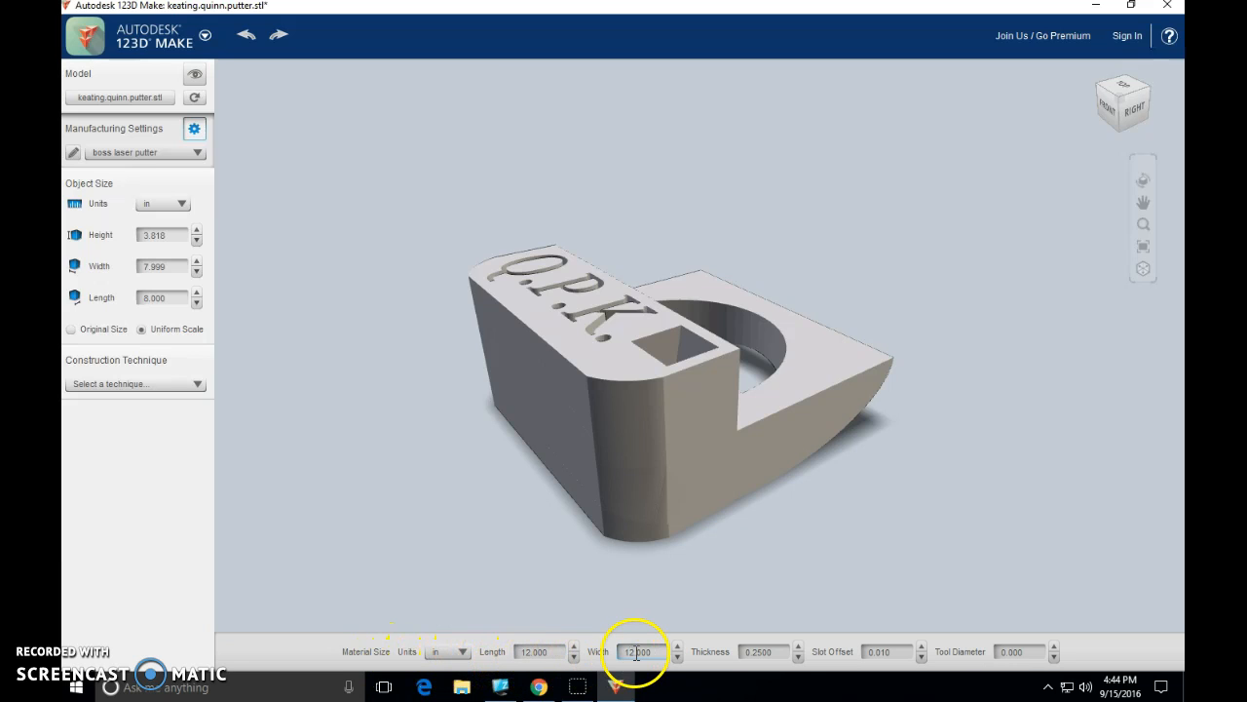
left_click(760, 651)
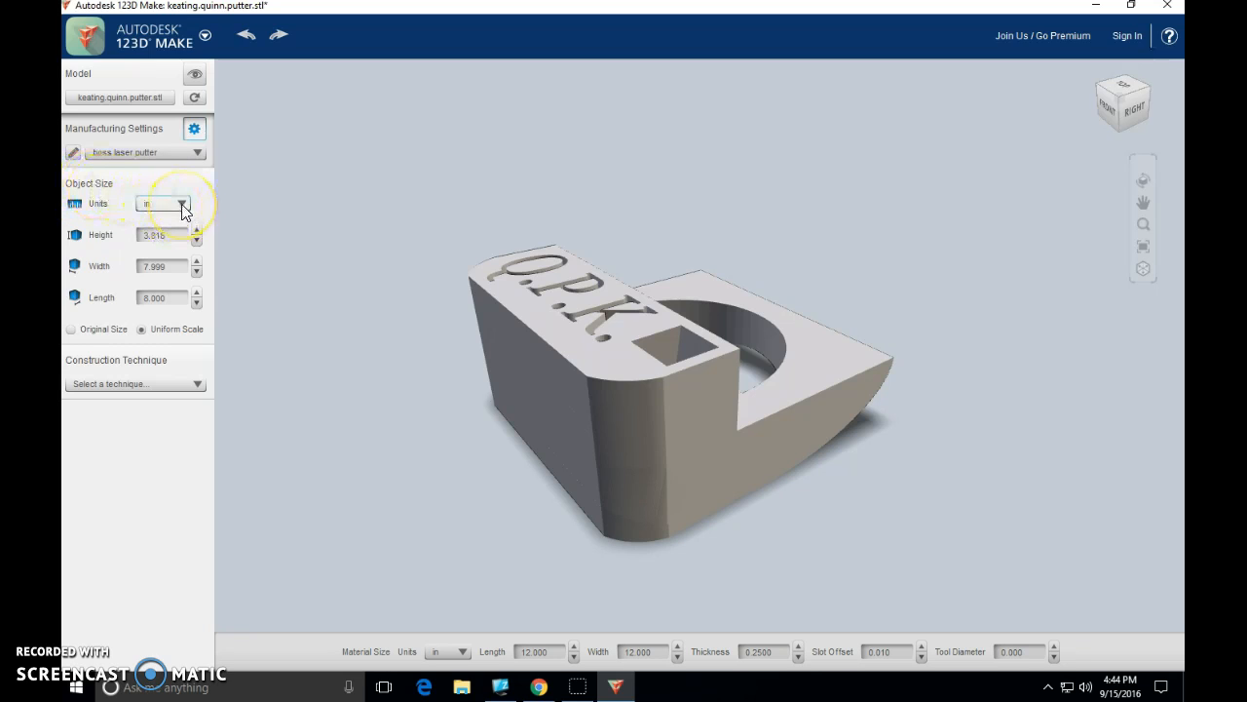
Switch object size units to mm and keep the putter at original size, about 47.7 × 100 × 100 mm
left_click(182, 203)
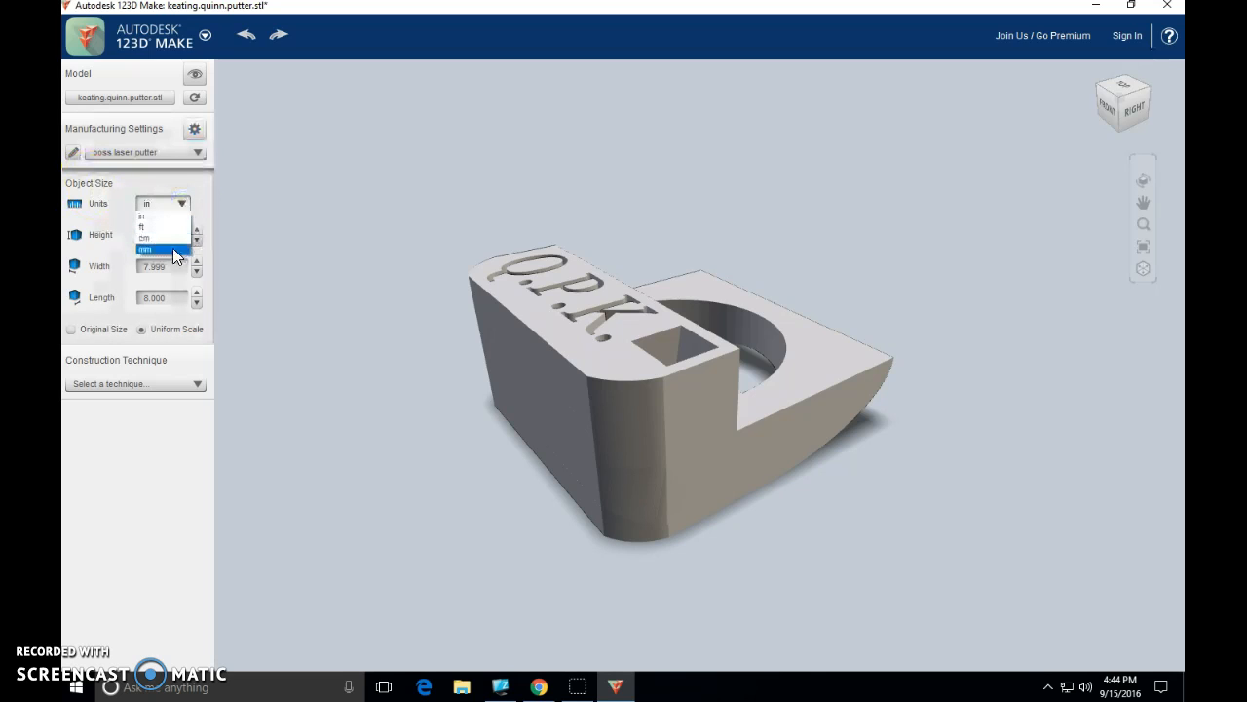
left_click(144, 248)
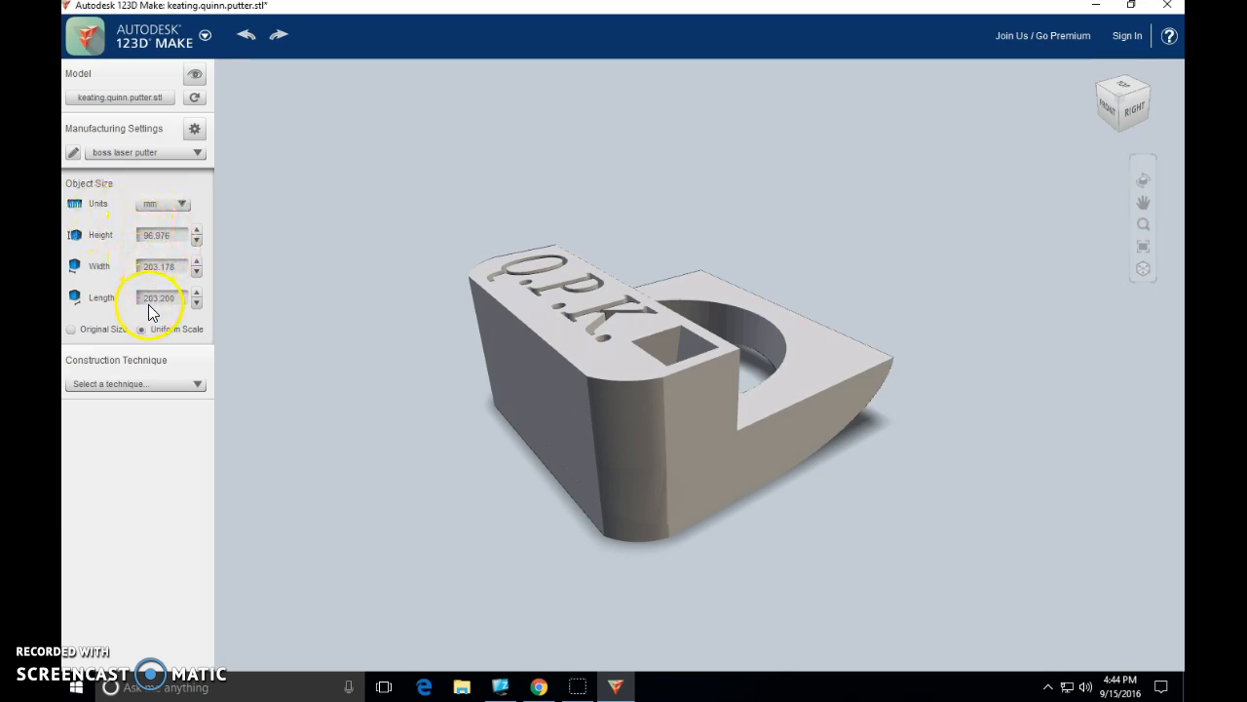
left_click(159, 297)
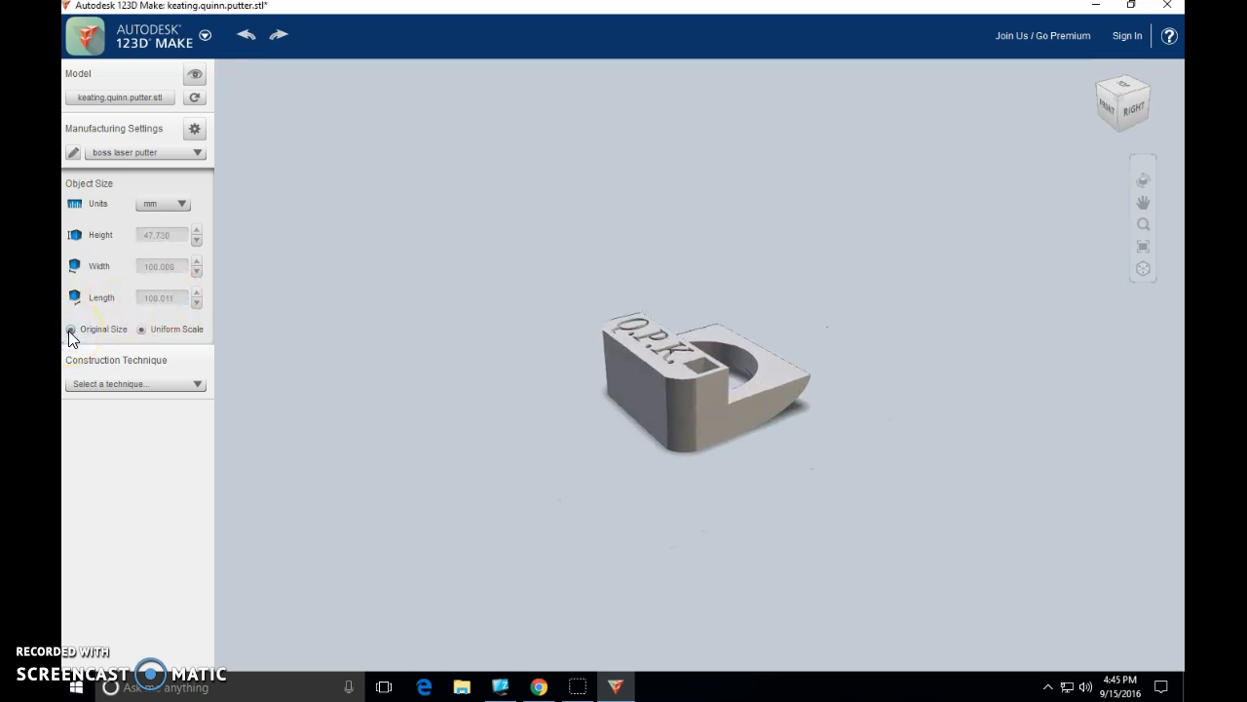
left_click(141, 328)
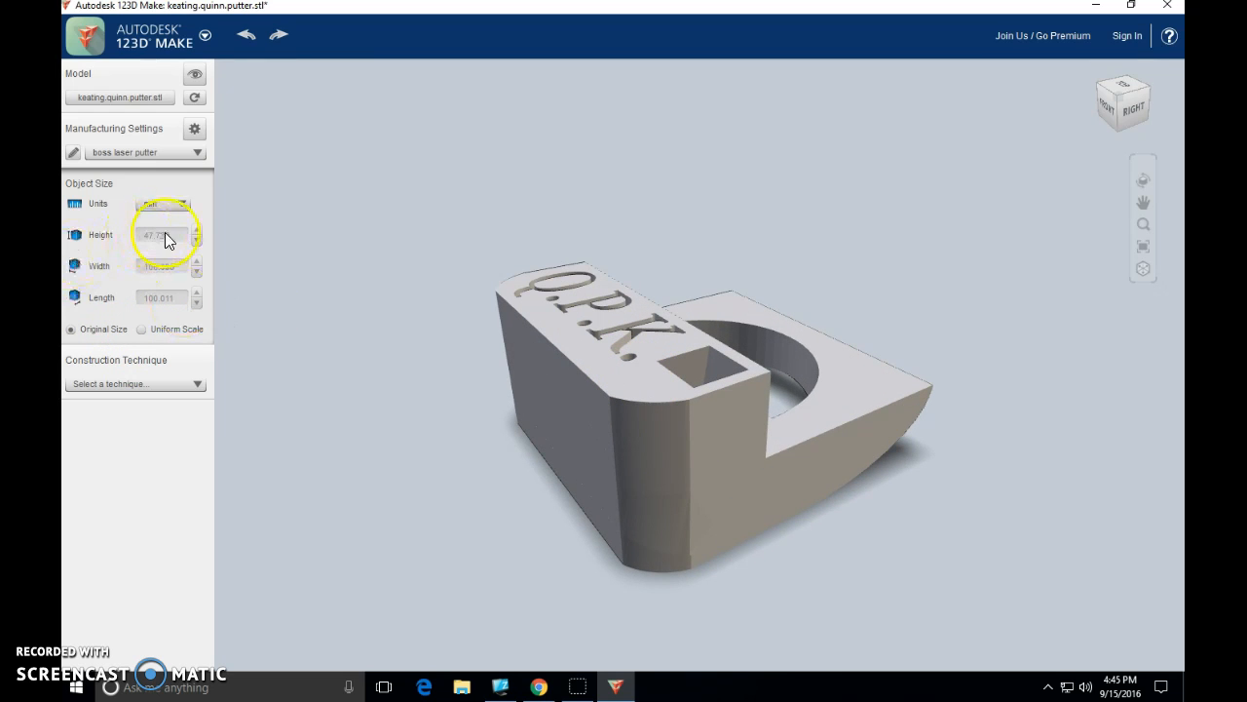
mouse_move(159, 308)
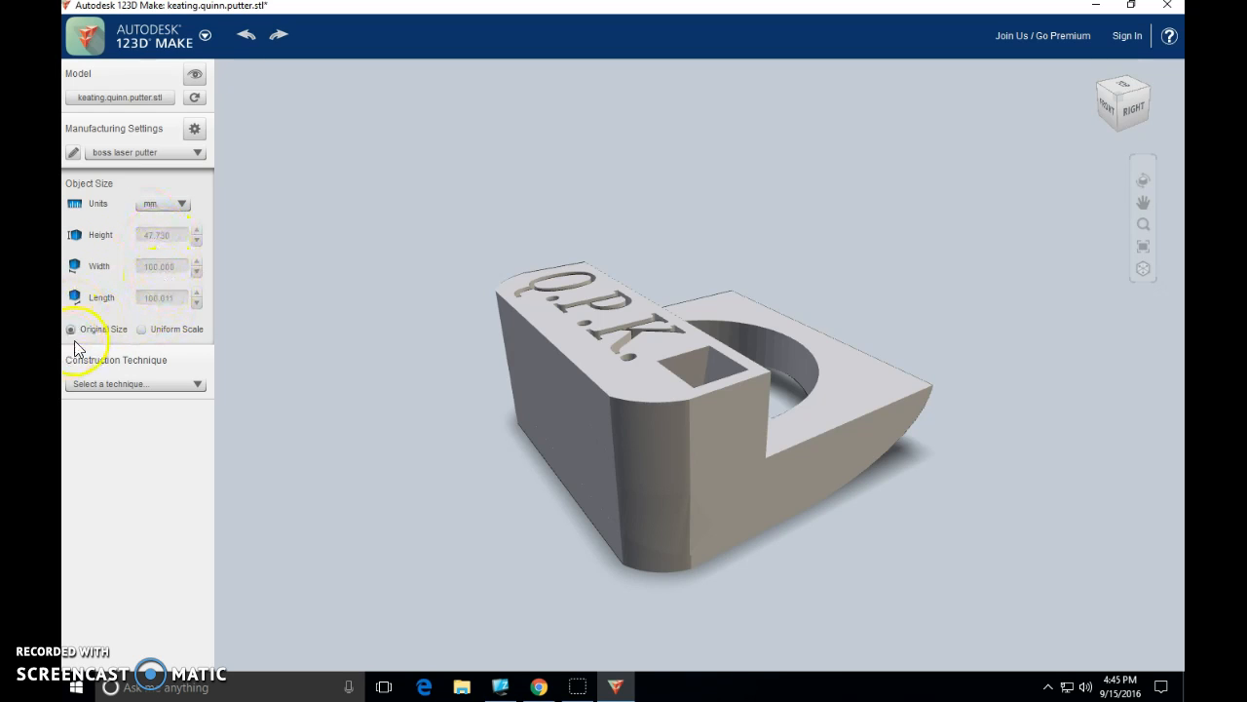
mouse_move(170, 339)
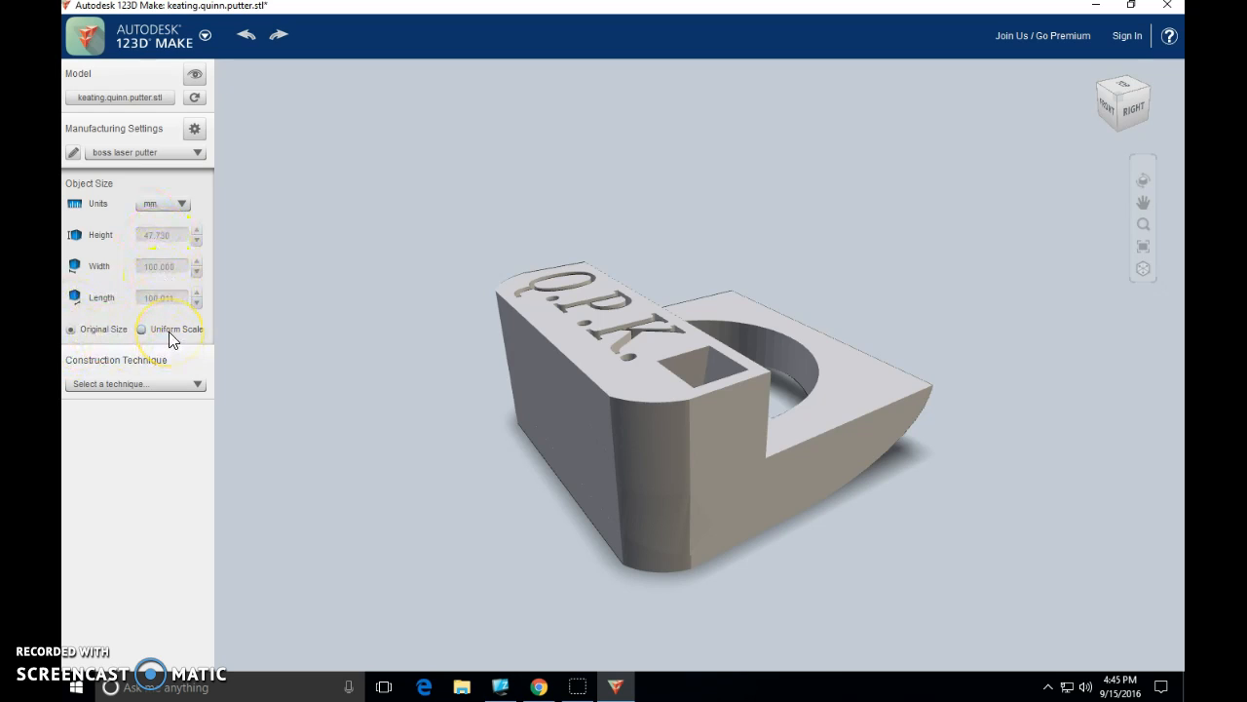
mouse_move(80, 370)
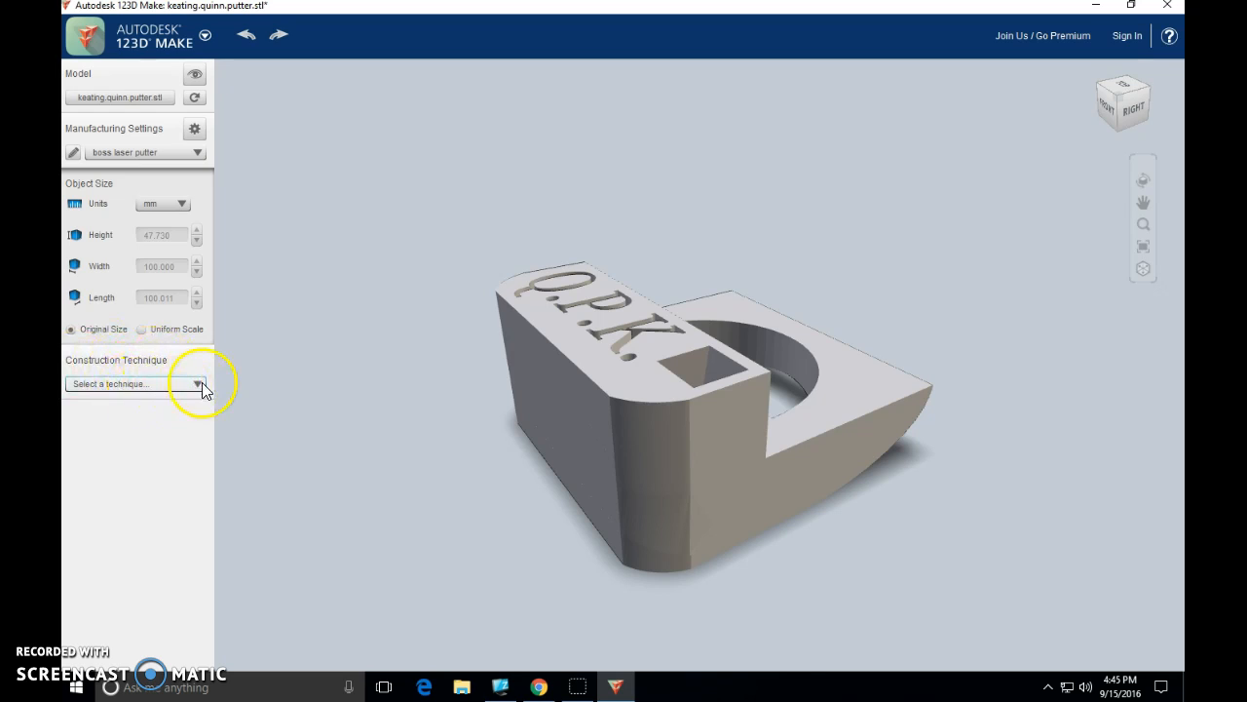
Set the construction technique to Stacked Slices, giving 24 parts on one sheet
left_click(199, 383)
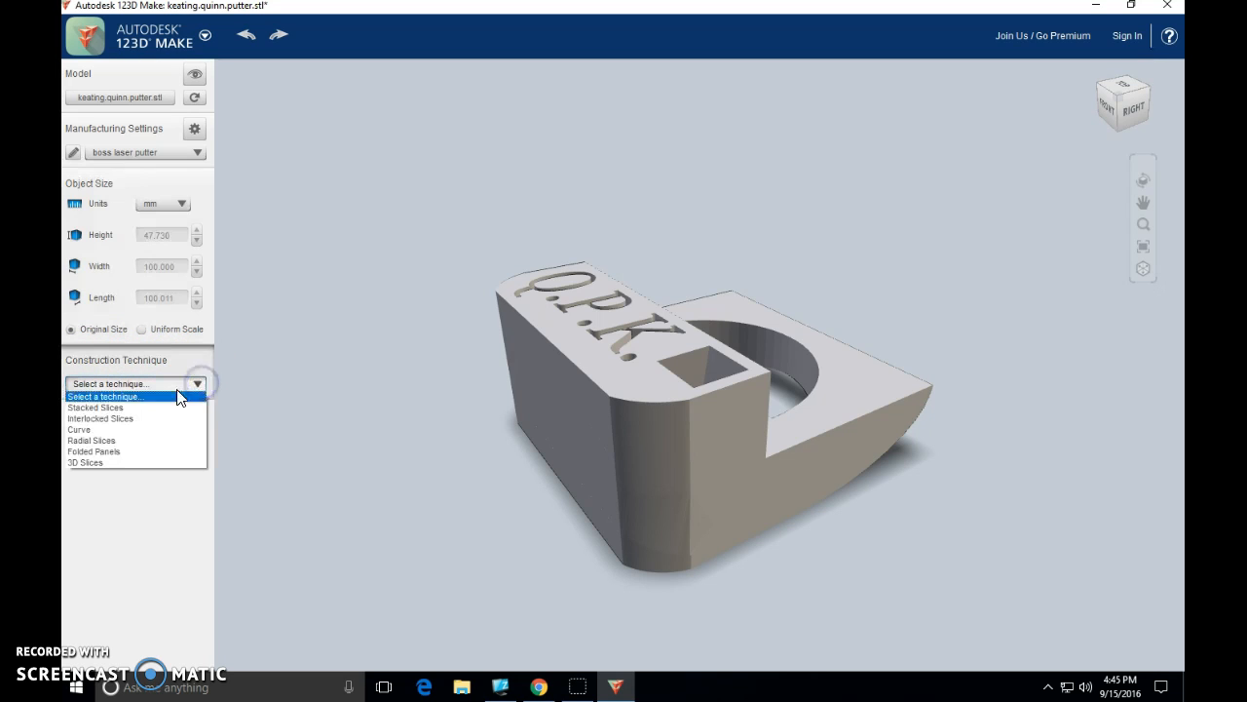
mouse_move(135, 407)
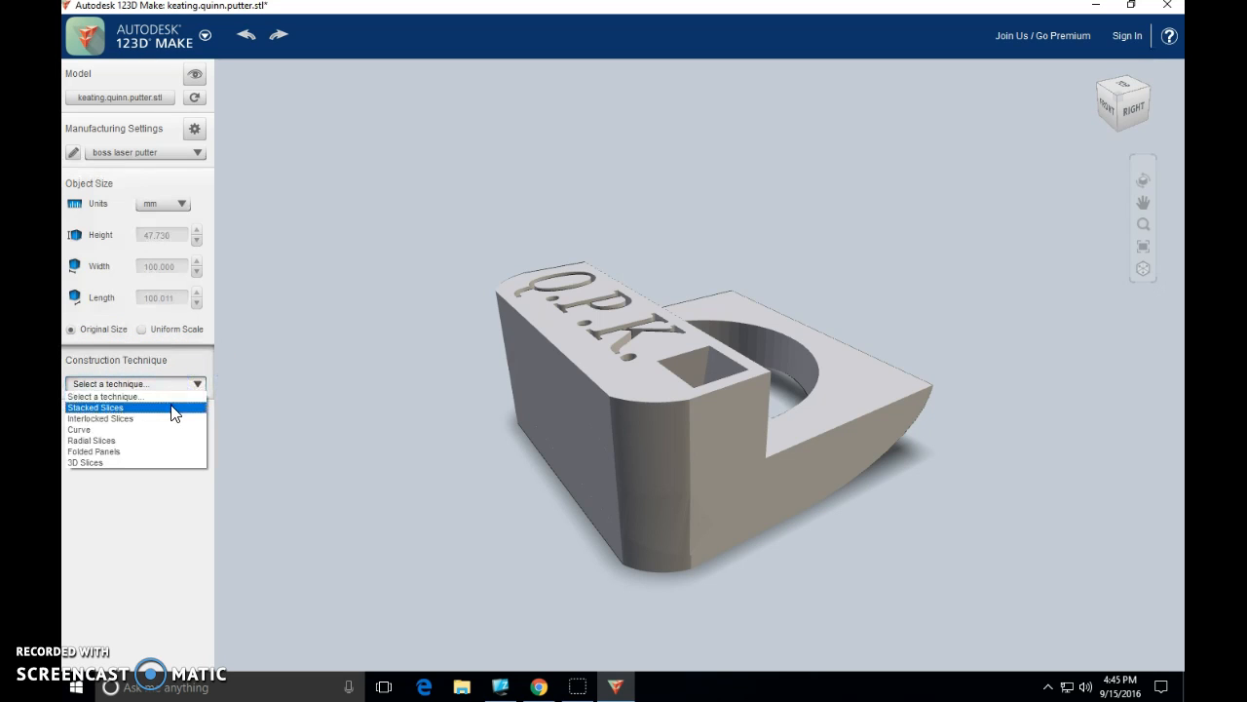
left_click(96, 406)
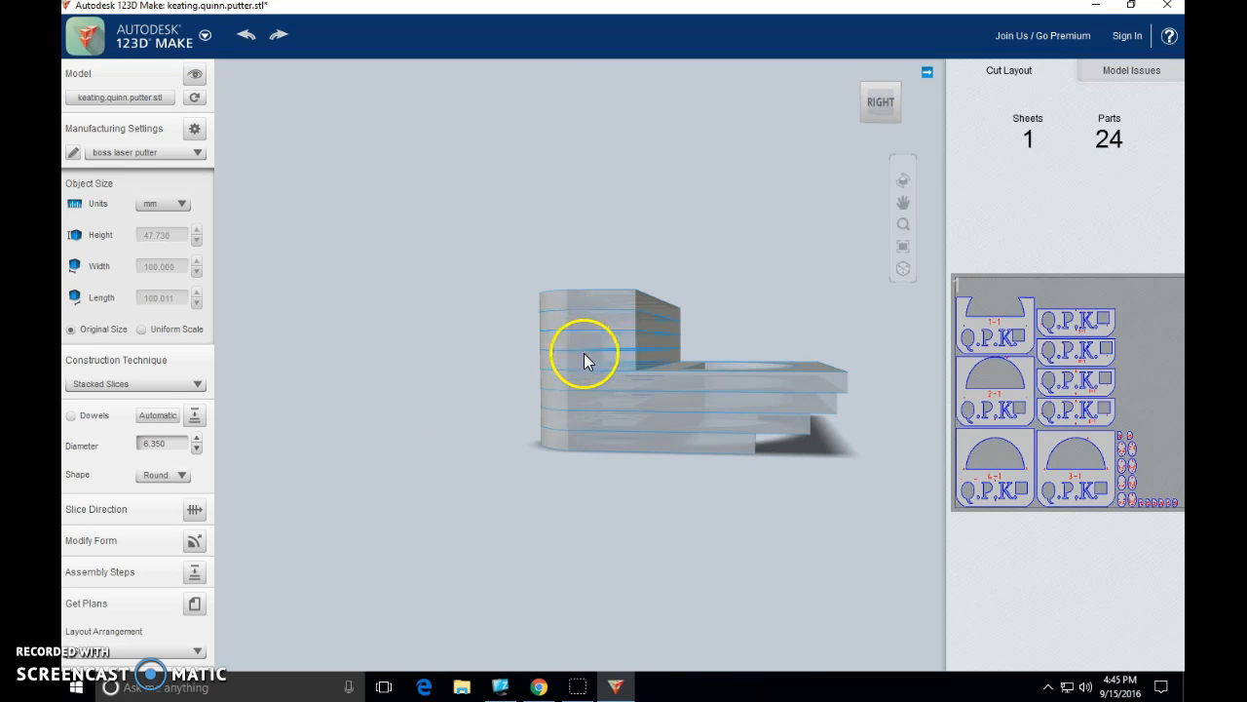
mouse_move(181, 181)
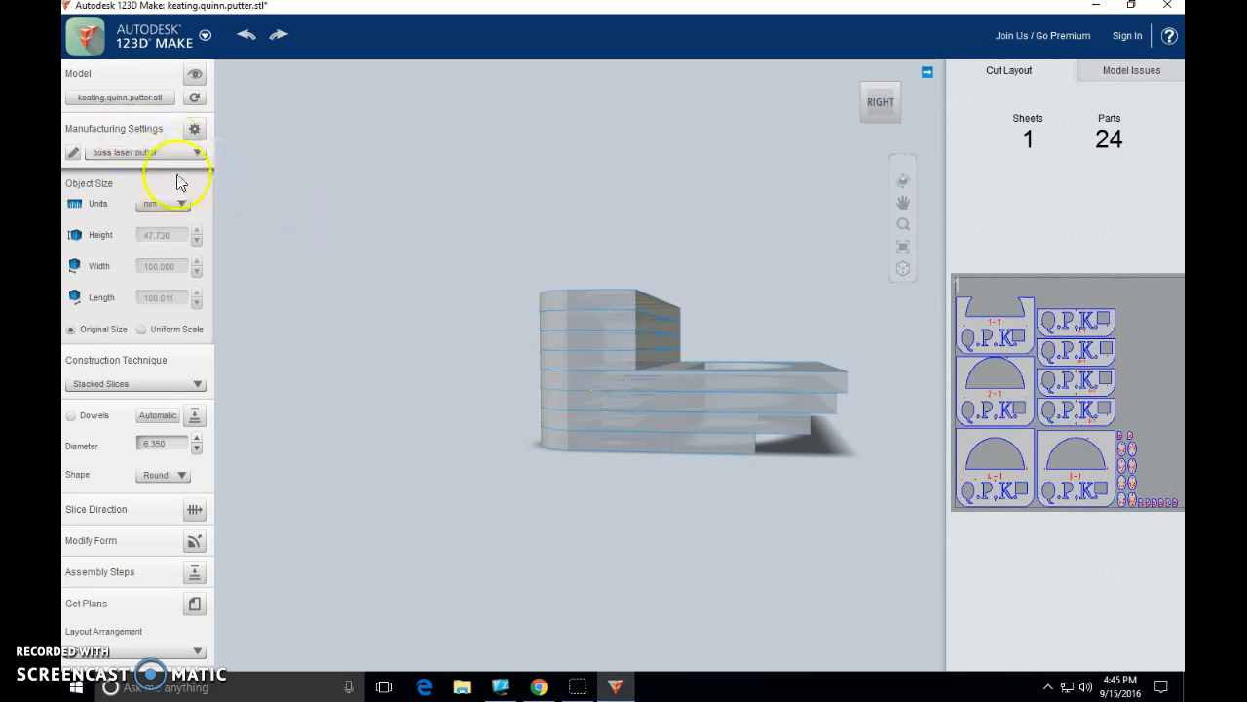
mouse_move(602, 314)
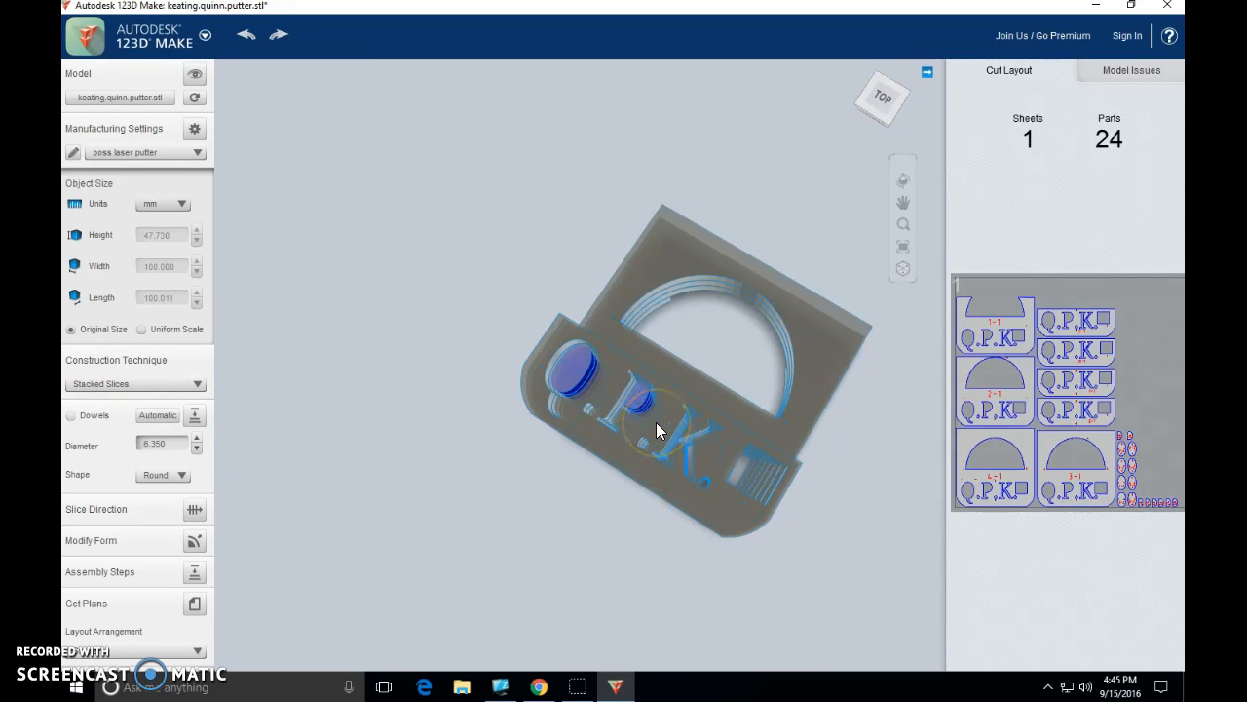
mouse_move(582, 497)
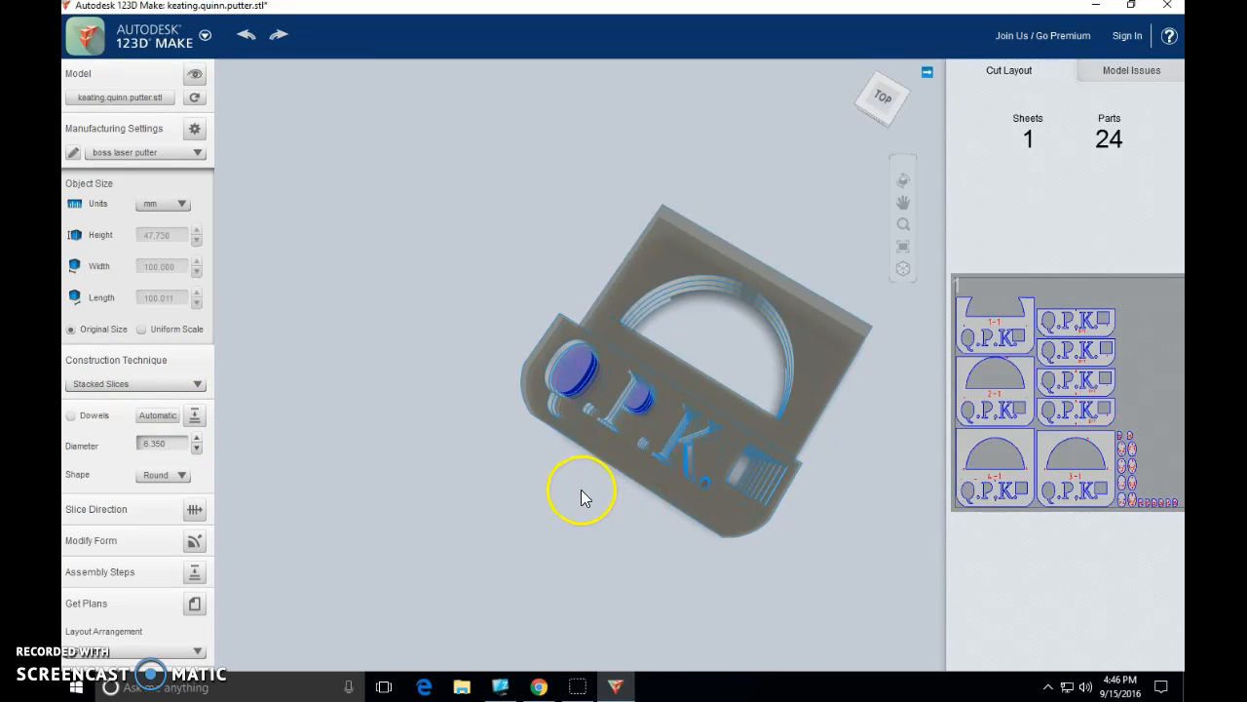
Enable dowels and reposition a dowel point from the top view
left_click_drag(584, 487, 544, 424)
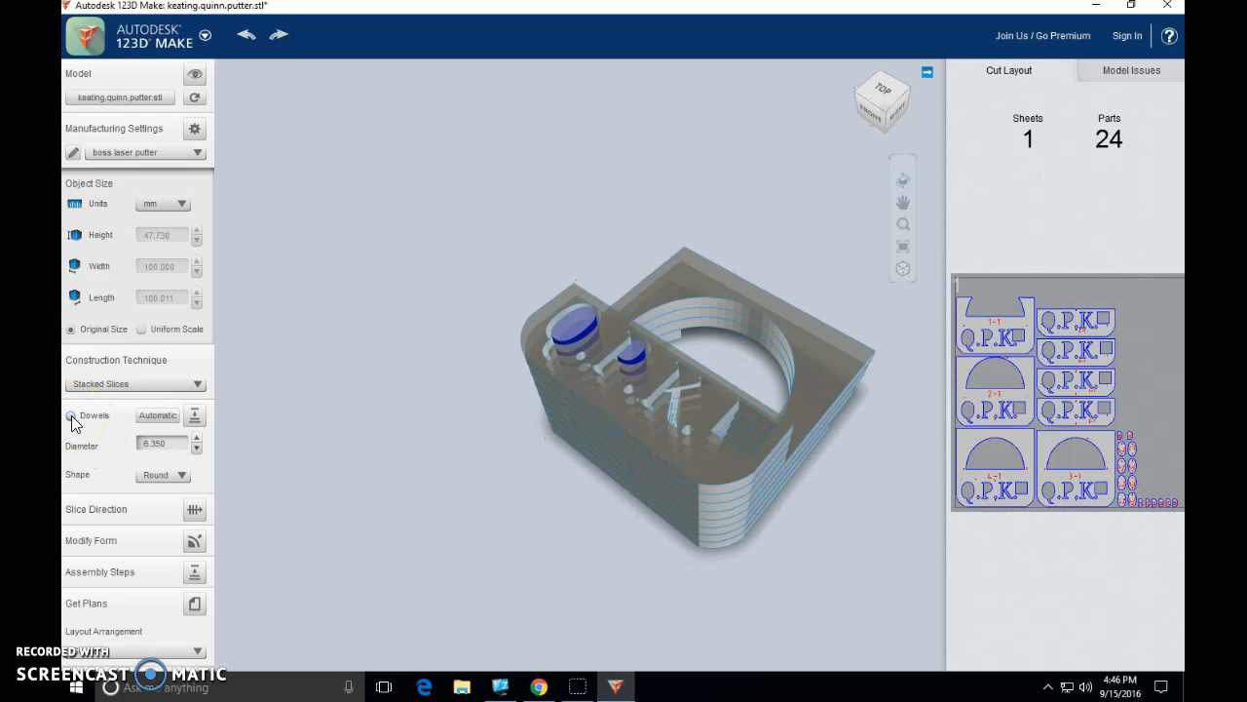
left_click(71, 415)
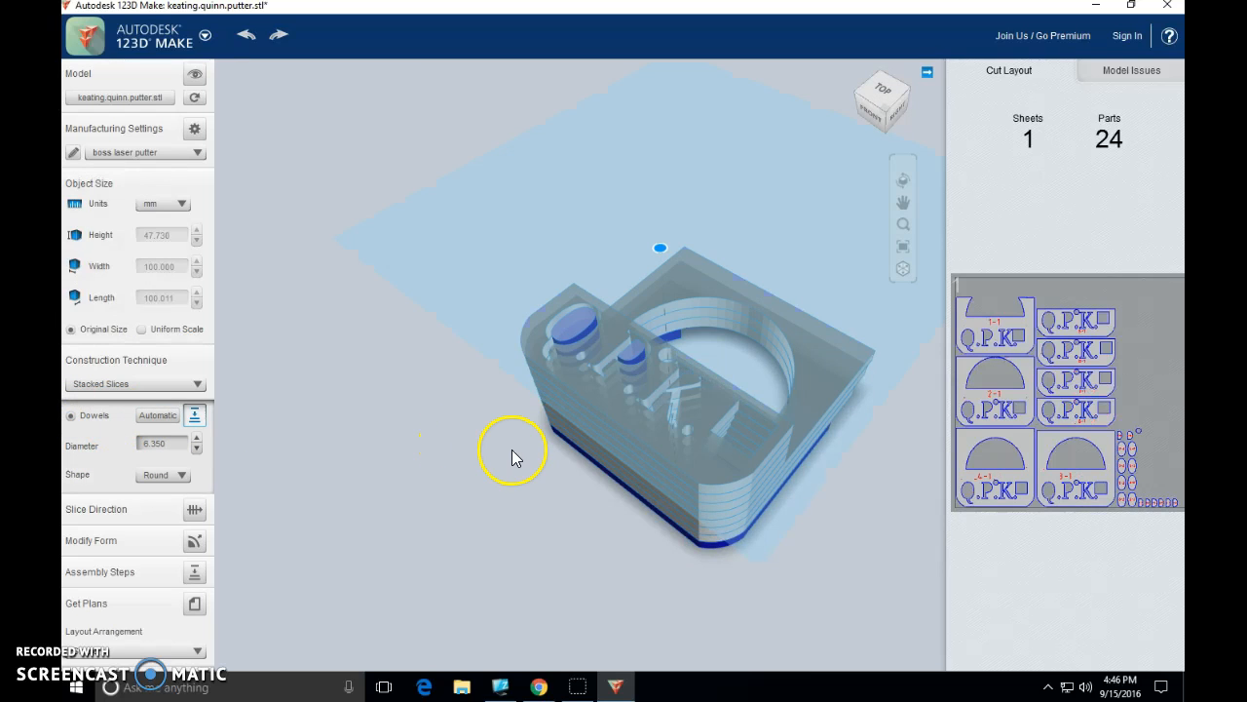
left_click_drag(516, 458, 565, 505)
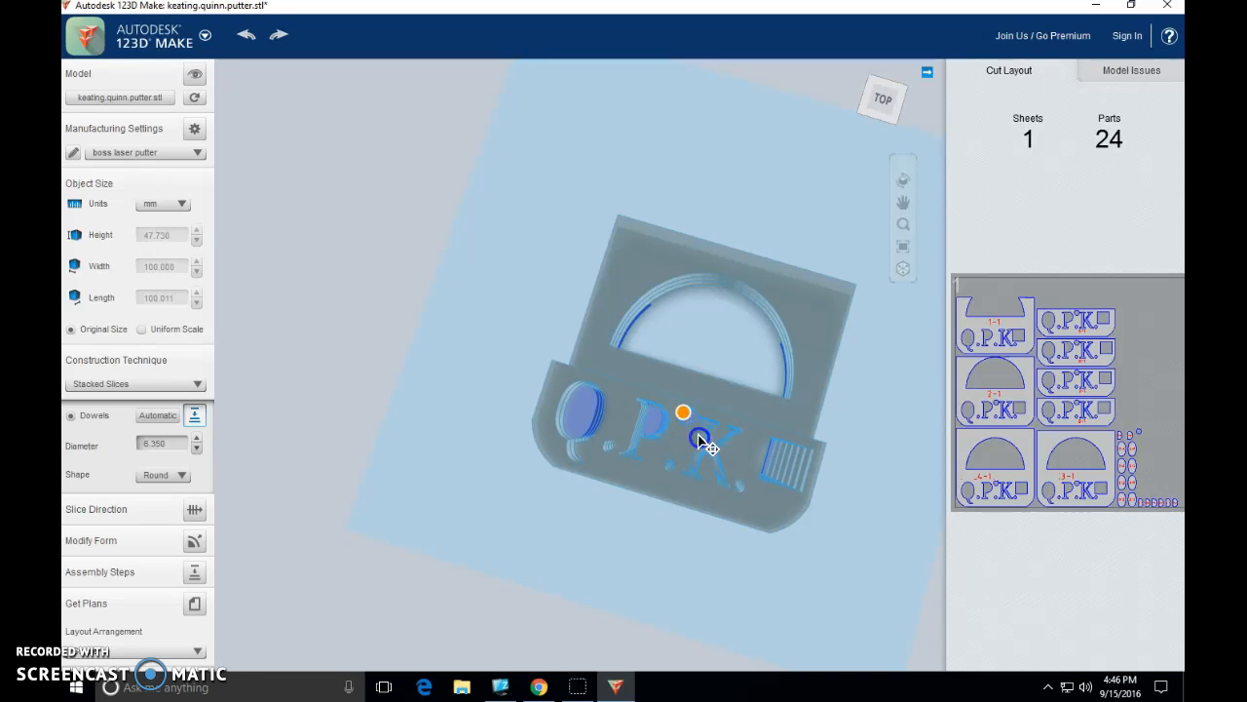
left_click(682, 412)
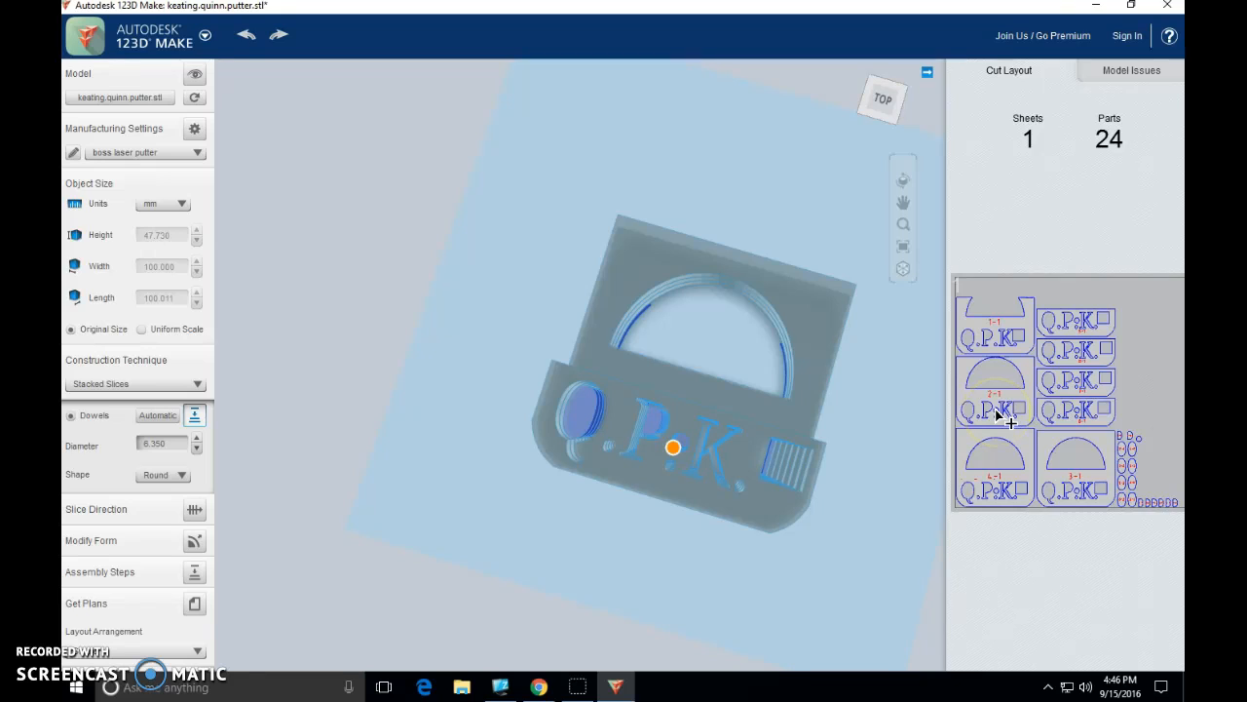
mouse_move(502, 429)
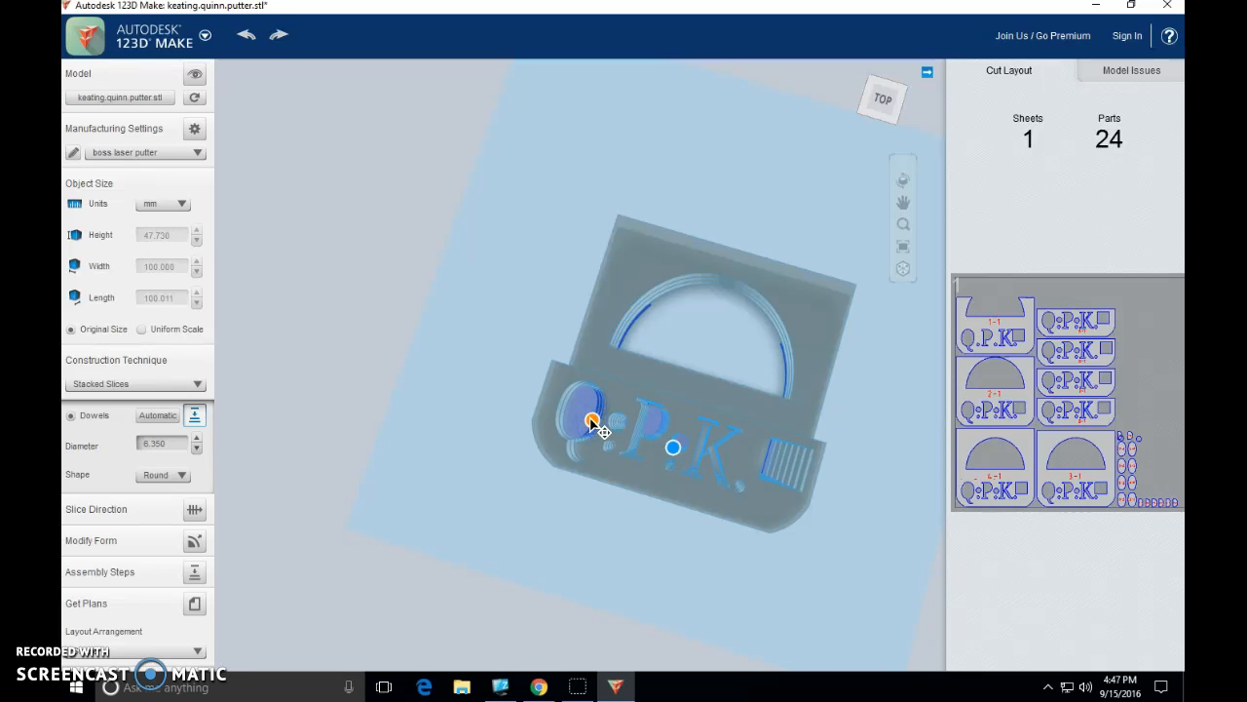
mouse_move(325, 451)
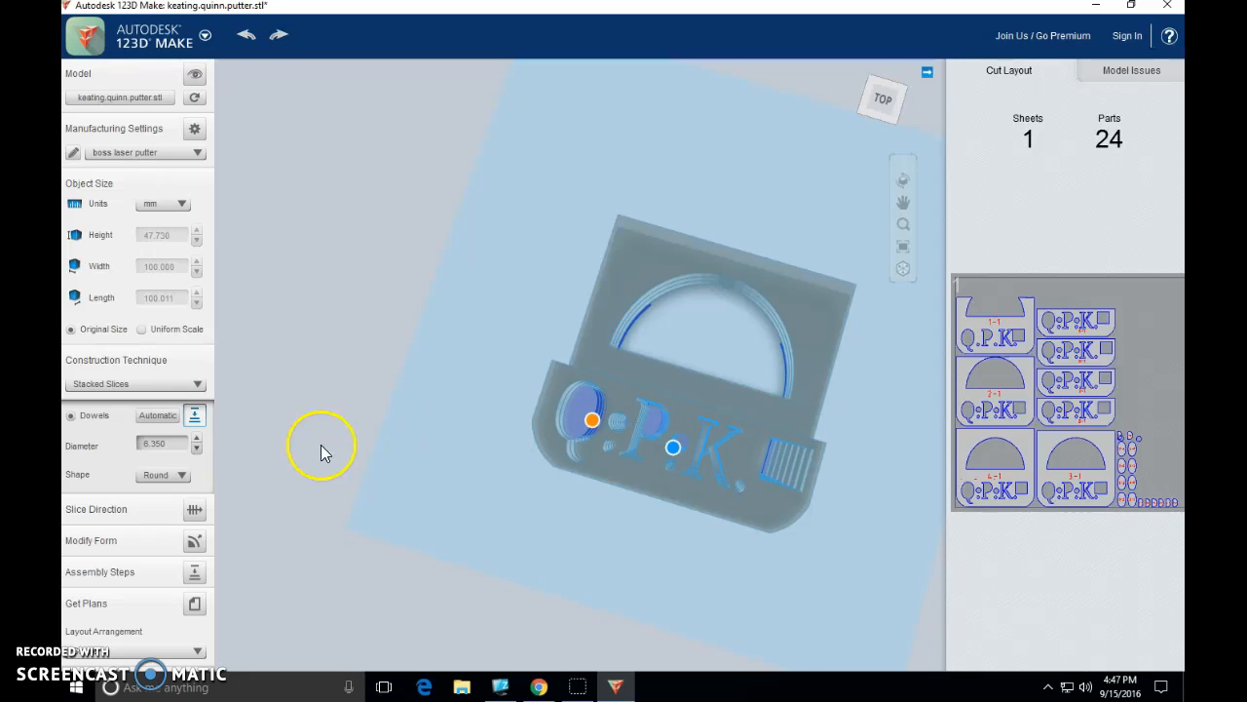
Show the slice-direction rotation guides around the stacked putter, keeping the angle at 0
left_click(161, 445)
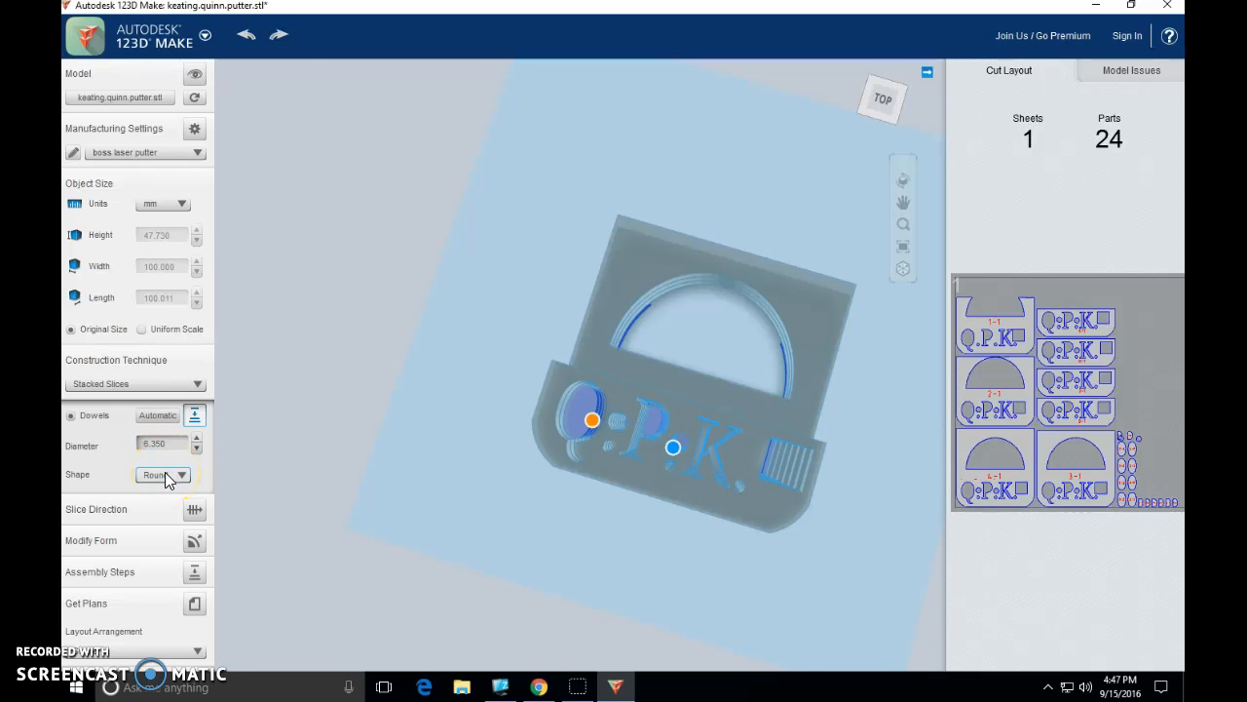
mouse_move(187, 492)
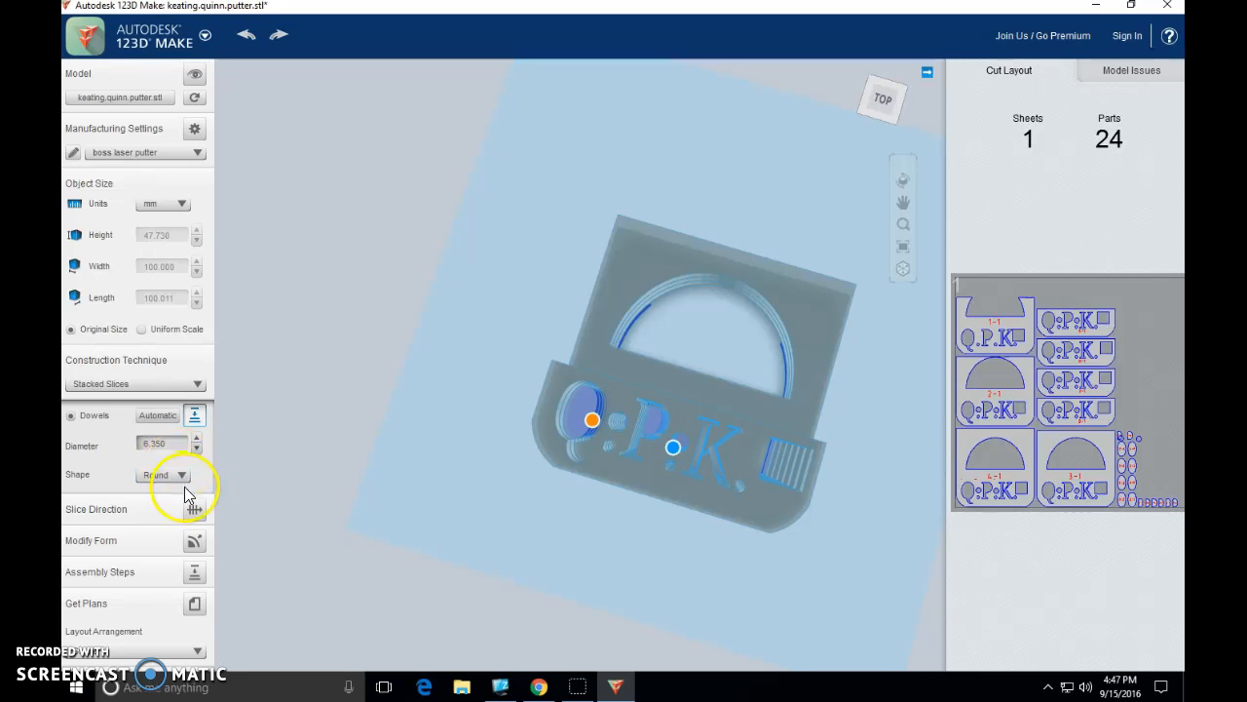
left_click(195, 509)
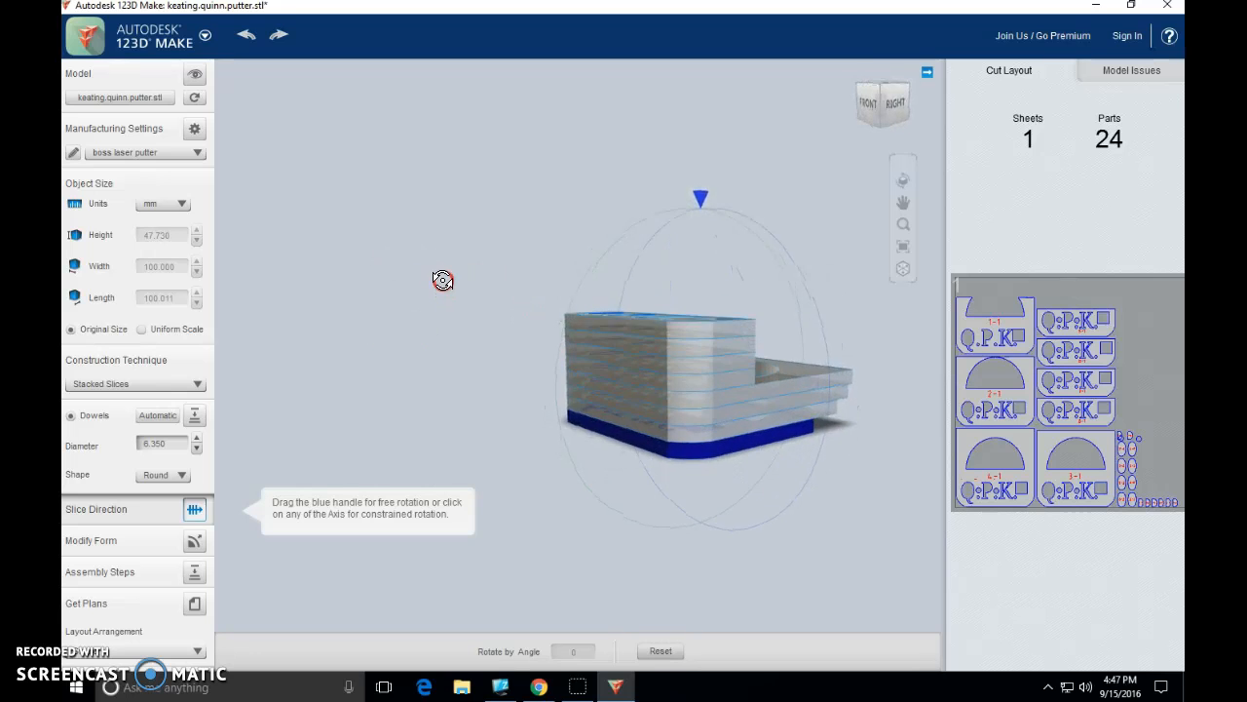
Preview the plywood assembly sequence, scrubbing through to the final step 24 of 24
left_click_drag(443, 281, 425, 288)
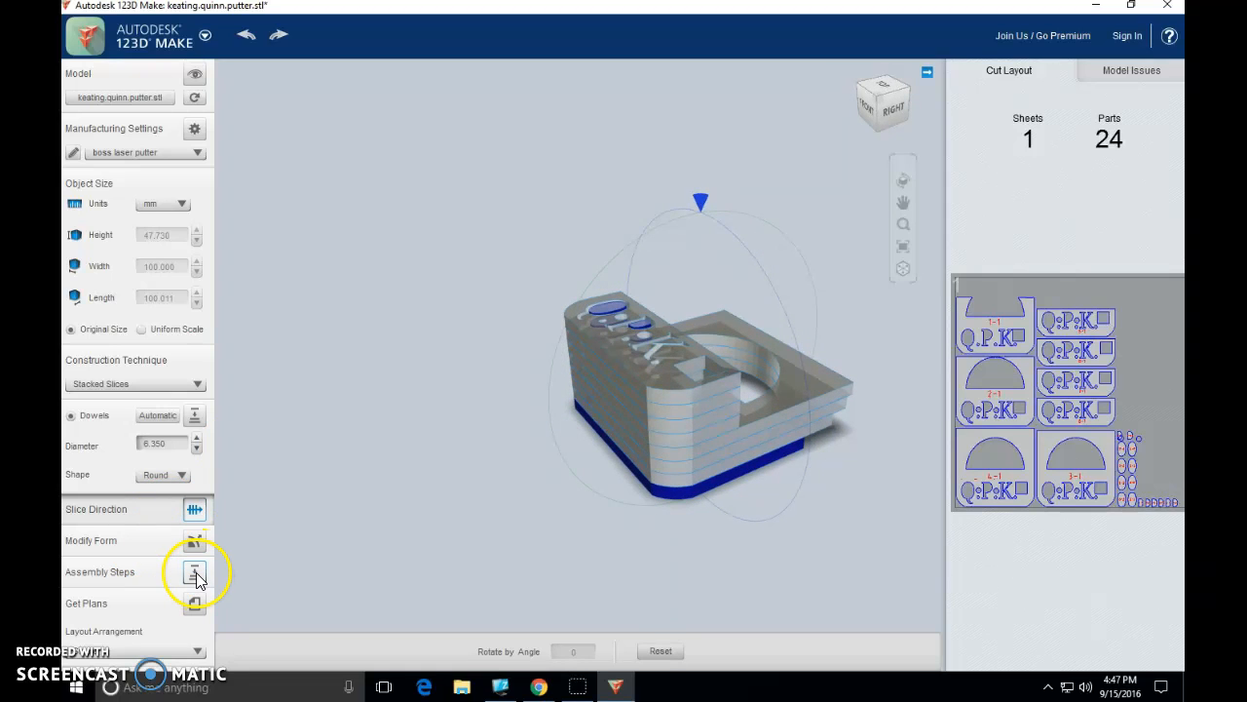
left_click(194, 572)
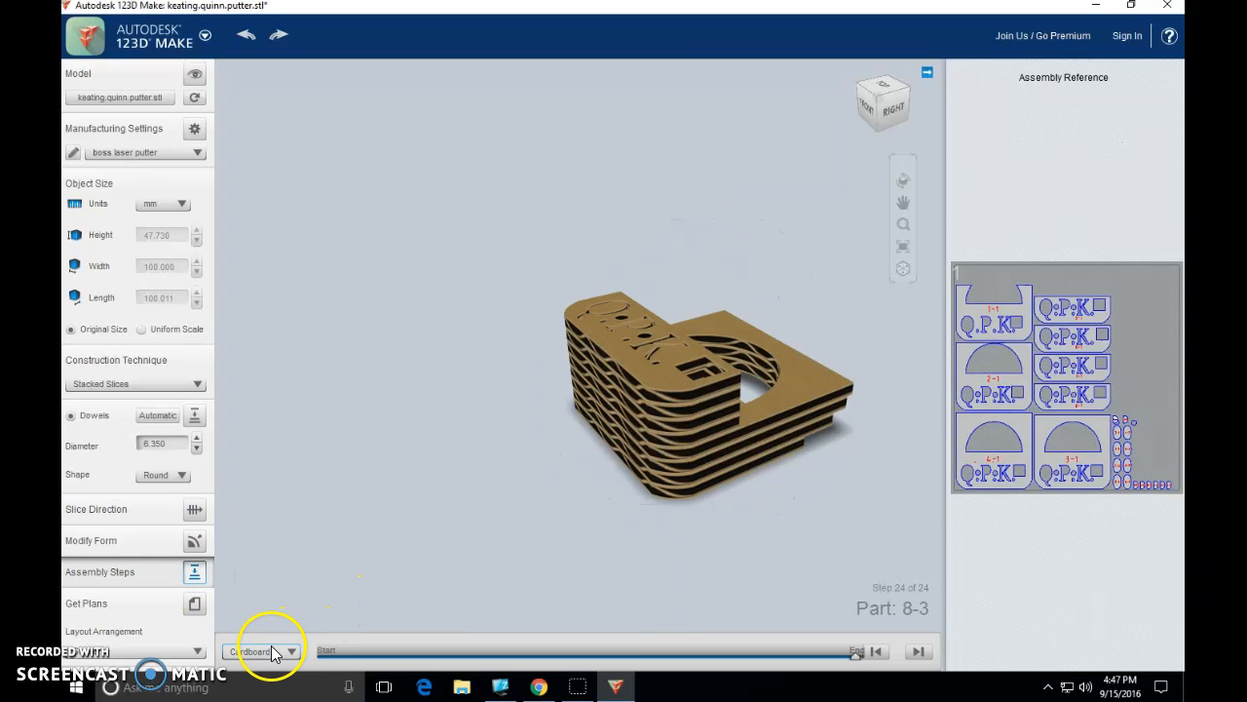
mouse_move(226, 620)
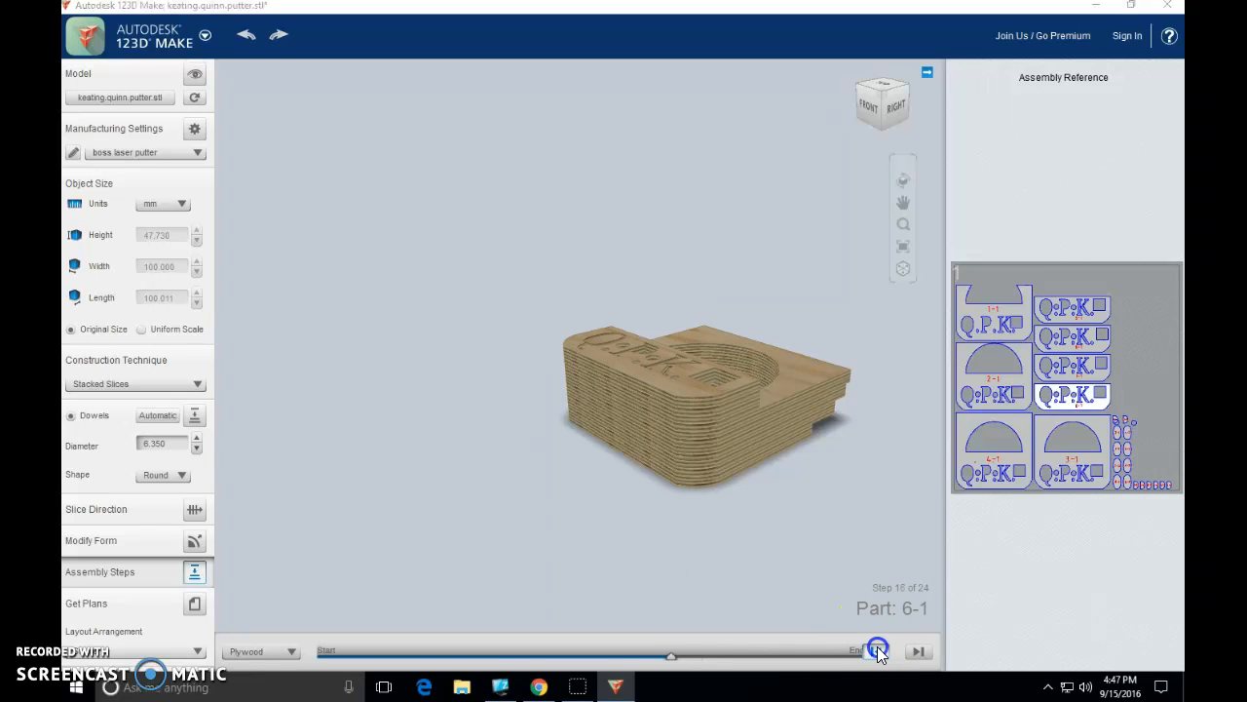
left_click_drag(670, 656, 511, 655)
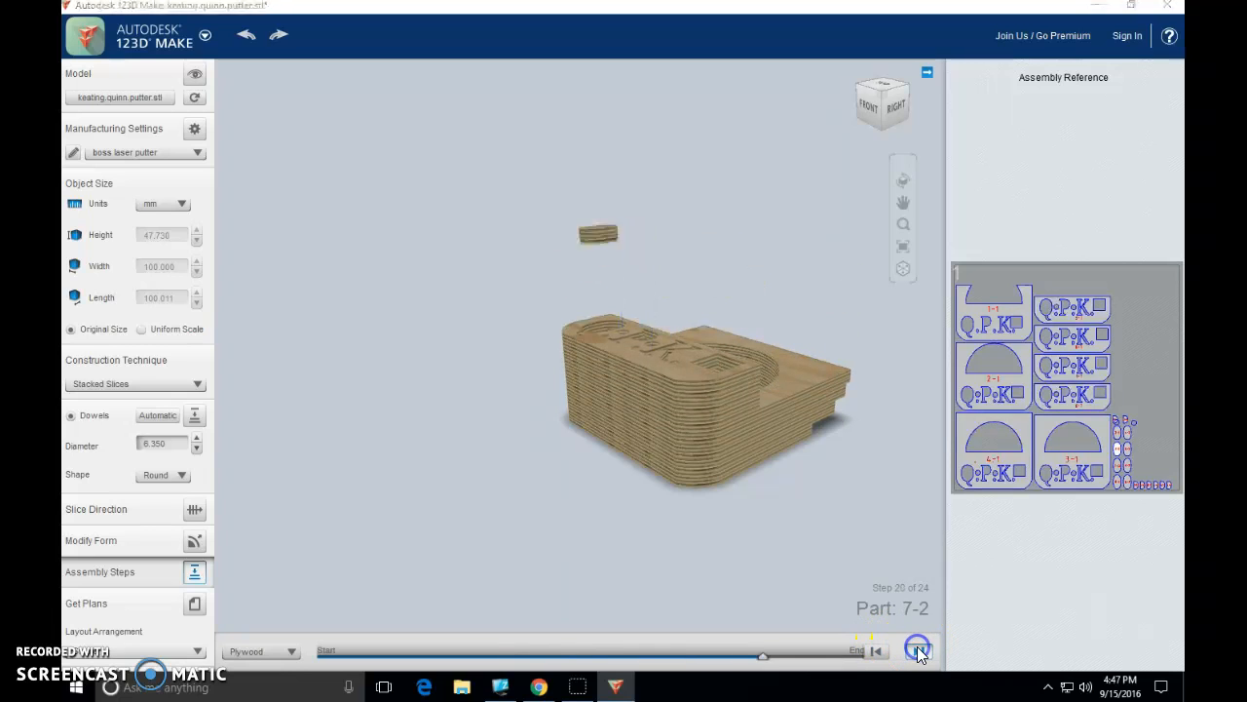
left_click(916, 651)
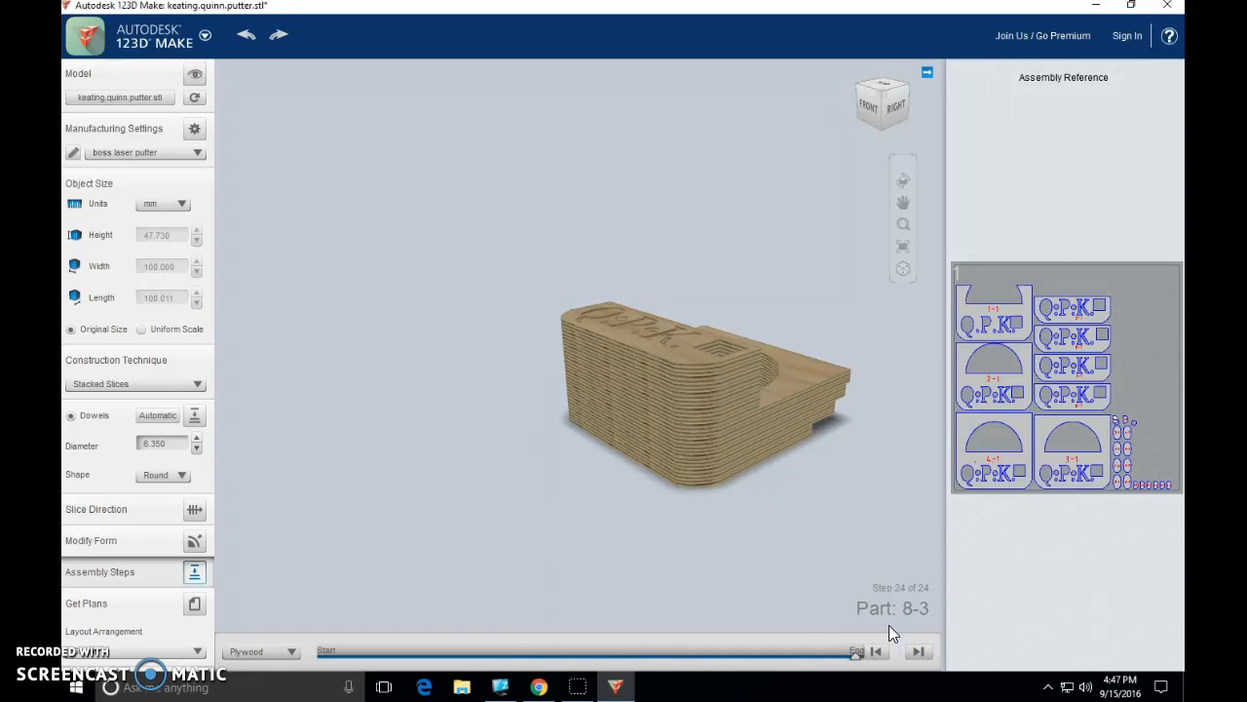
mouse_move(194, 603)
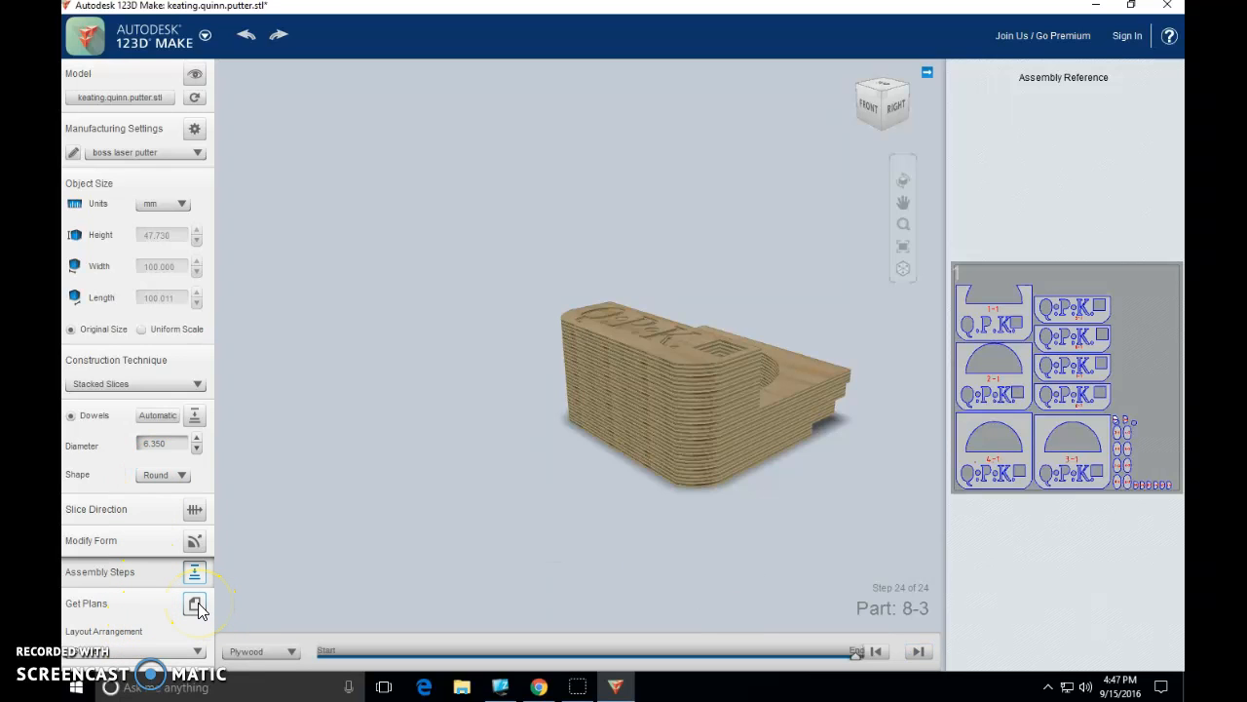
Display the sheet 1 cutting plans with all 24 numbered slices and dowels
left_click(194, 603)
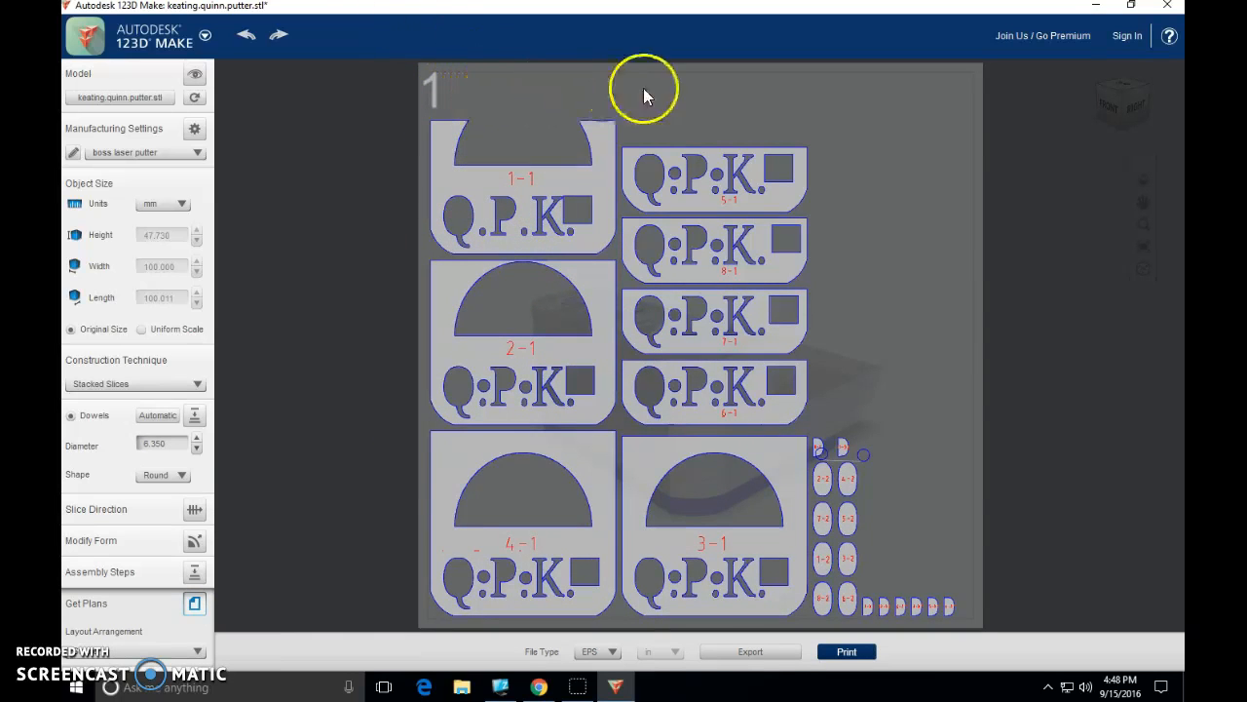
mouse_move(504, 599)
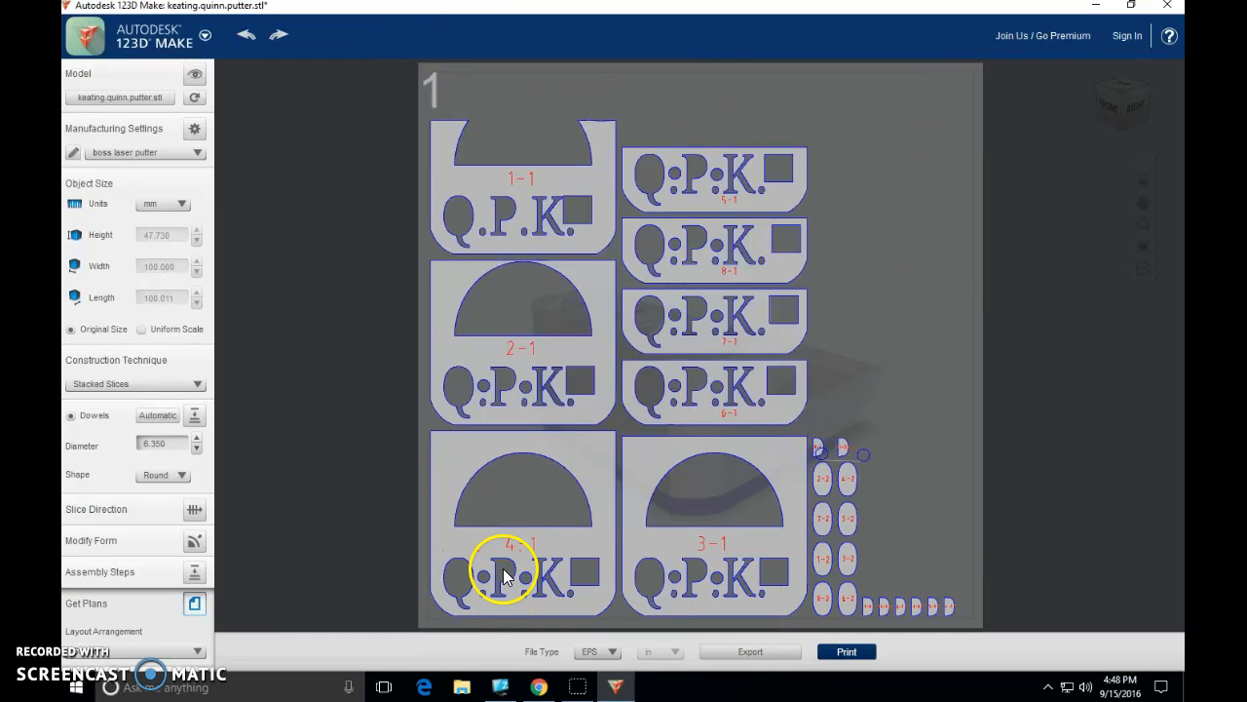
mouse_move(533, 488)
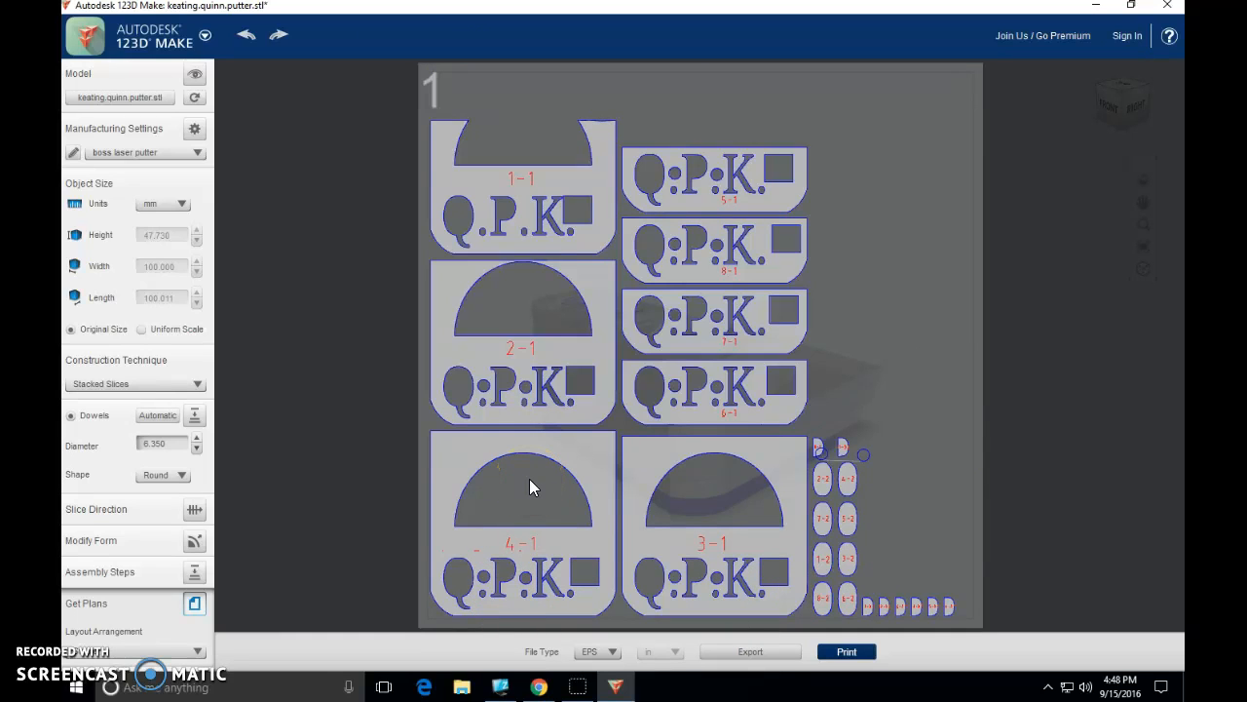
mouse_move(965, 419)
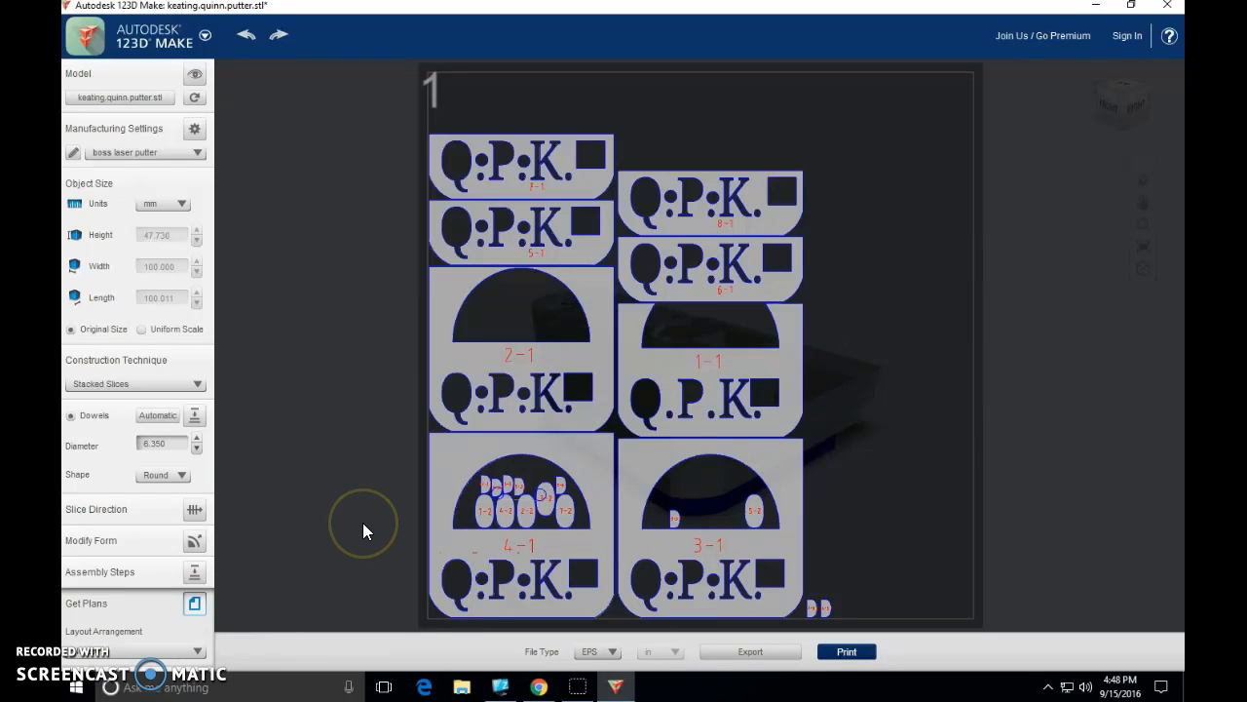
mouse_move(365, 531)
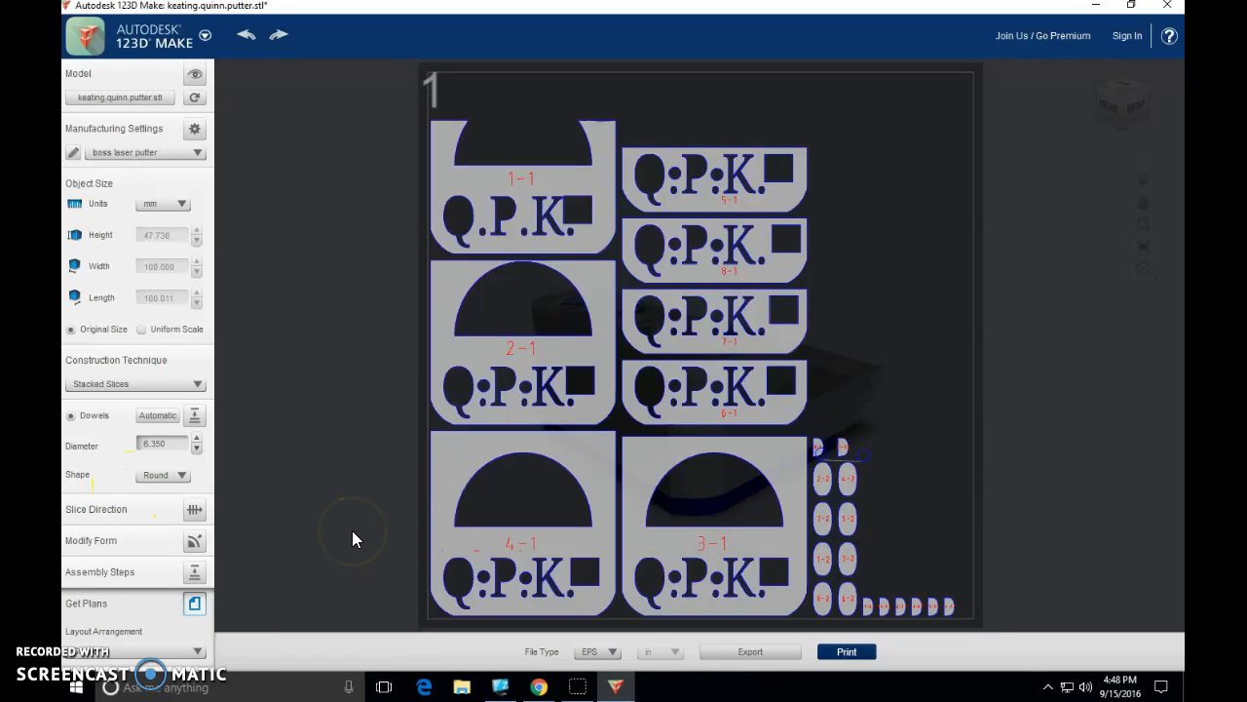
mouse_move(533, 661)
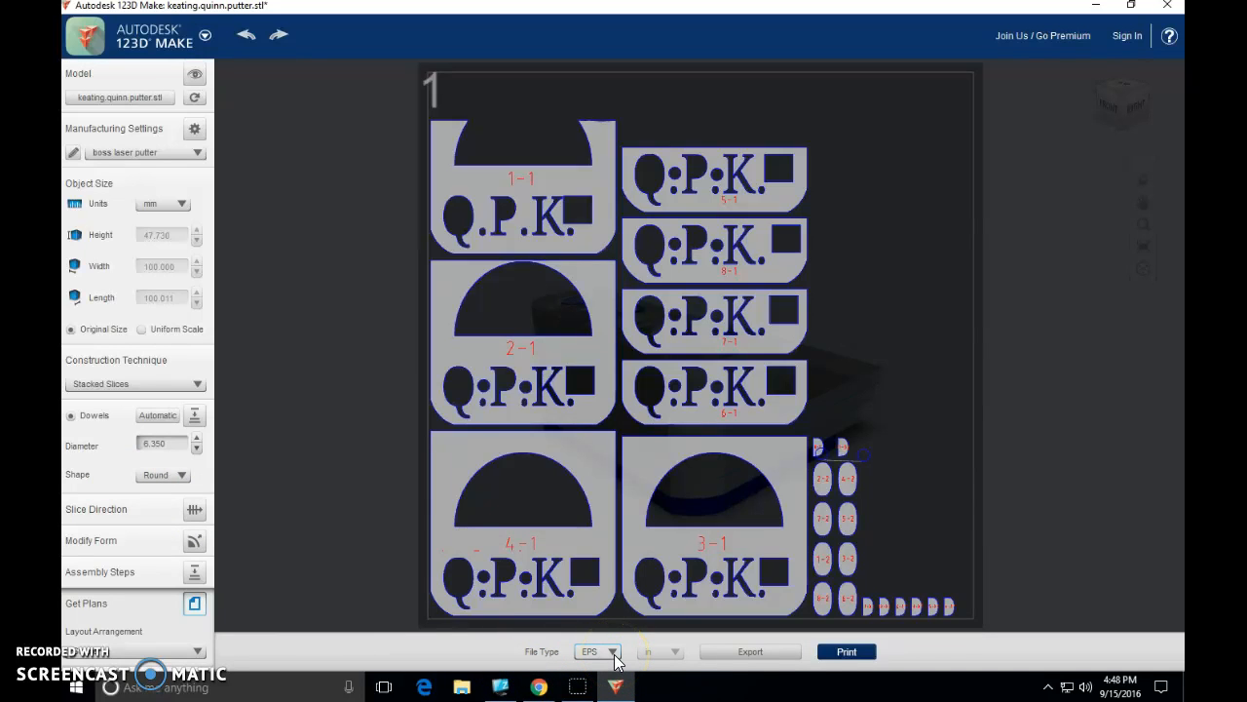
Export the plans as a DXF in millimetres, bringing up the sign-in prompt
left_click(598, 651)
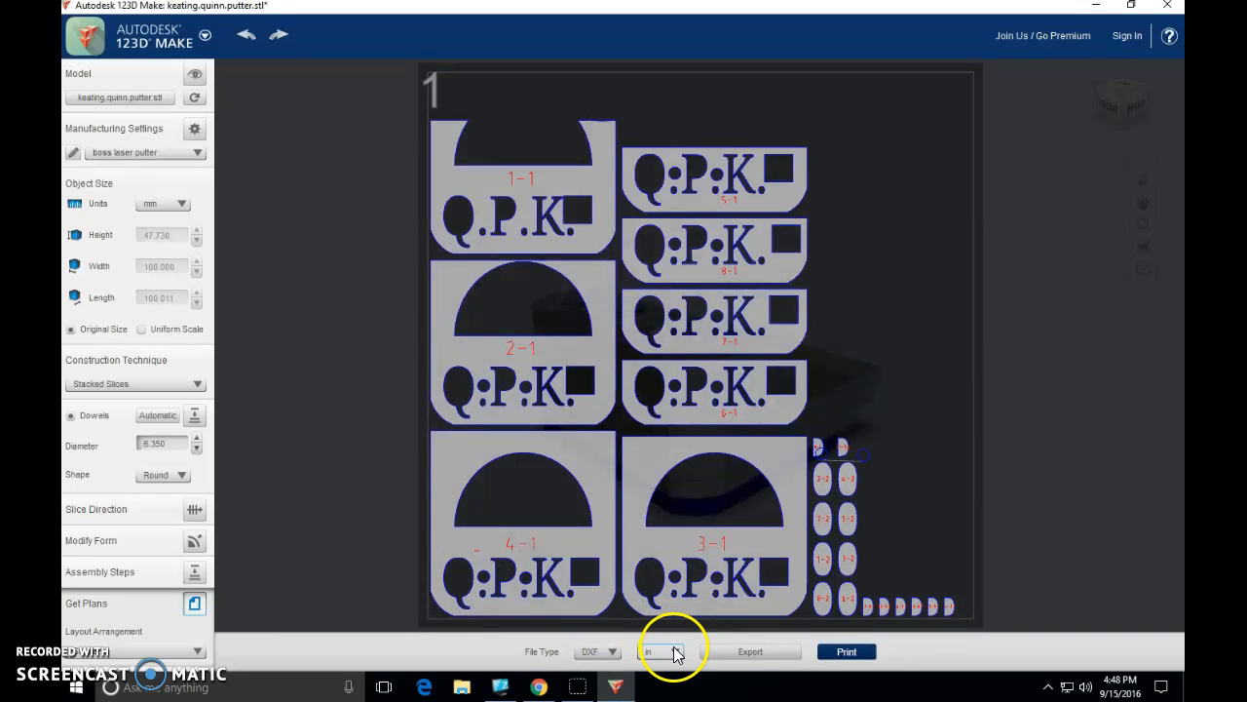
left_click(648, 651)
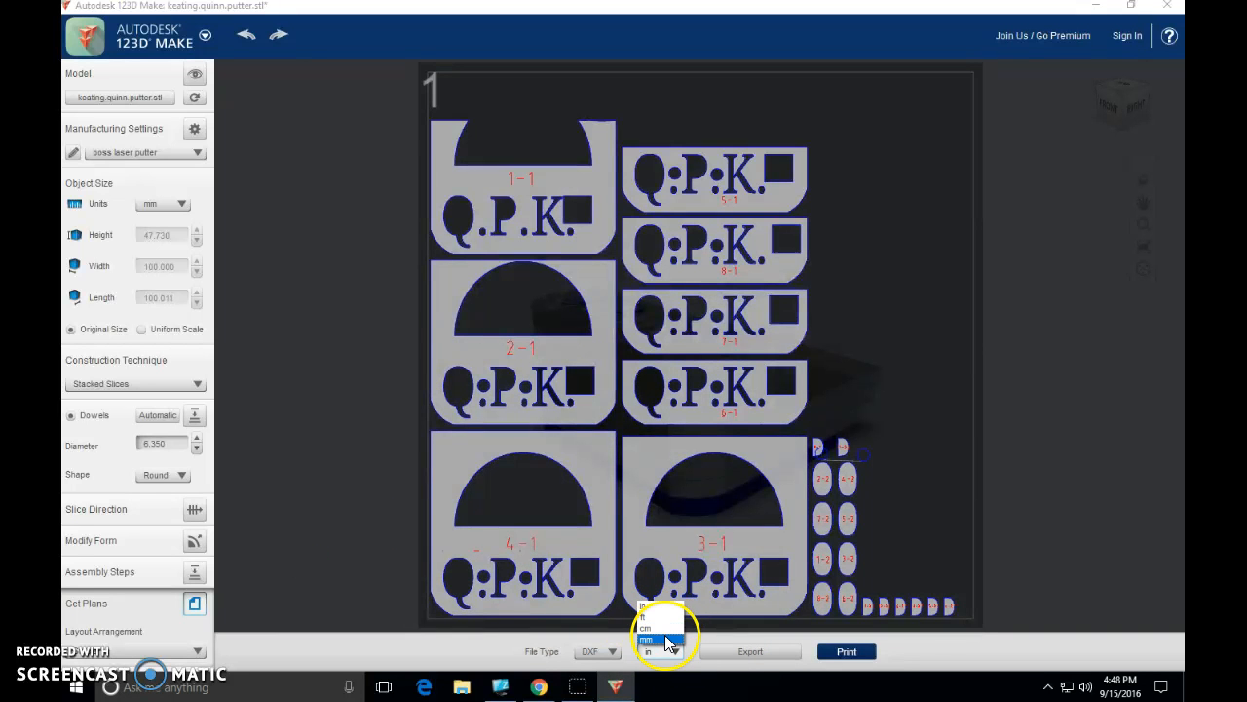
left_click(648, 640)
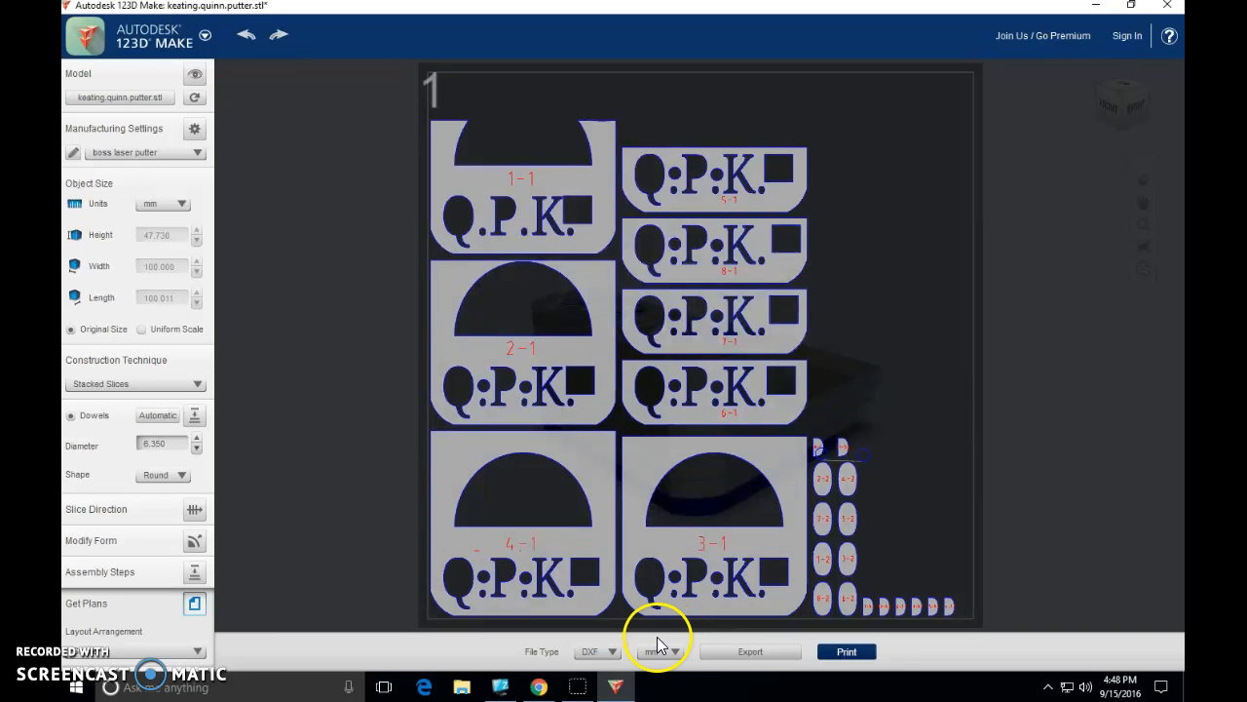
mouse_move(662, 651)
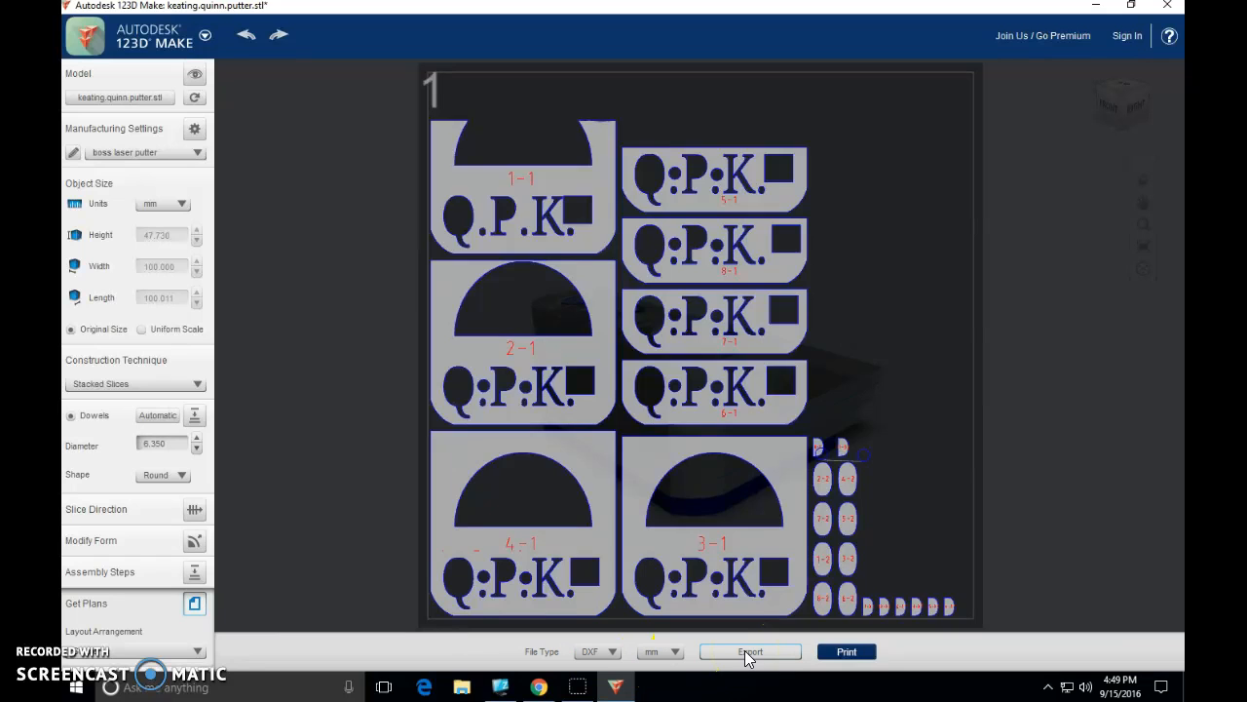
left_click(750, 651)
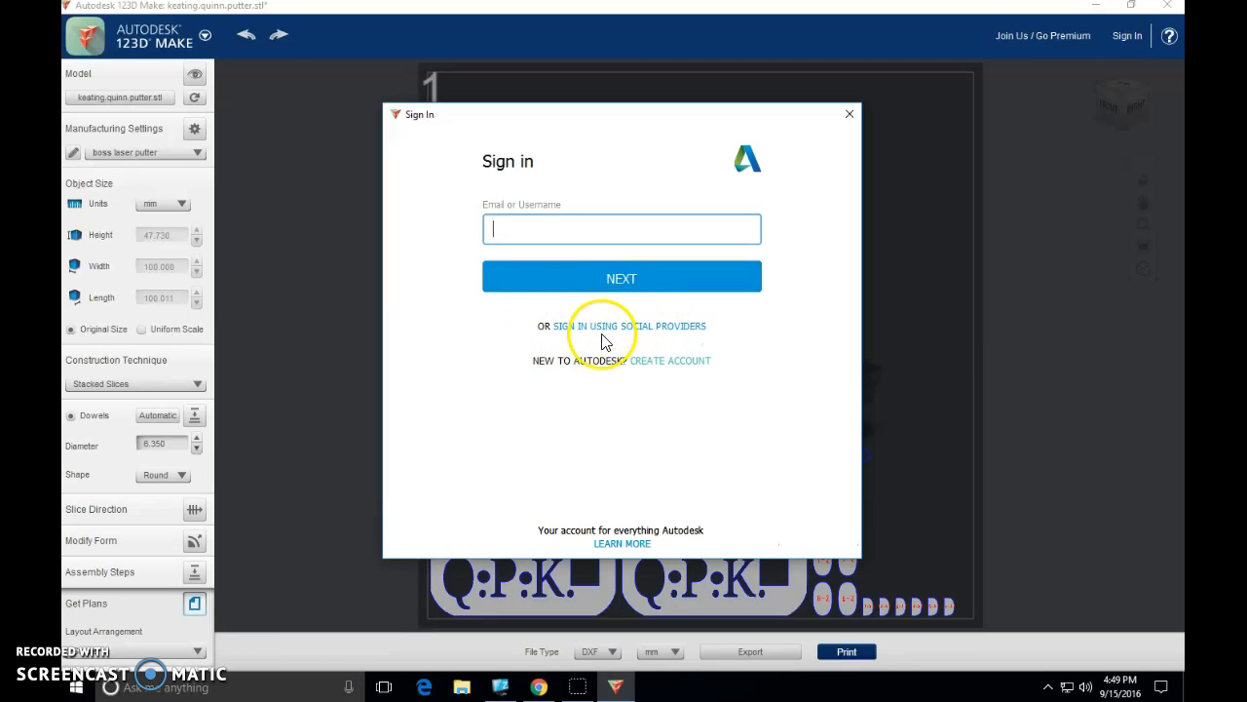
Sign in through a Google account using the quinn.ke…org email and password
left_click(635, 326)
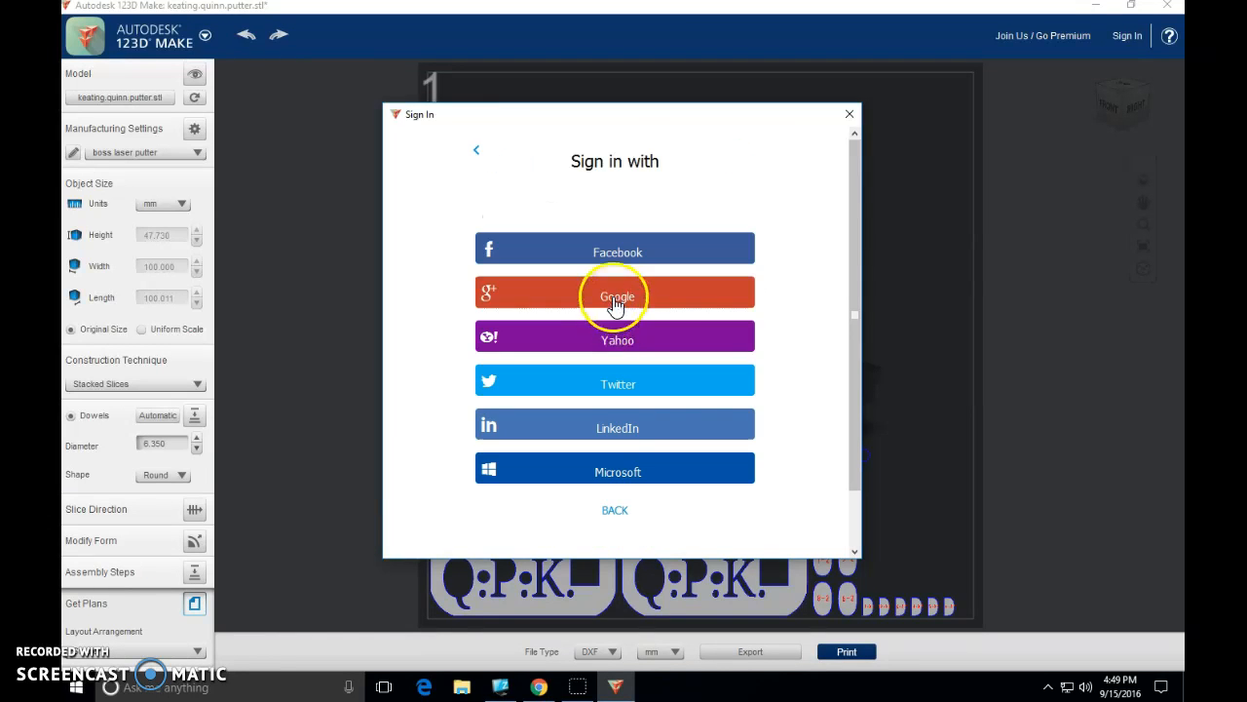
left_click(615, 296)
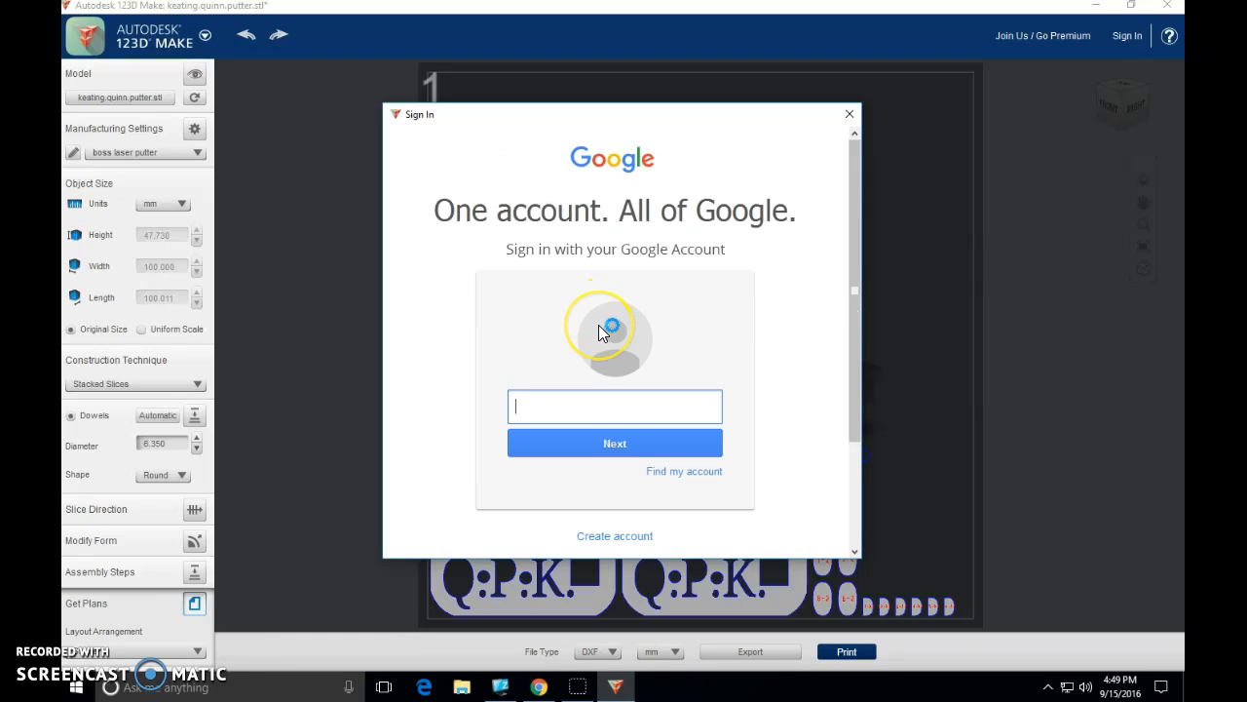
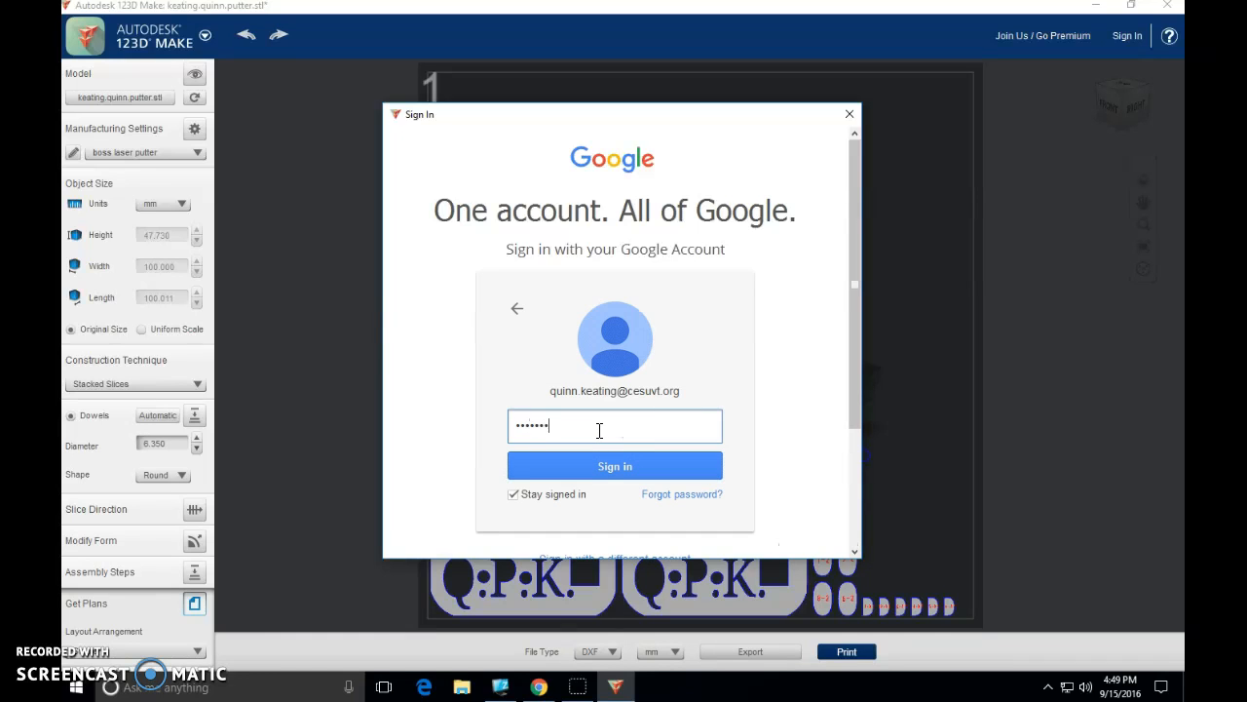
left_click(615, 465)
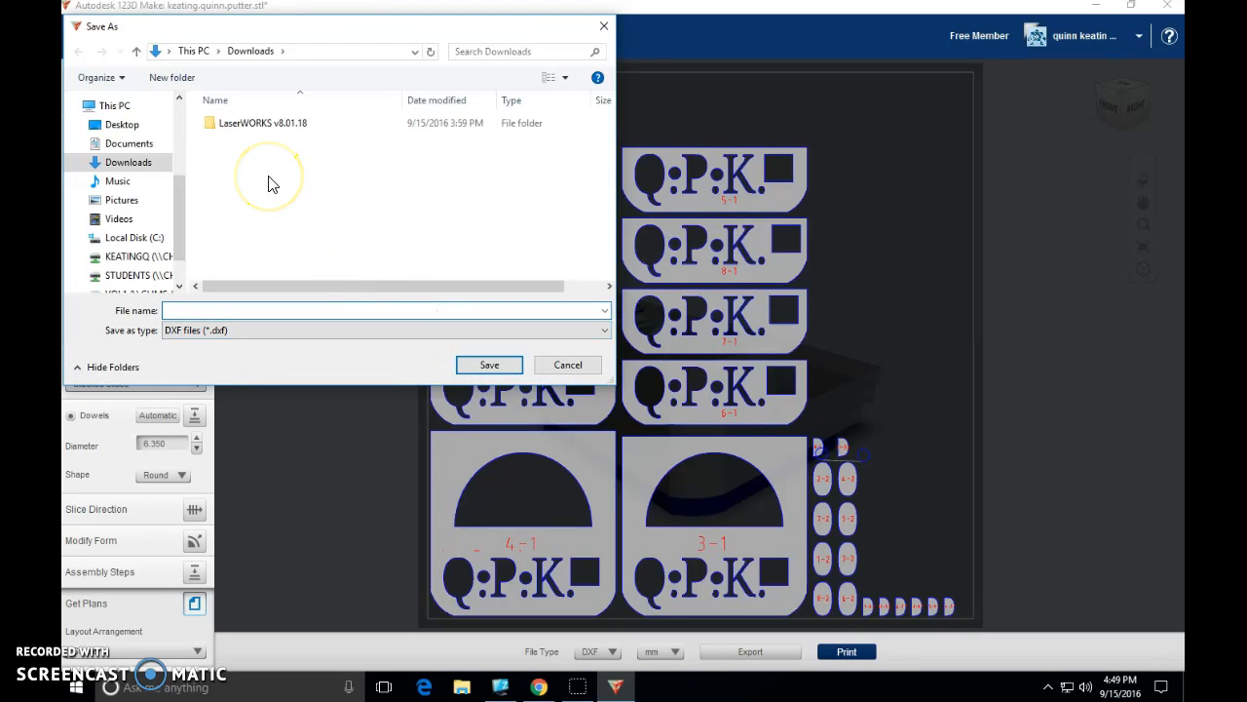
mouse_move(215, 194)
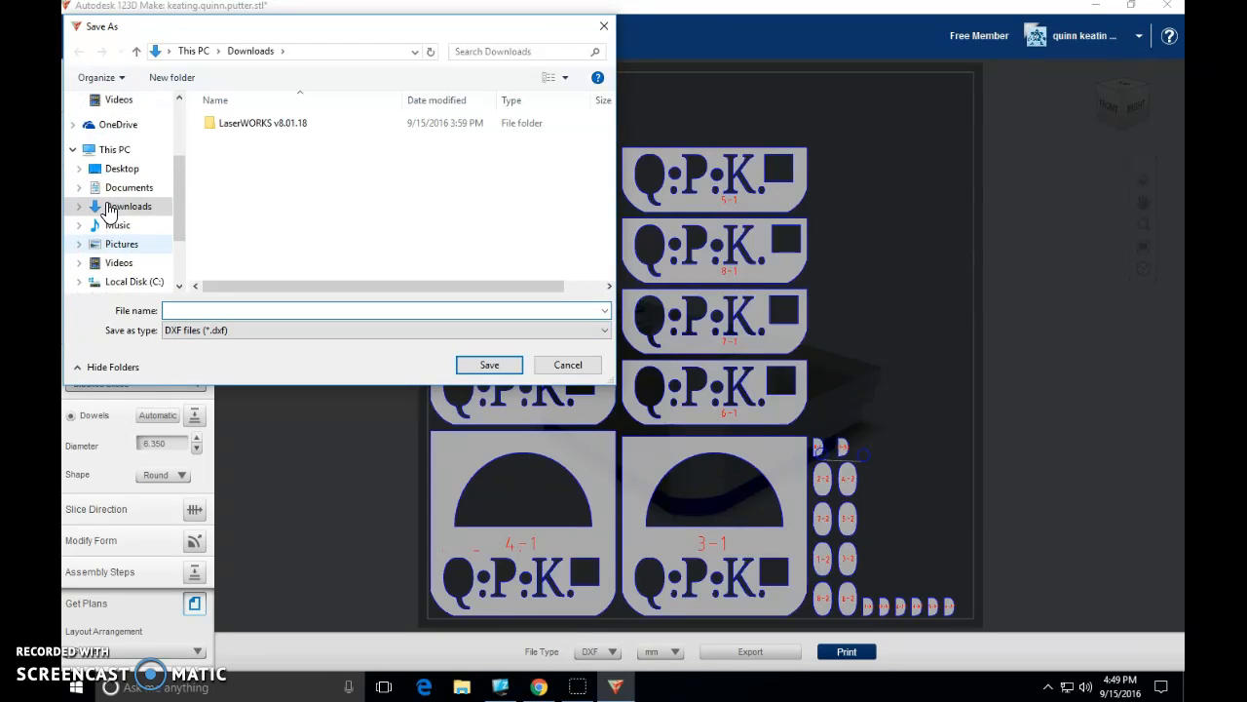
Browse the save dialog to STUDENTS > Design Tech > 2021 8th grade > Sequoia
scroll("up", 3)
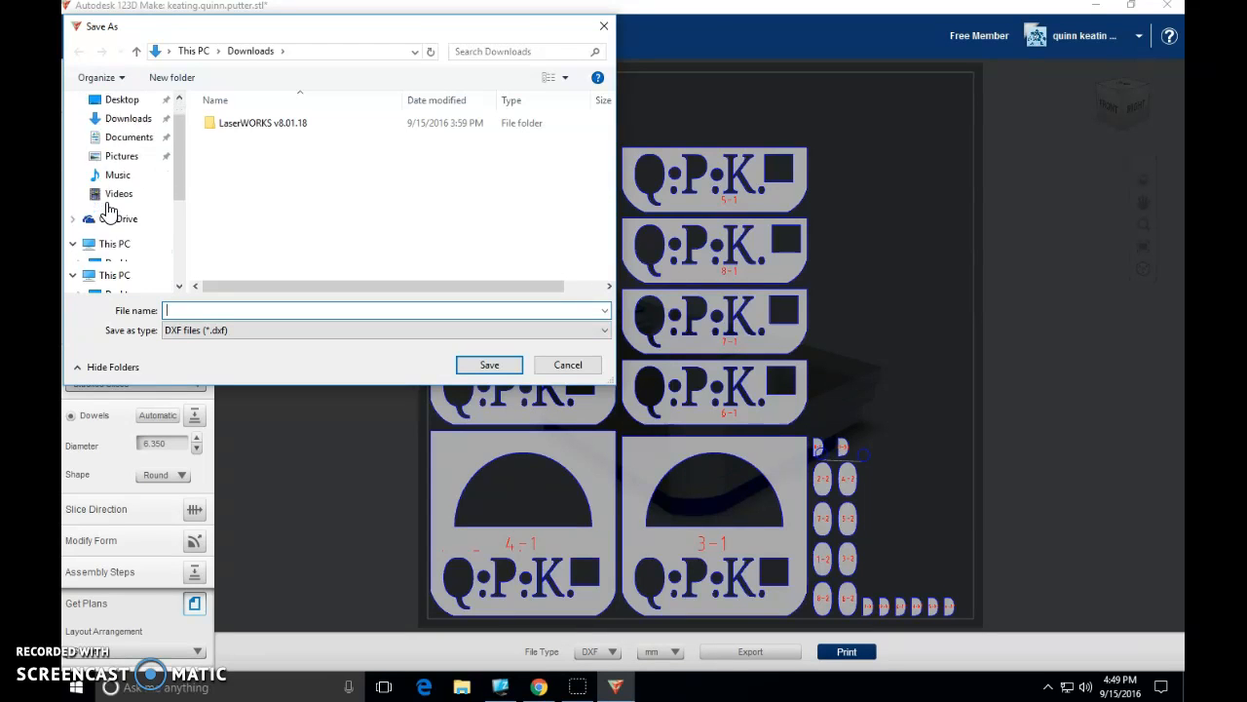
scroll("up", 3)
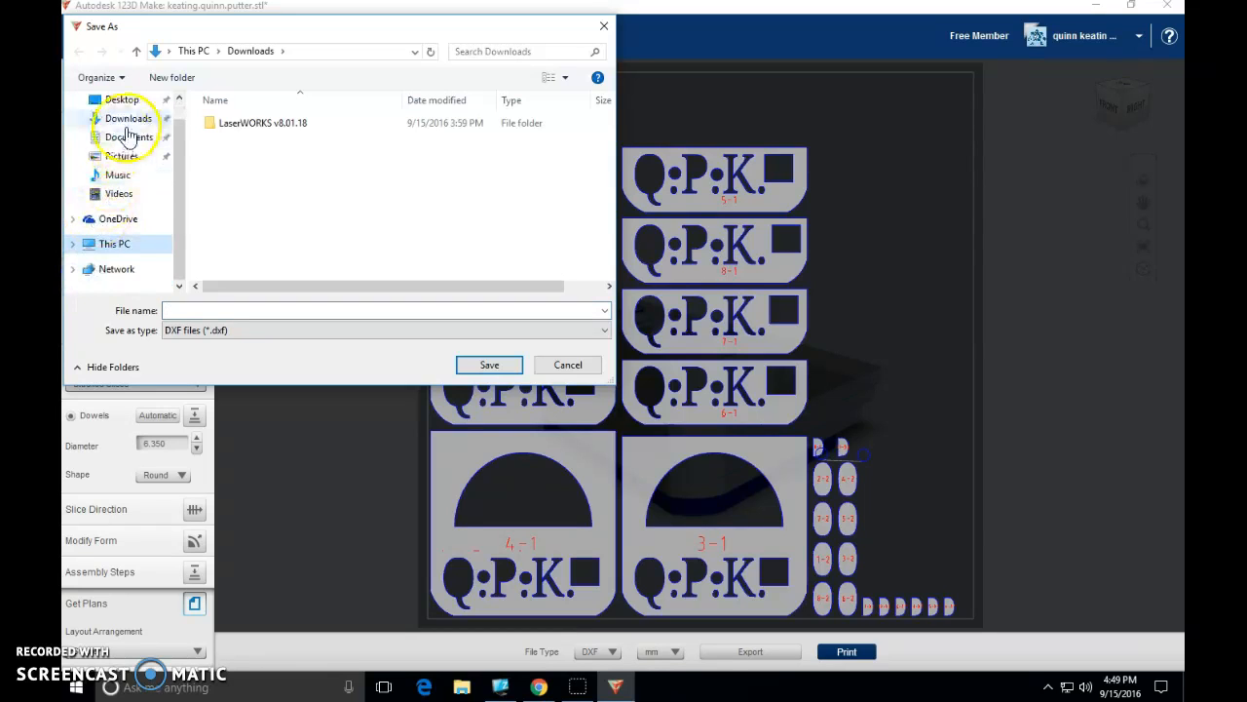
mouse_move(125, 204)
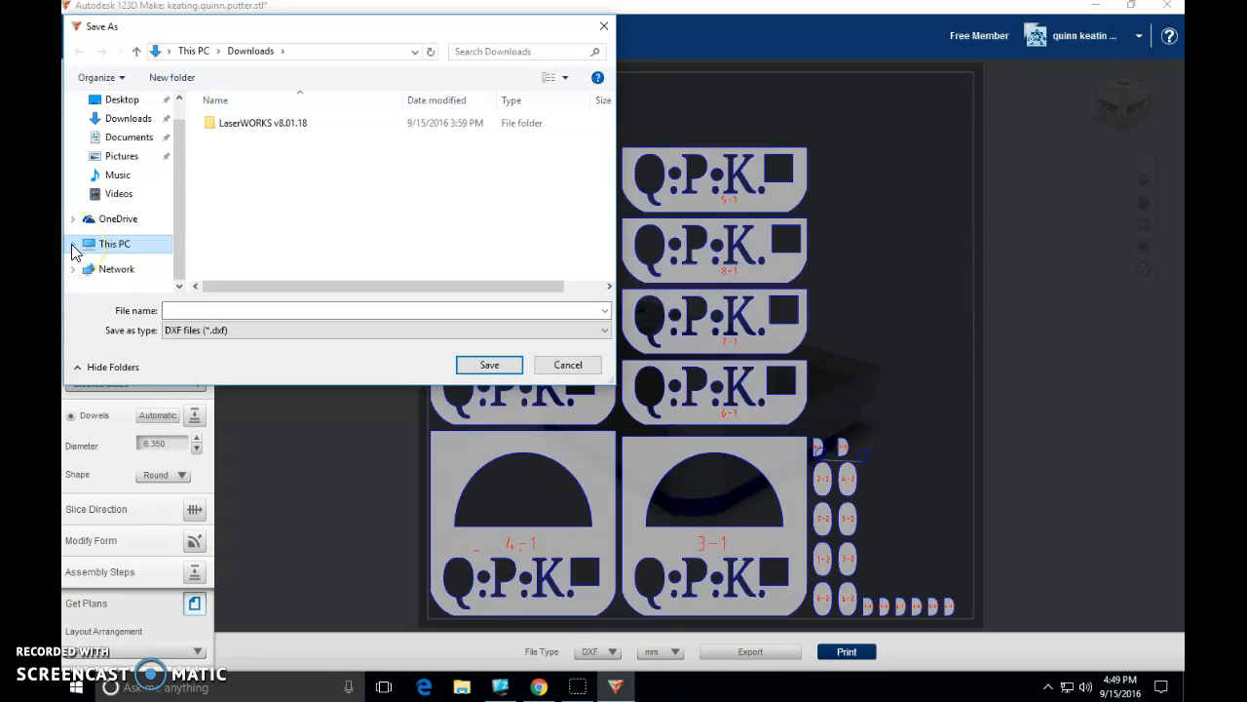
left_click(73, 244)
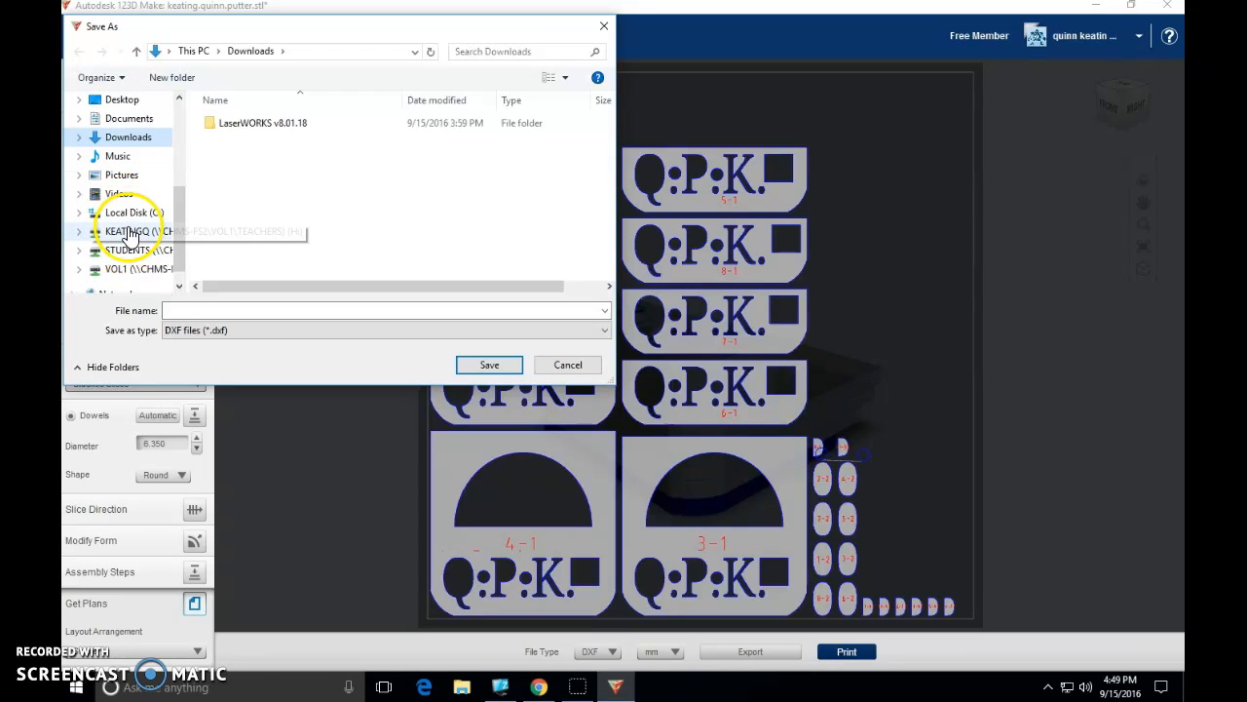
mouse_move(126, 251)
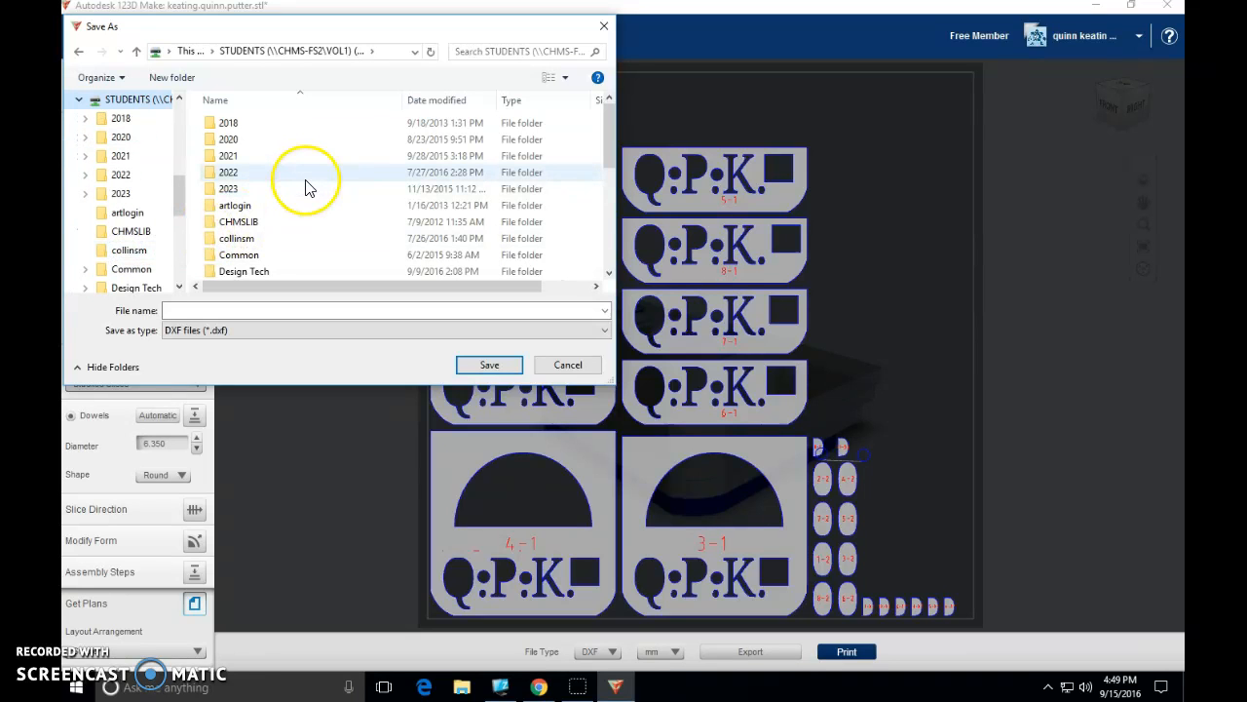
scroll("down", 3)
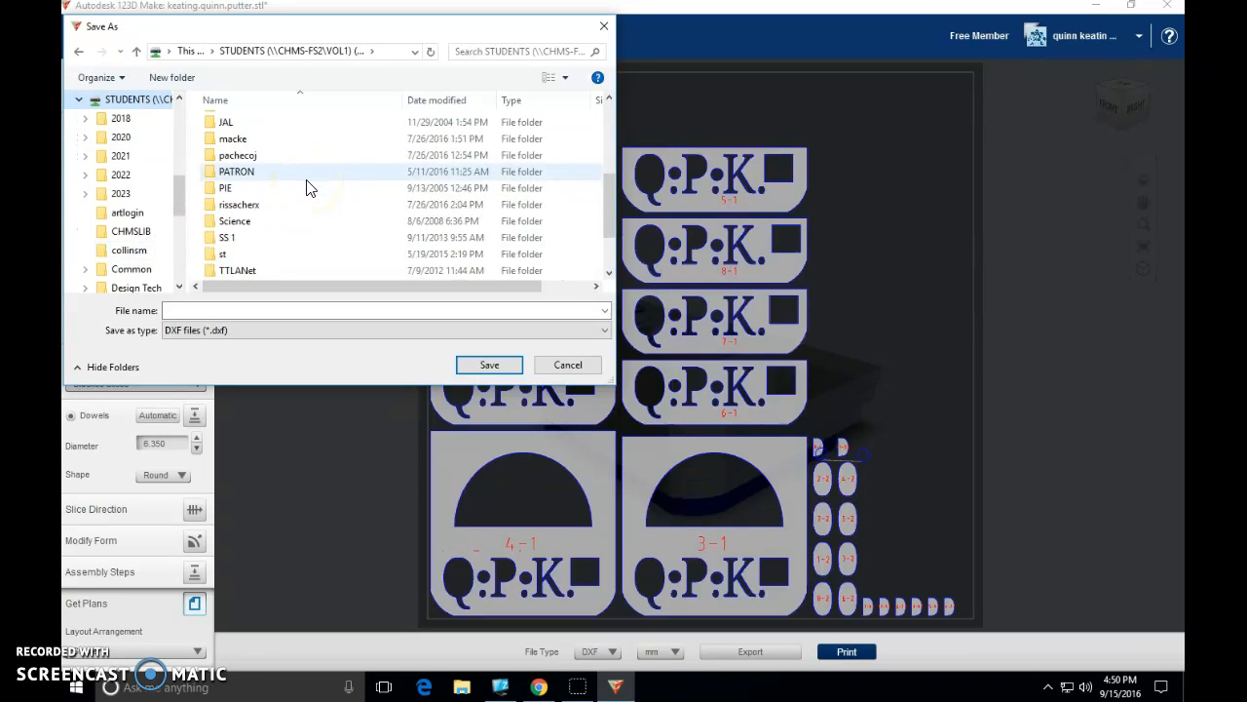
scroll("up", 3)
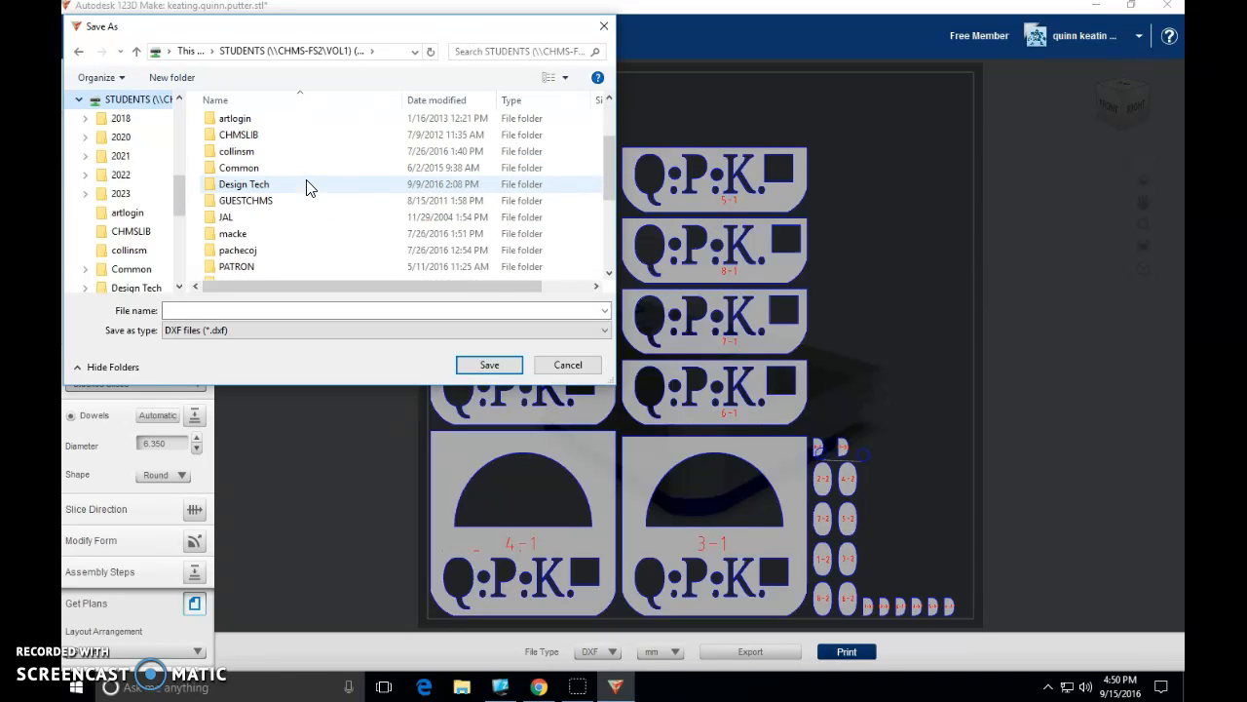
double_click(244, 183)
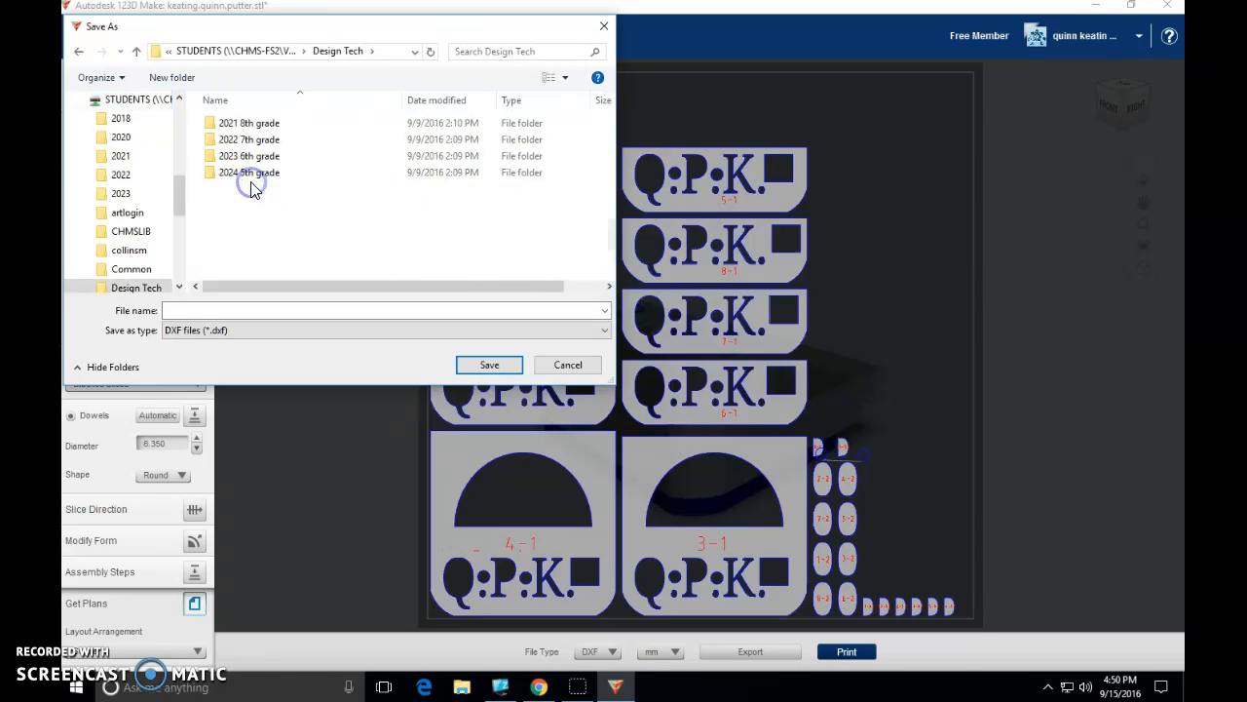
left_click(249, 121)
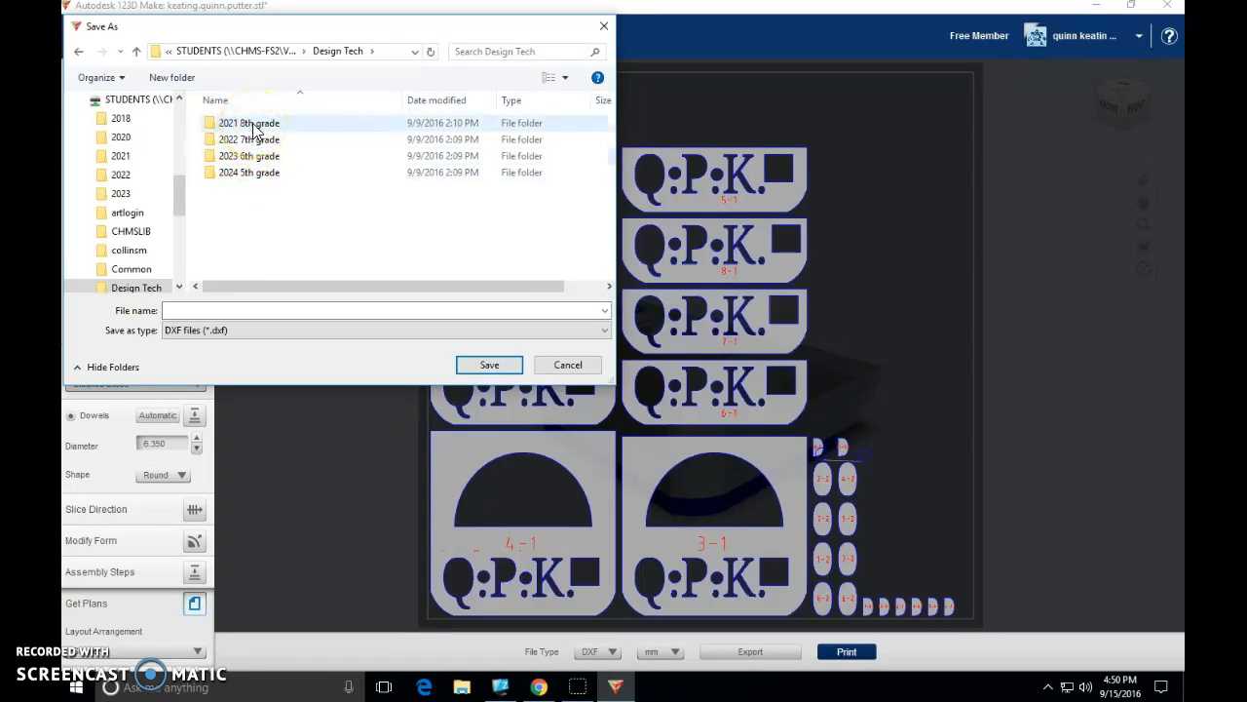
double_click(250, 122)
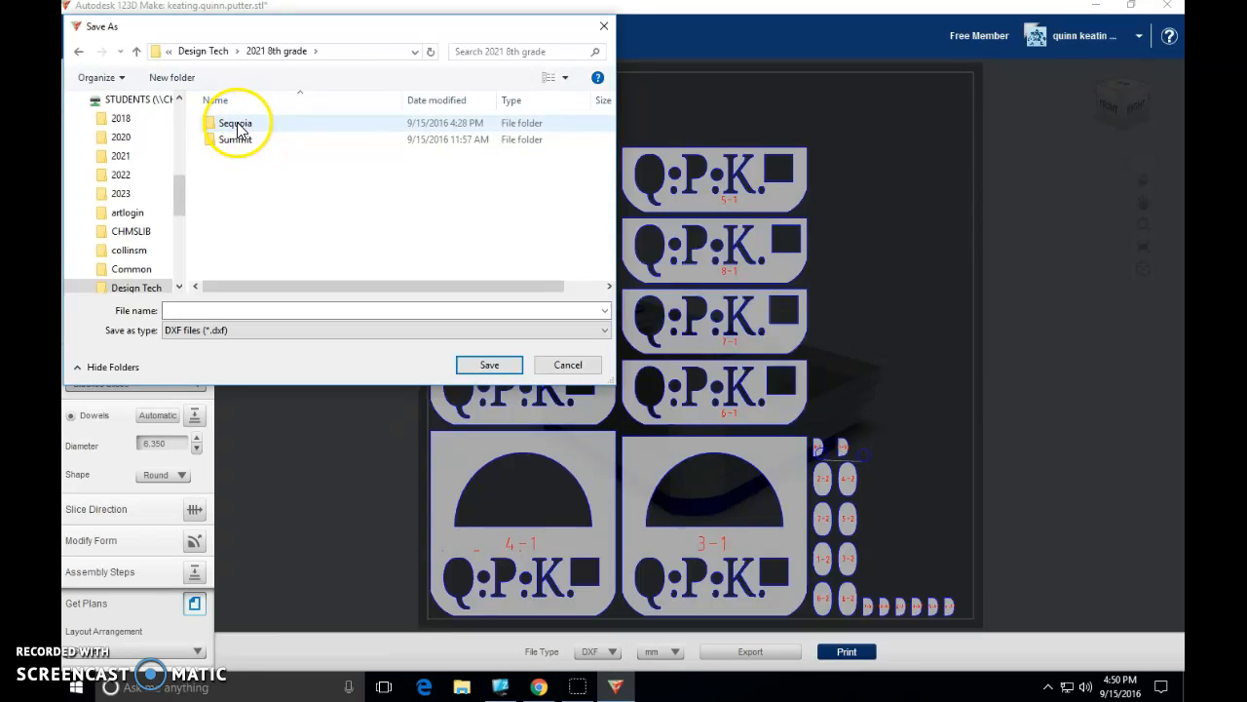
double_click(234, 122)
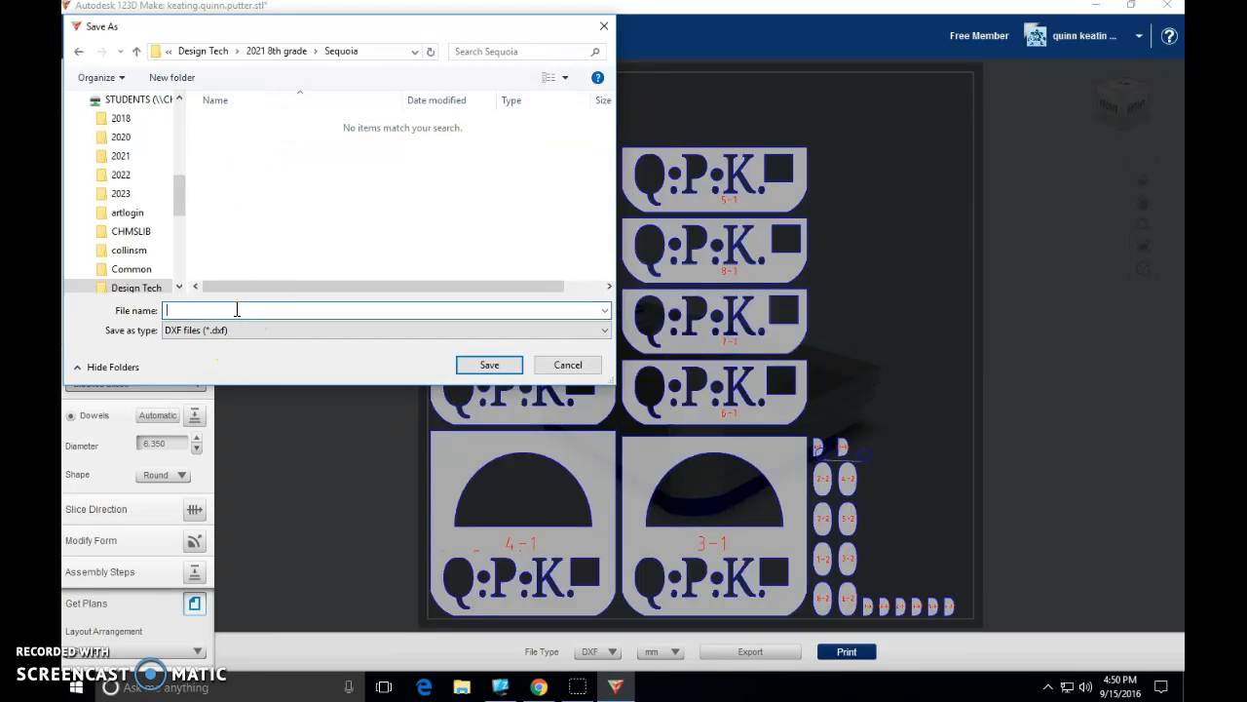
Save the DXF plans as keating.quinn.putter in the Sequoia folder
type("keating.")
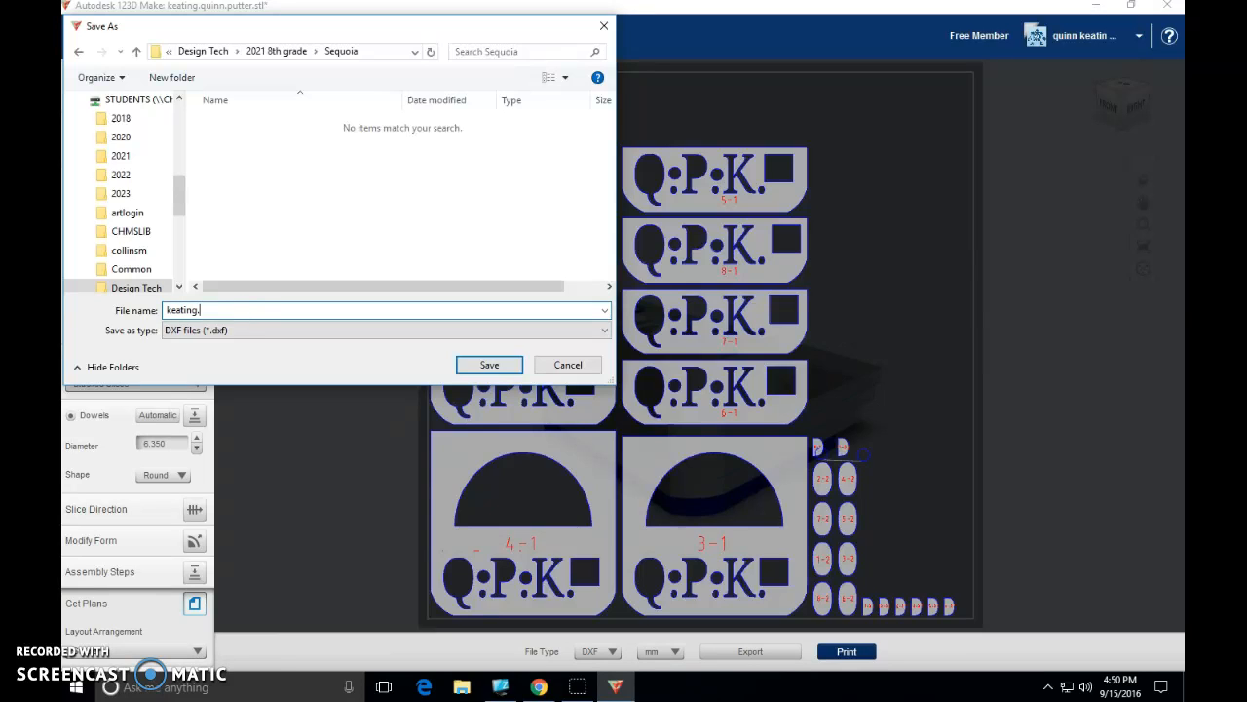
type("quinn.putter")
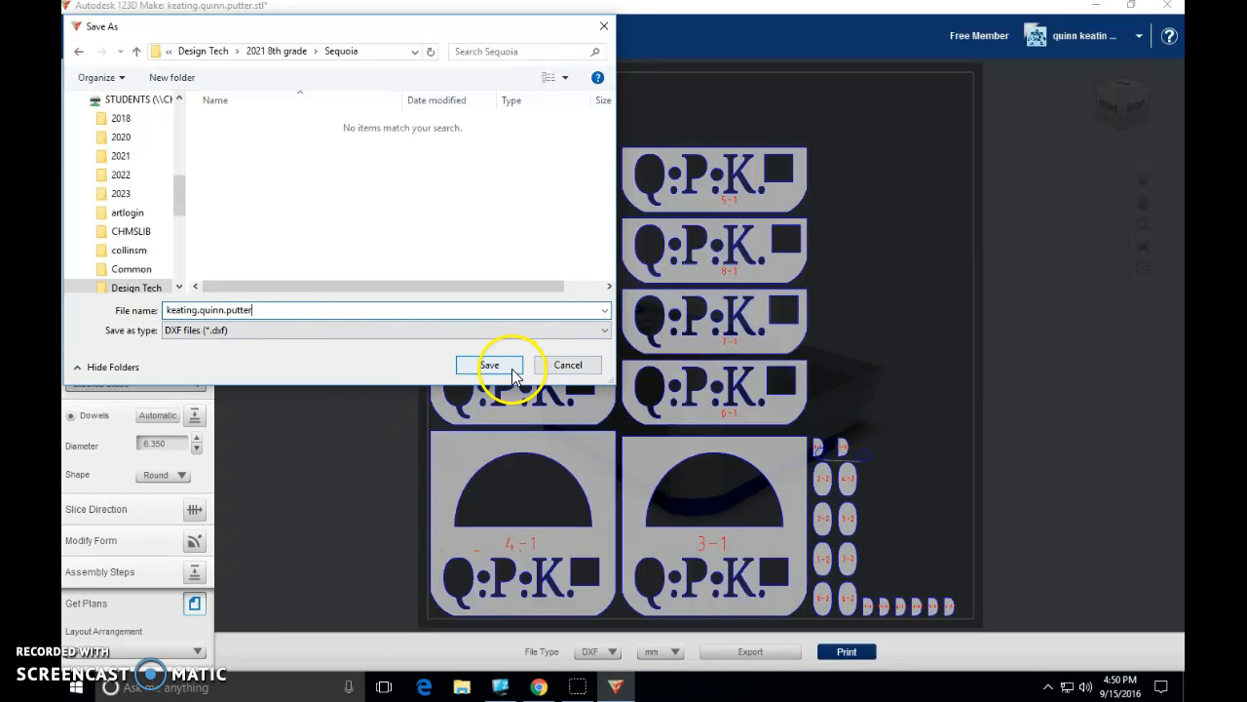
left_click(489, 364)
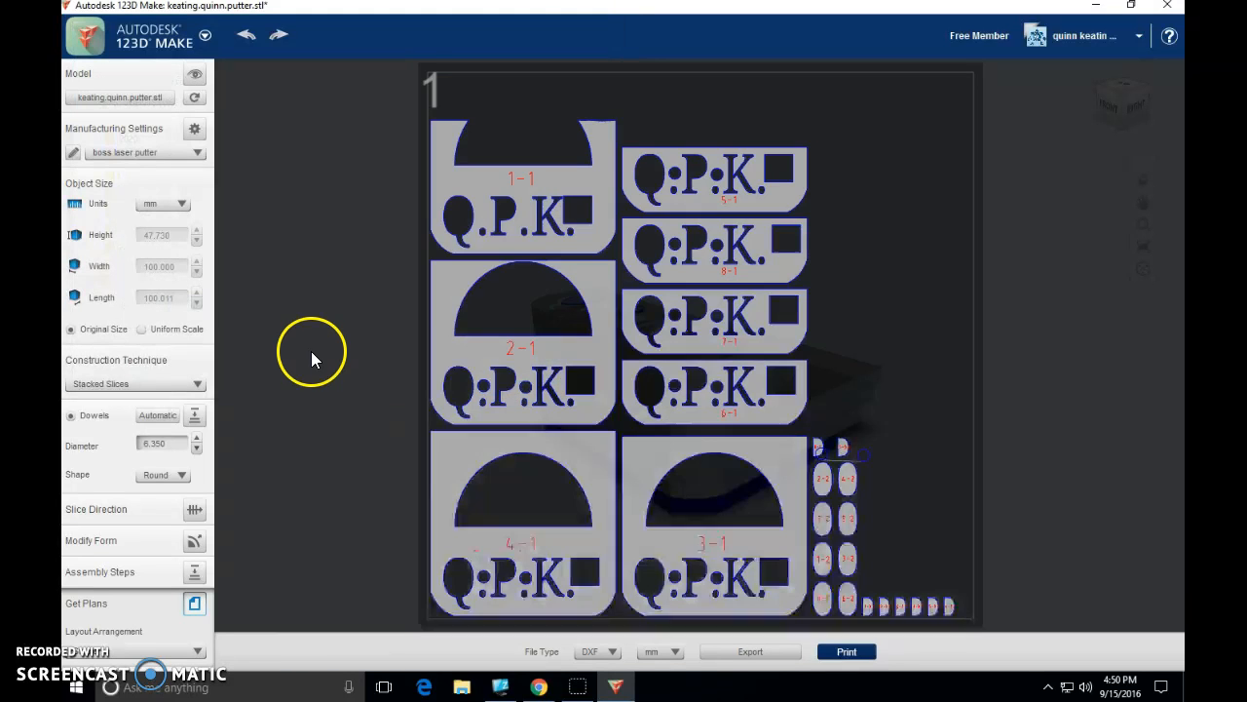